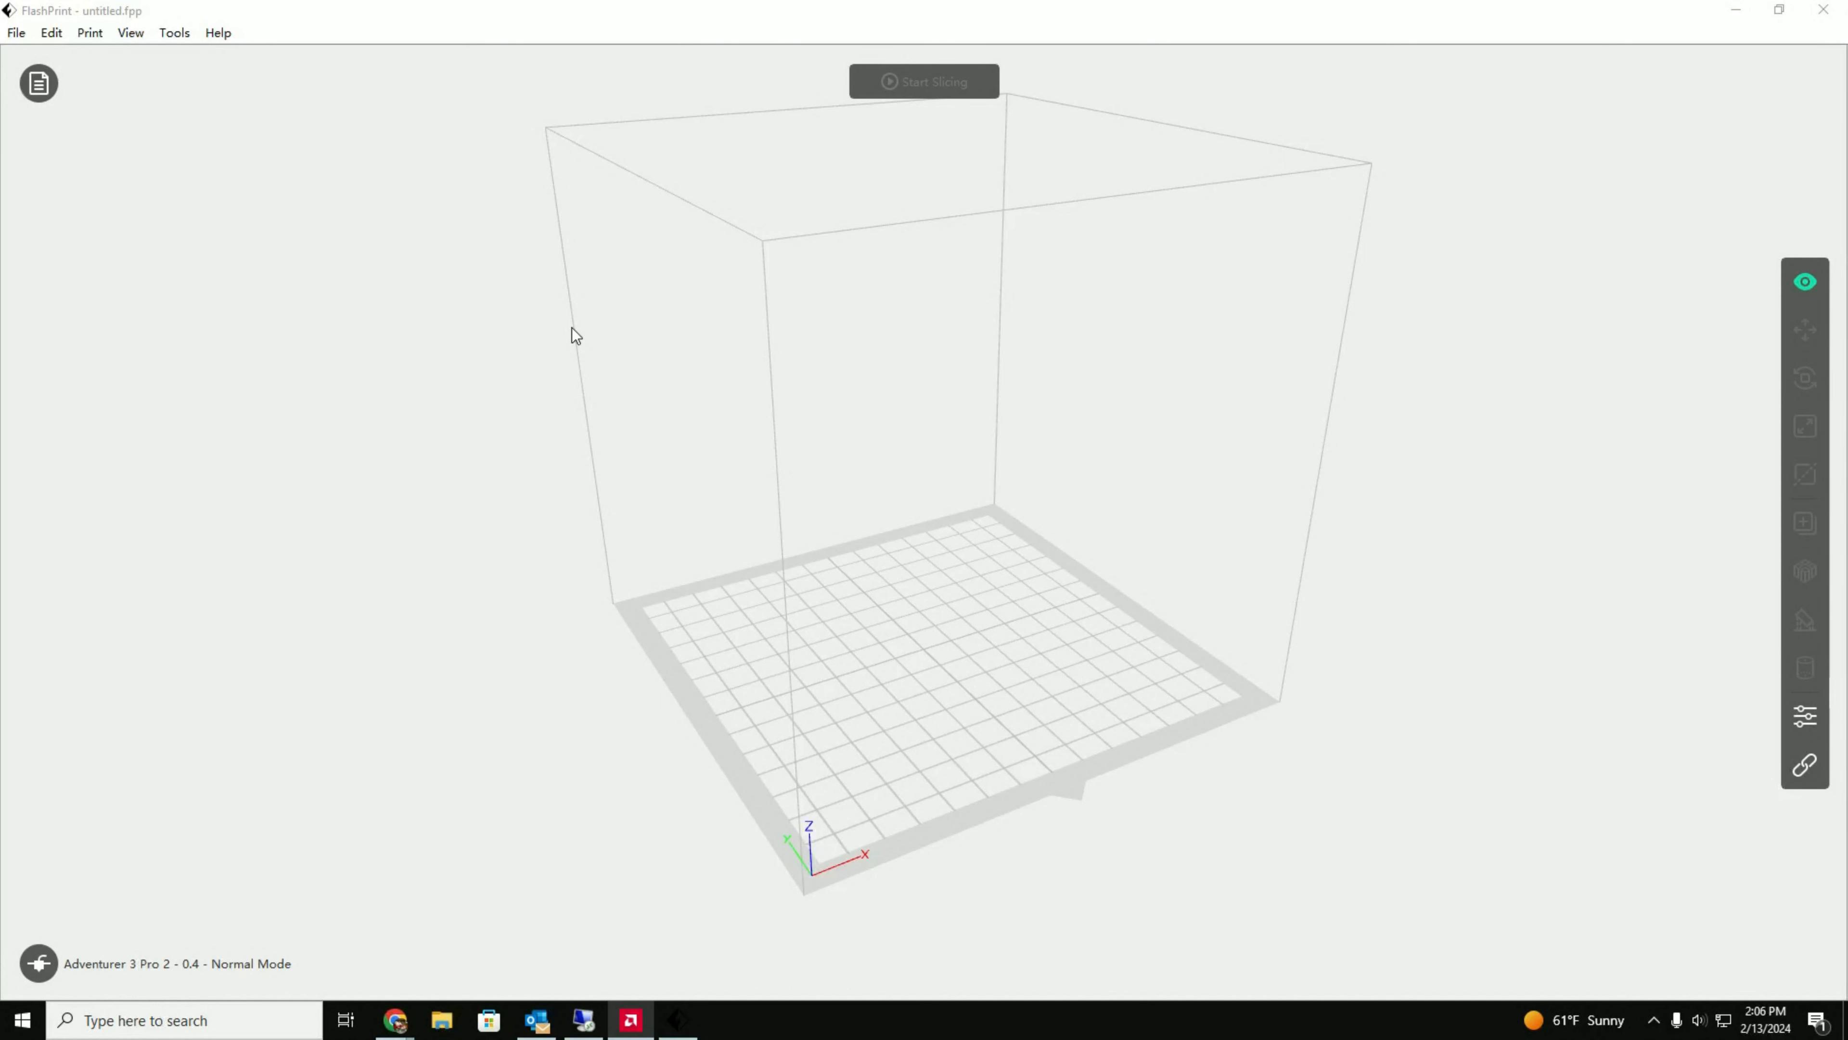
{"action": "mouse_move", "coordinate": [705, 279]}
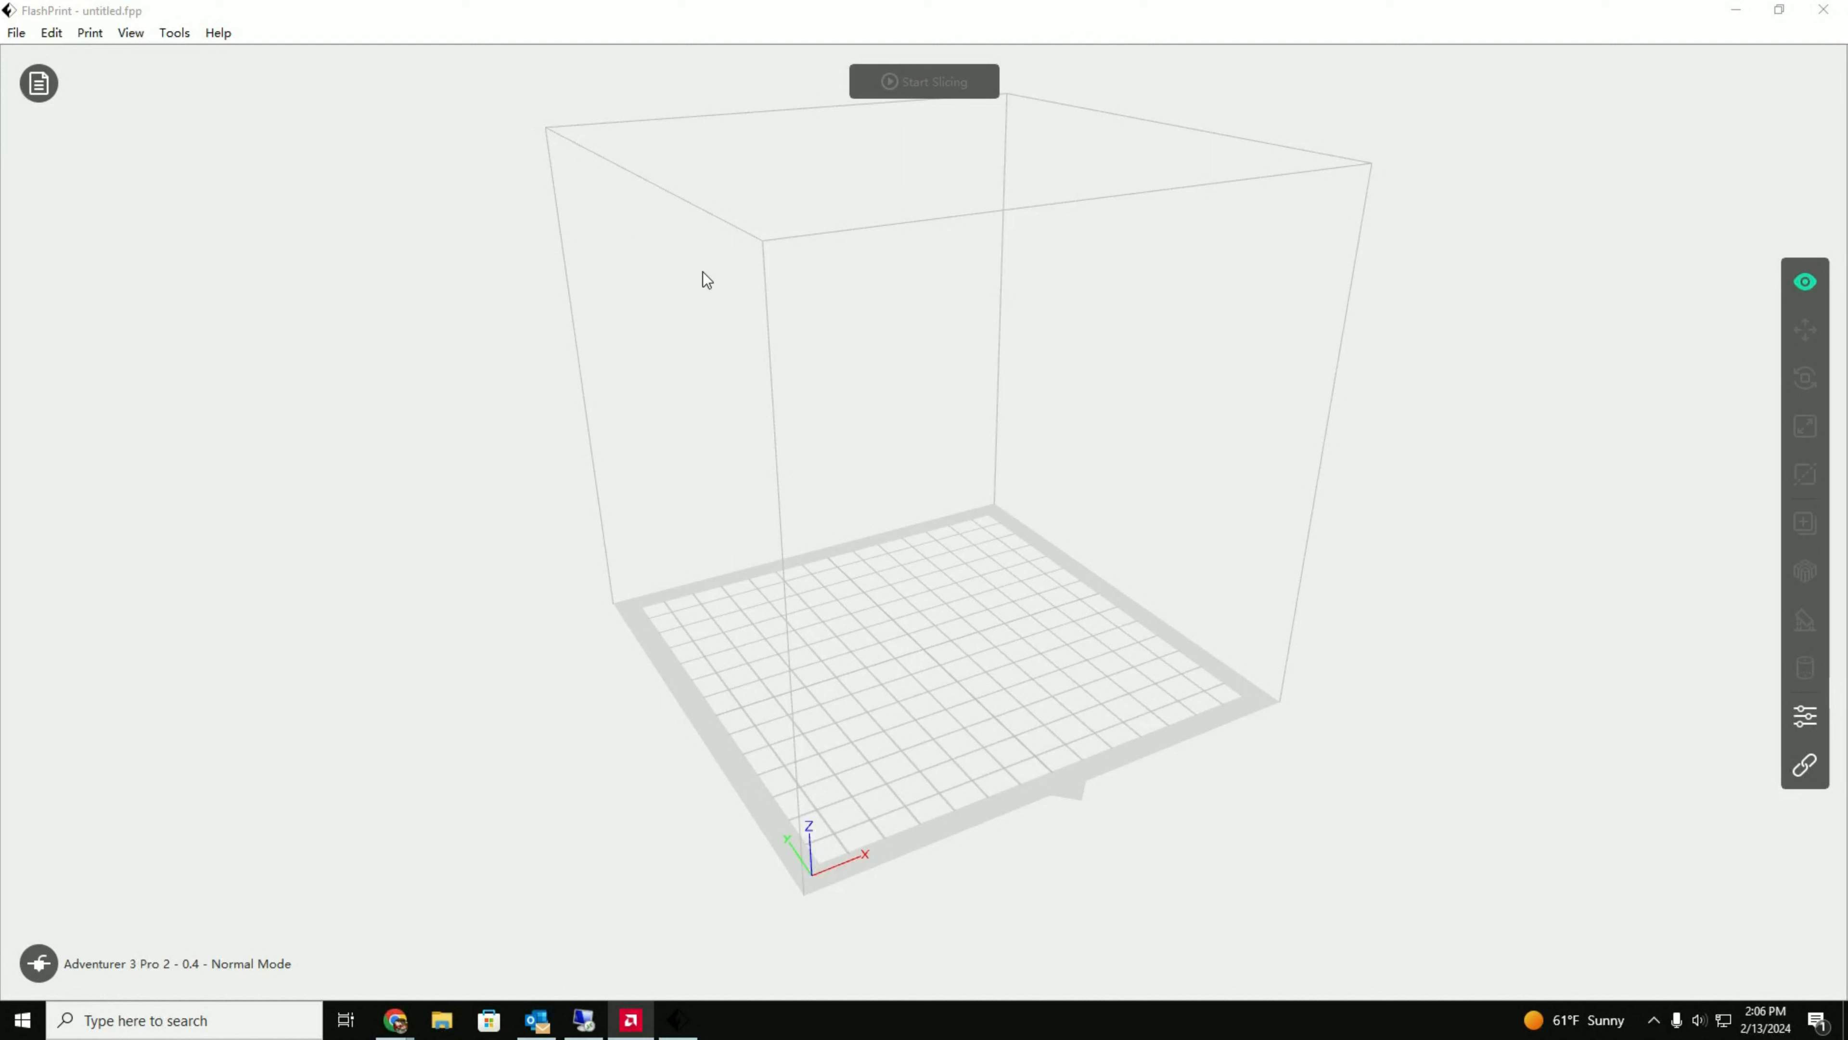
{"action": "mouse_move", "coordinate": [695, 299]}
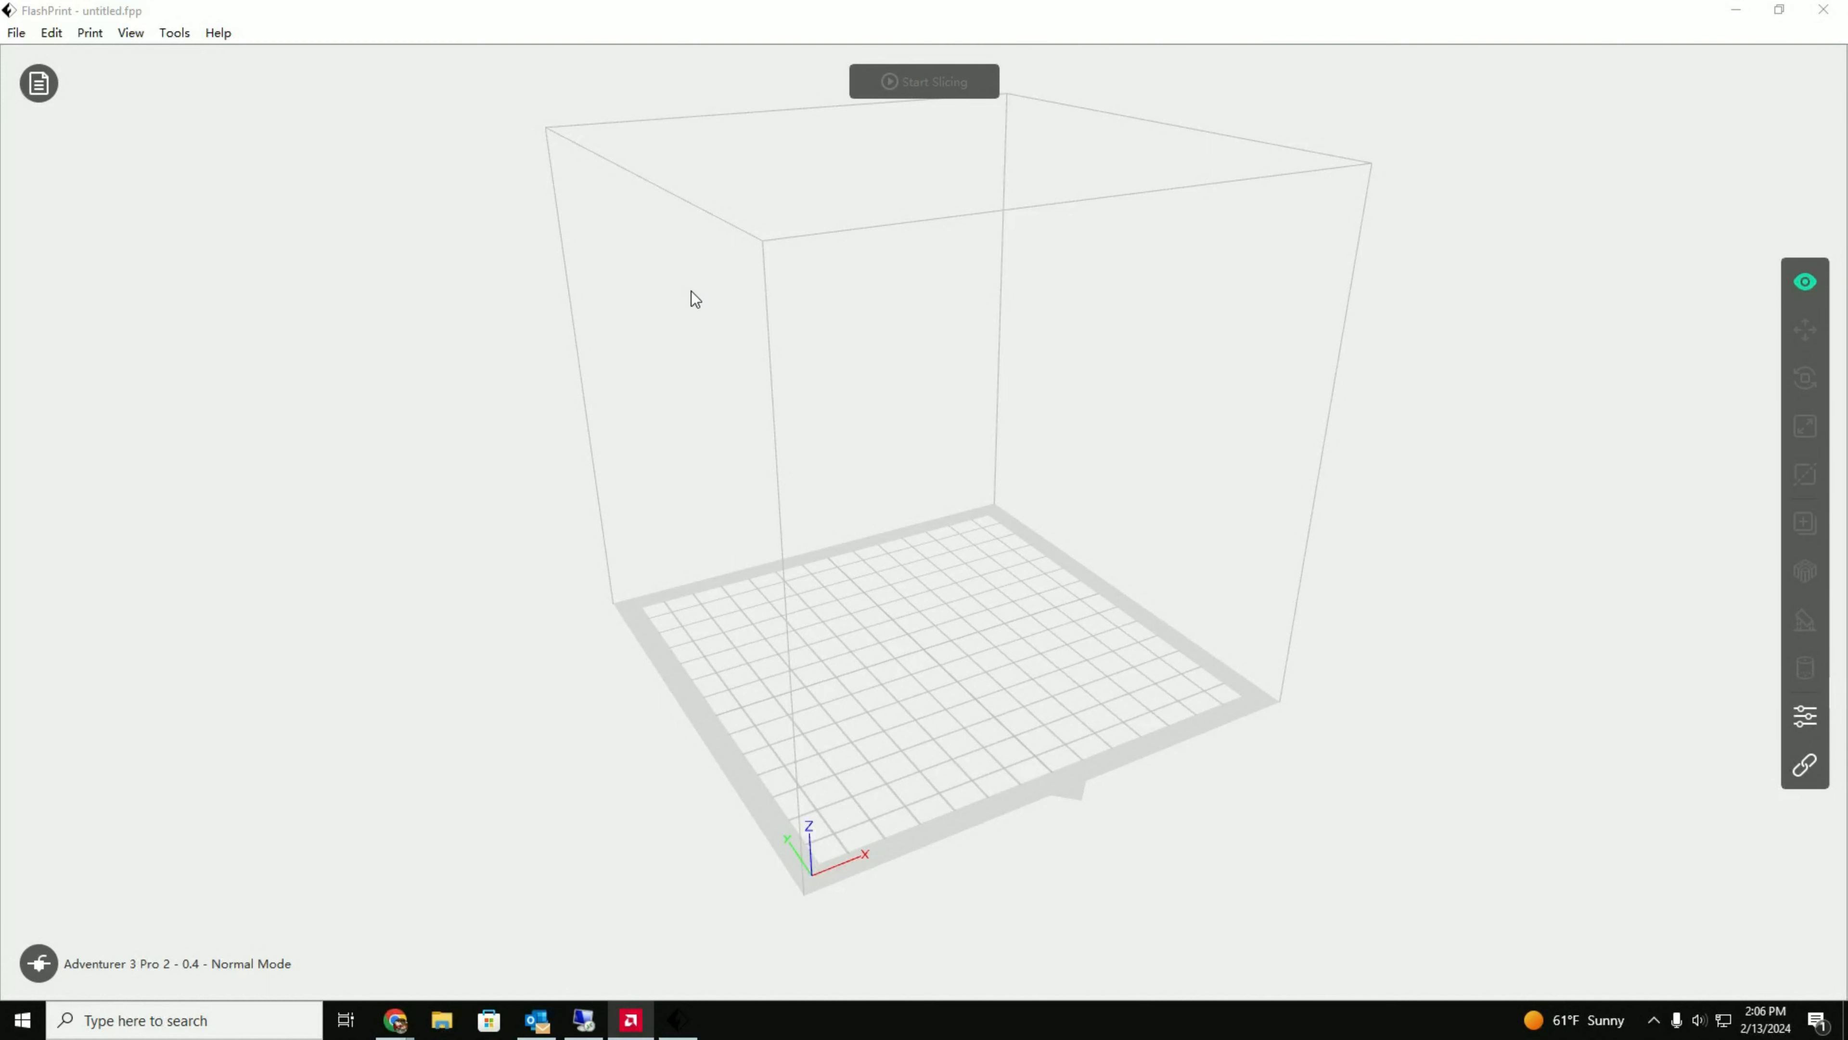
{"action": "mouse_move", "coordinate": [579, 426]}
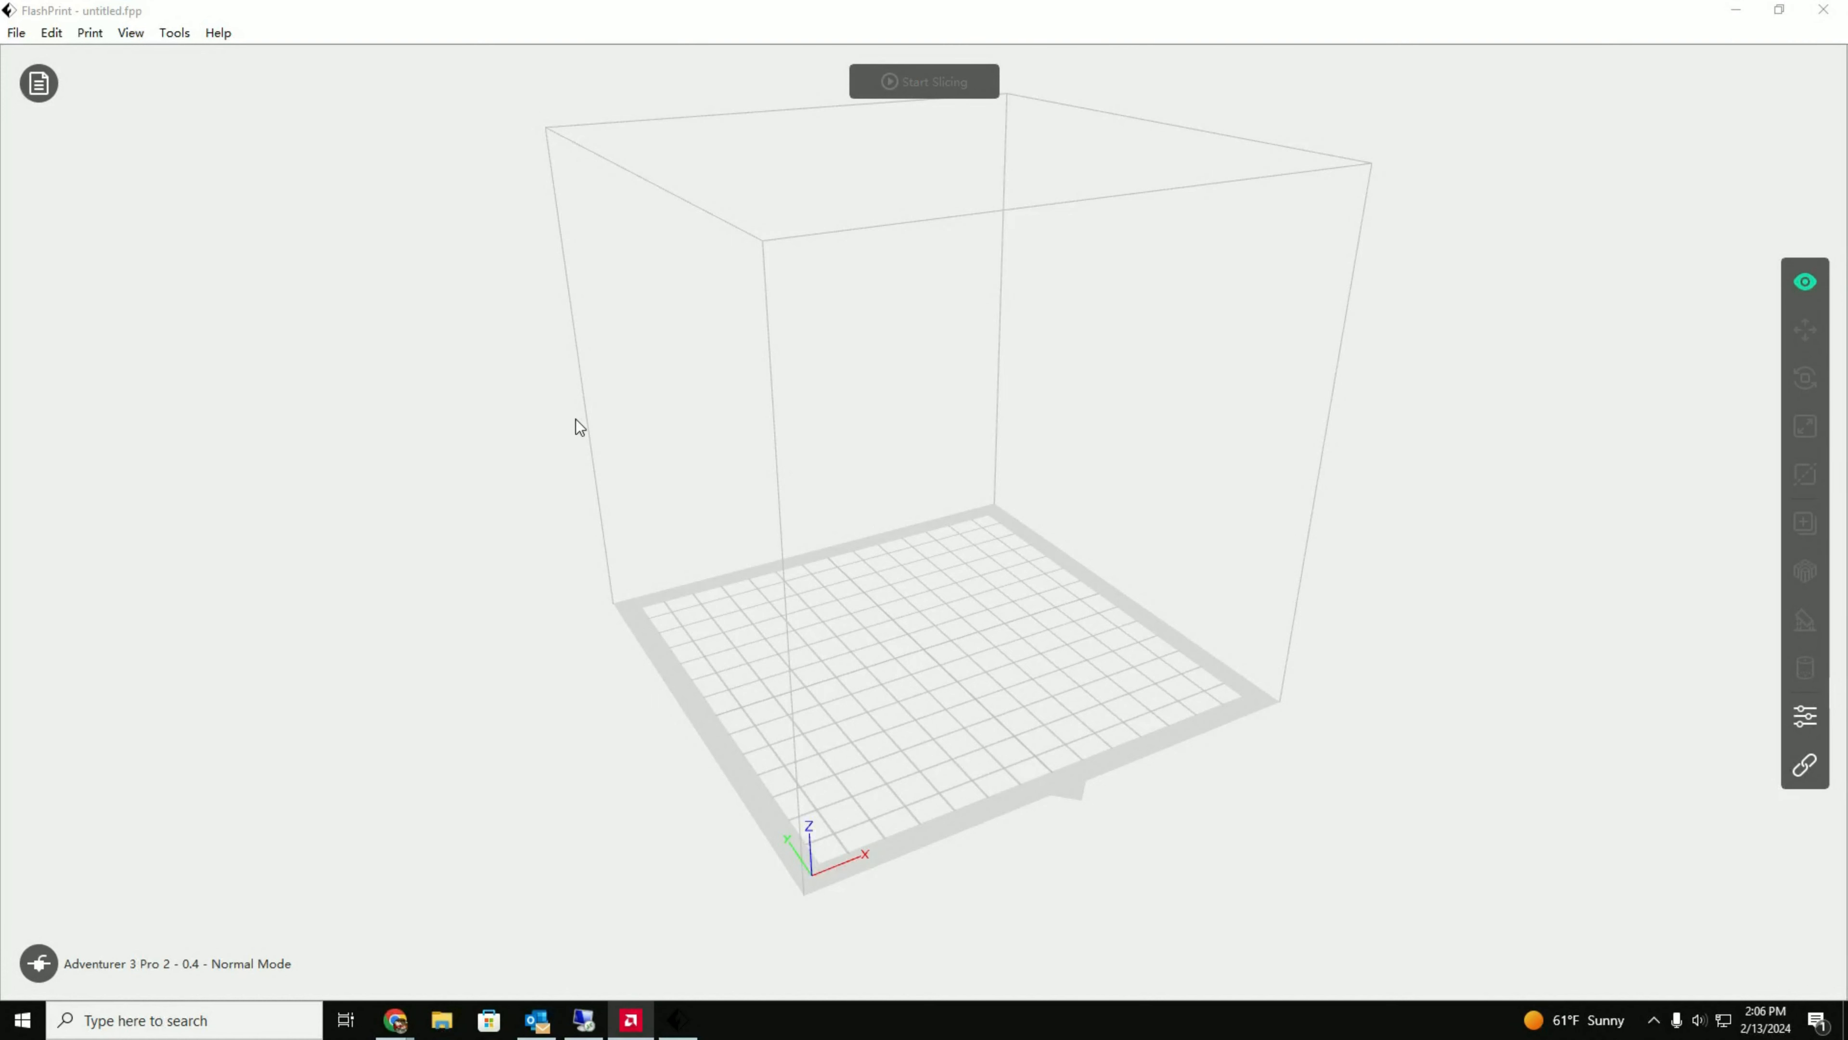
{"action": "mouse_move", "coordinate": [521, 345]}
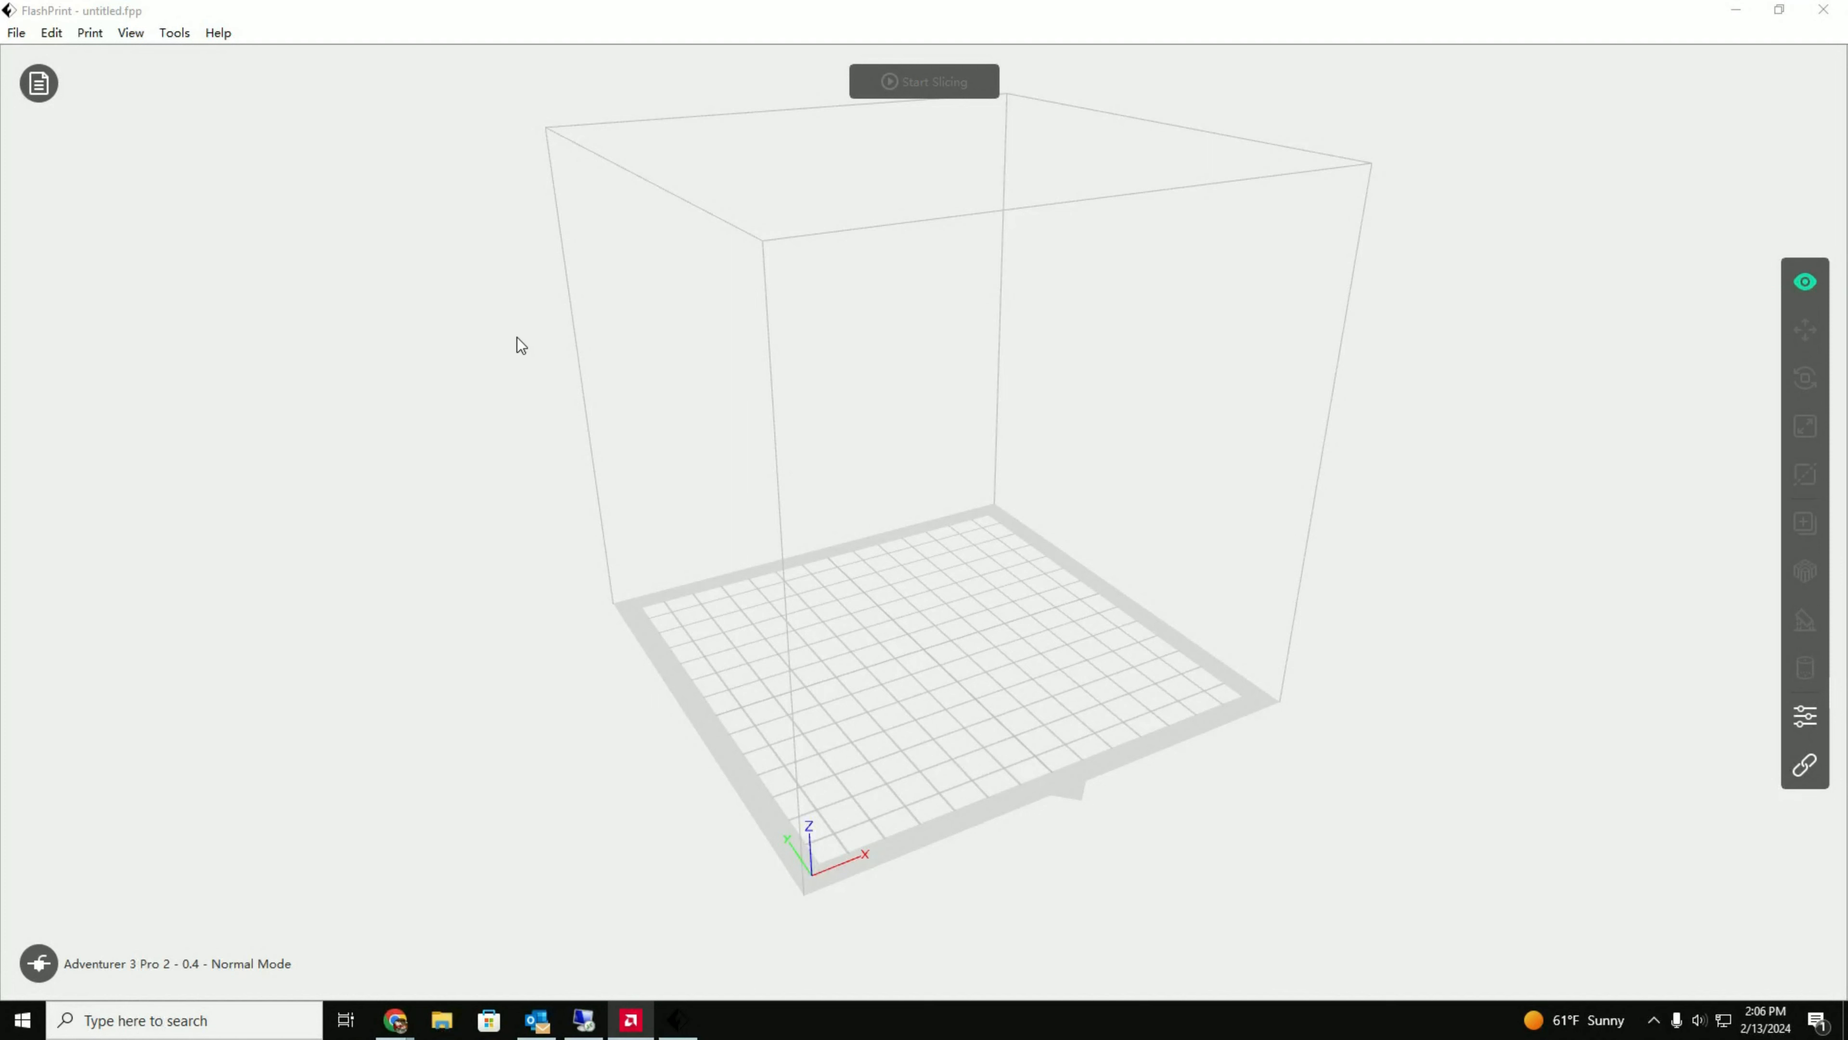
{"action": "mouse_move", "coordinate": [792, 646]}
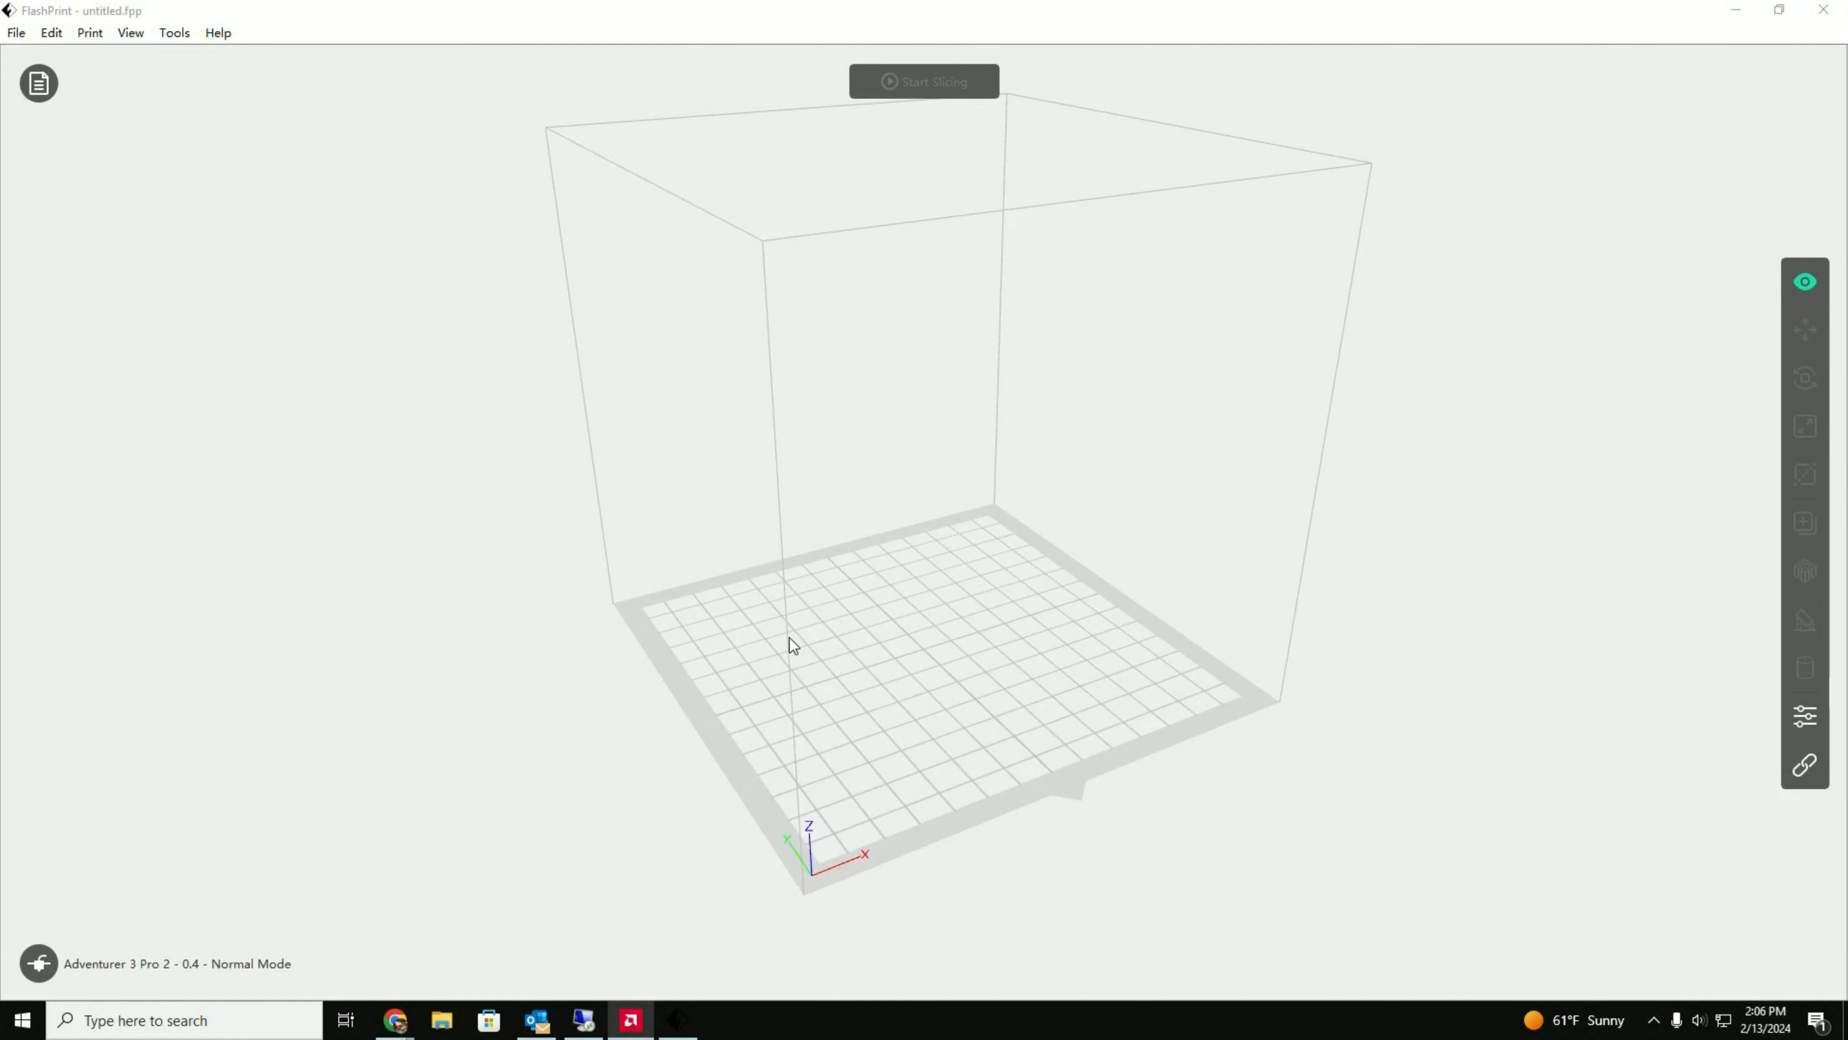
{"action": "mouse_move", "coordinate": [393, 193]}
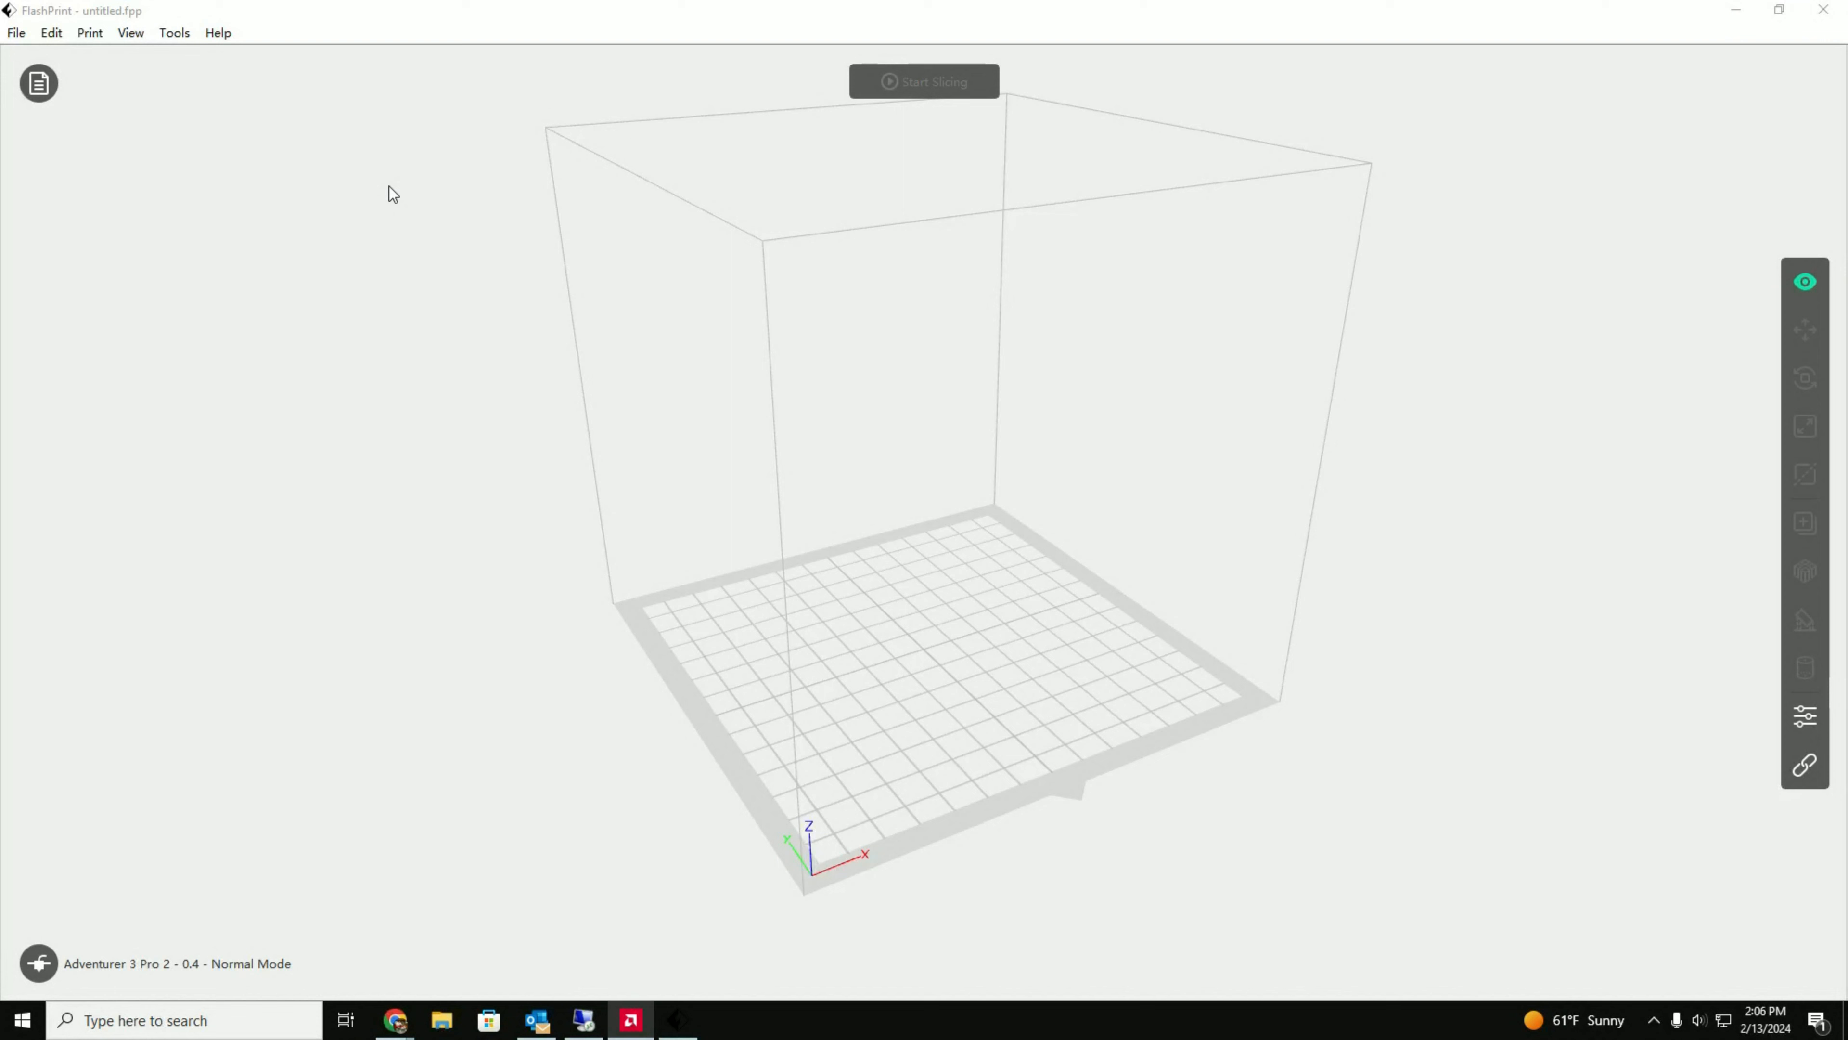
- Browse the Tools, Print, View, File and Edit menus, ending on the Print menu
{"action": "left_click", "coordinate": [173, 32]}
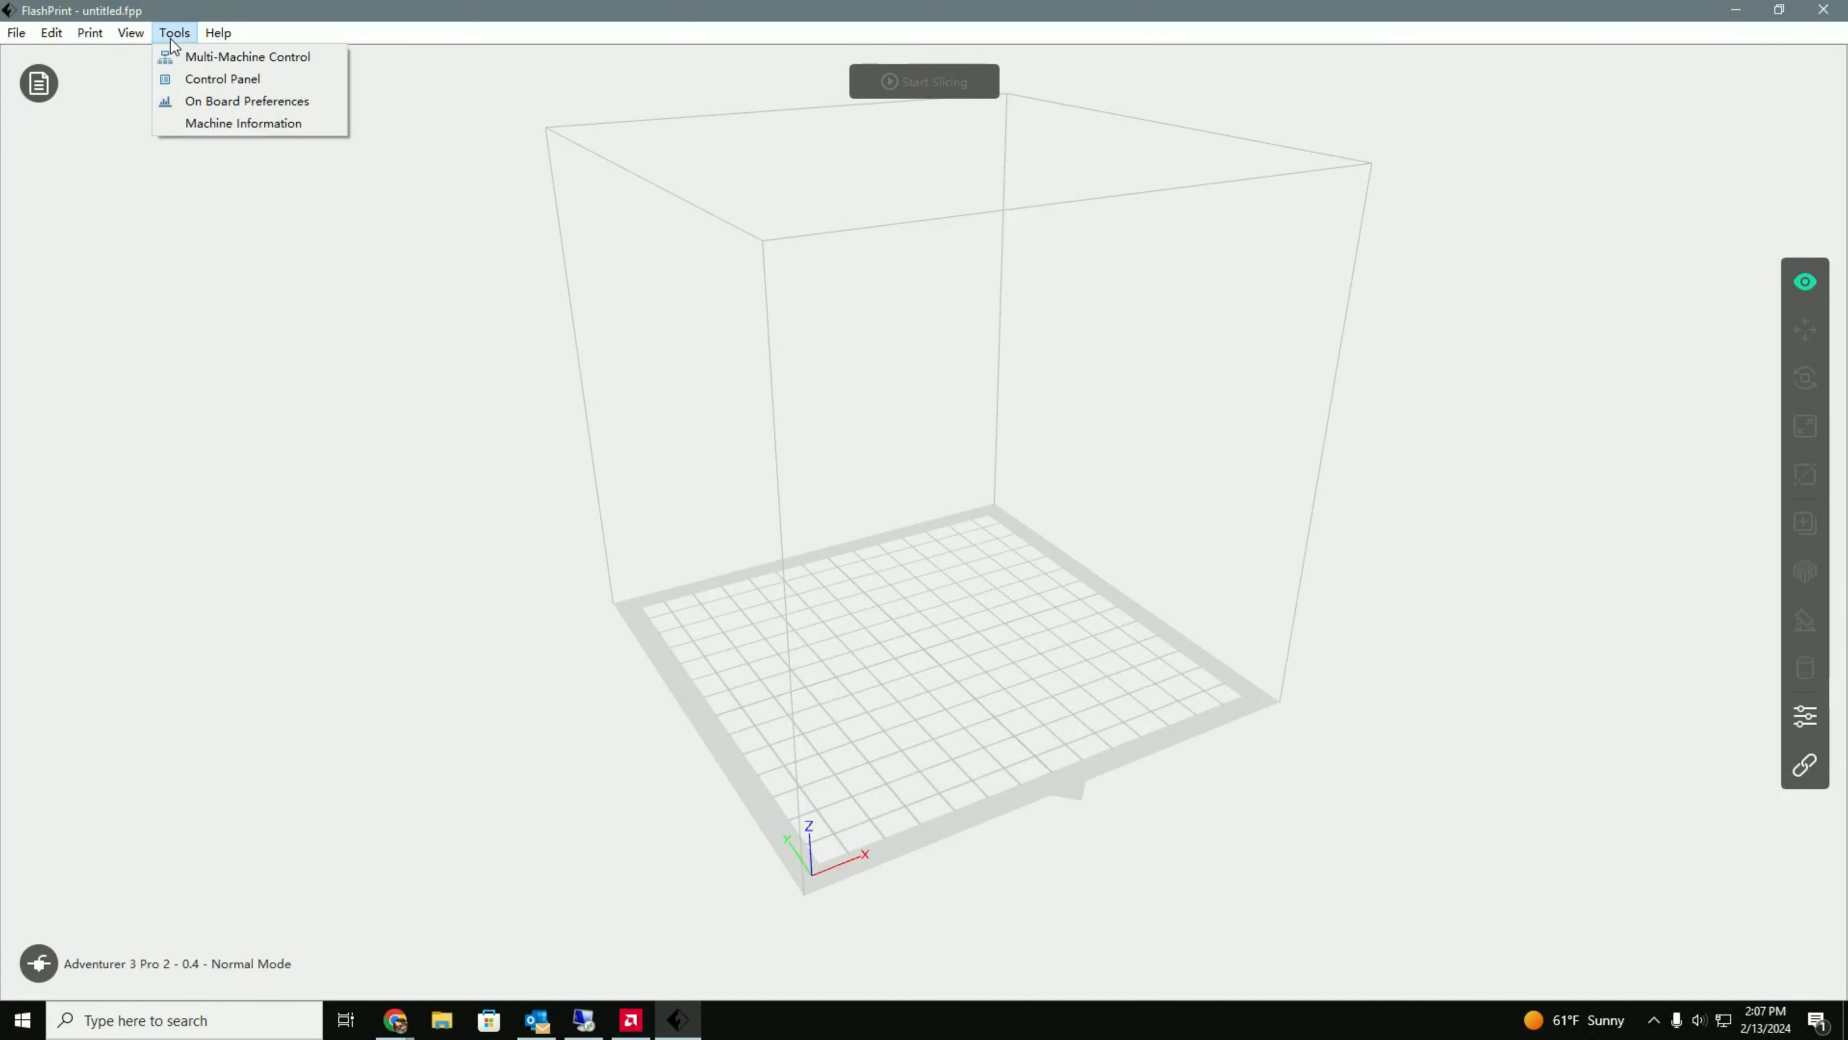
{"action": "left_click", "coordinate": [89, 32]}
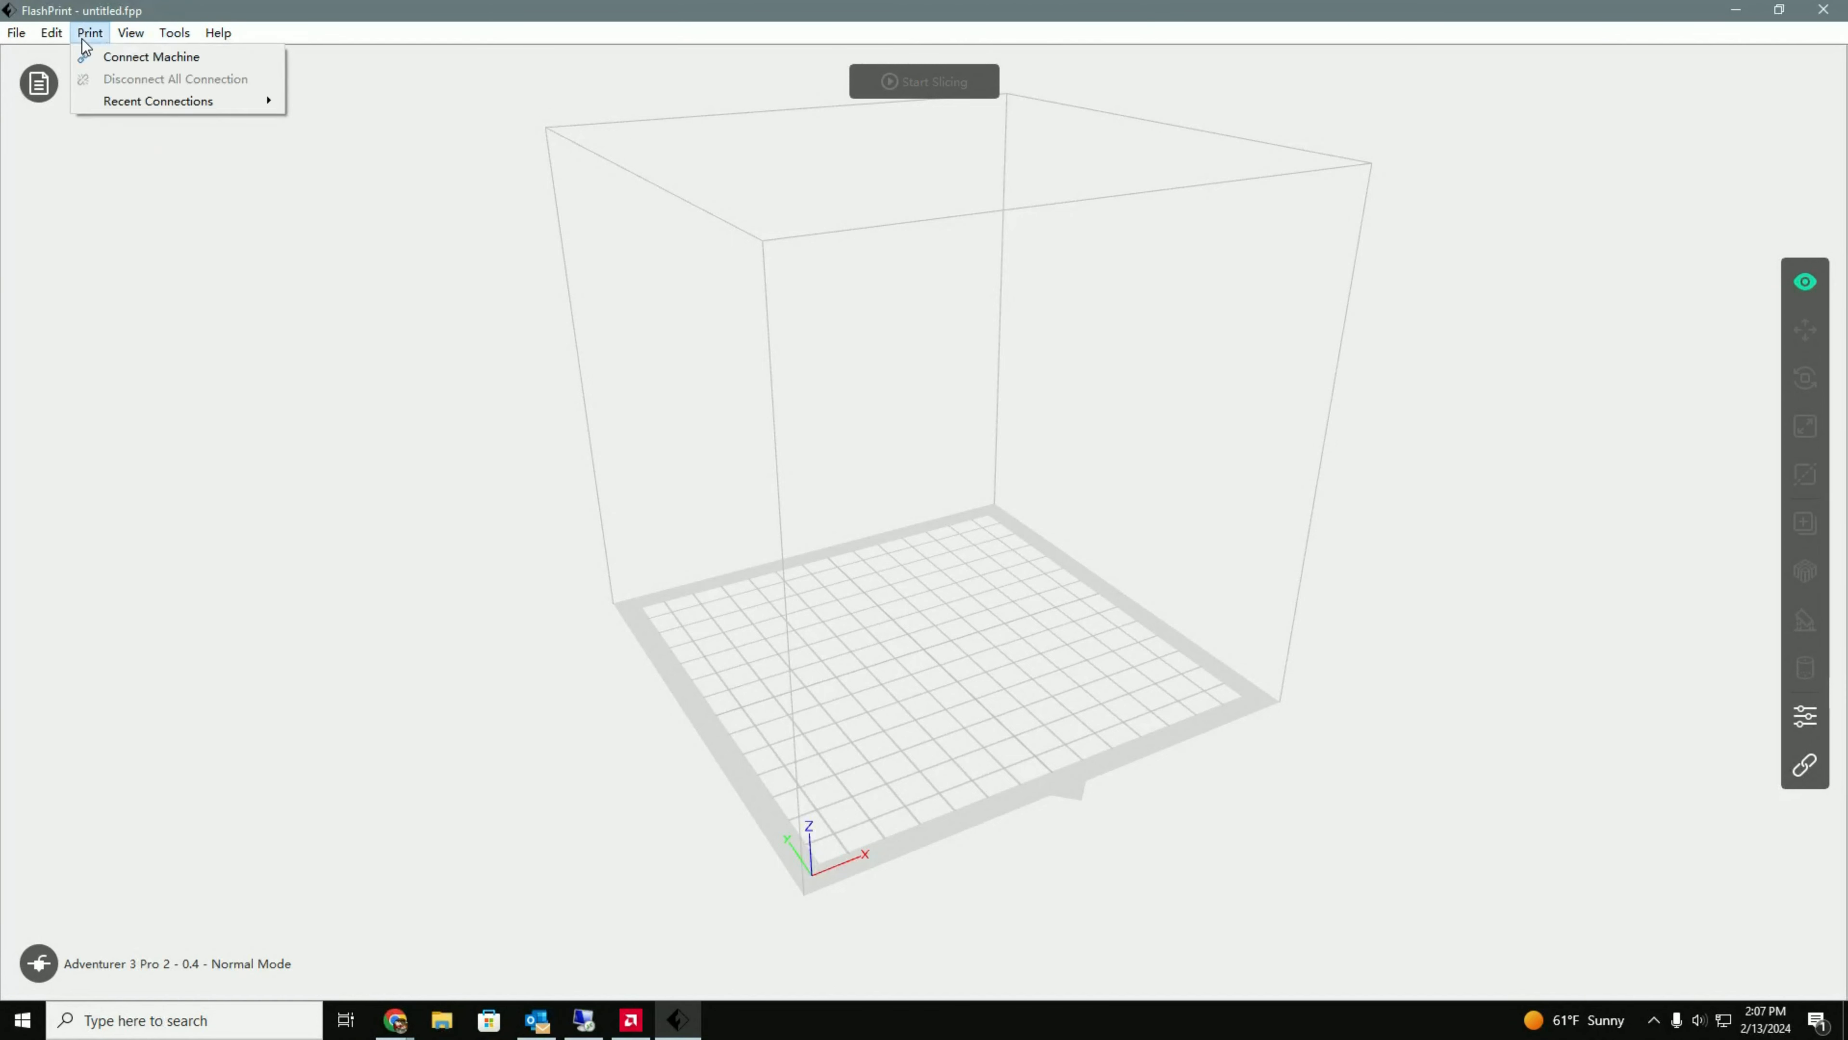
{"action": "left_click", "coordinate": [131, 32]}
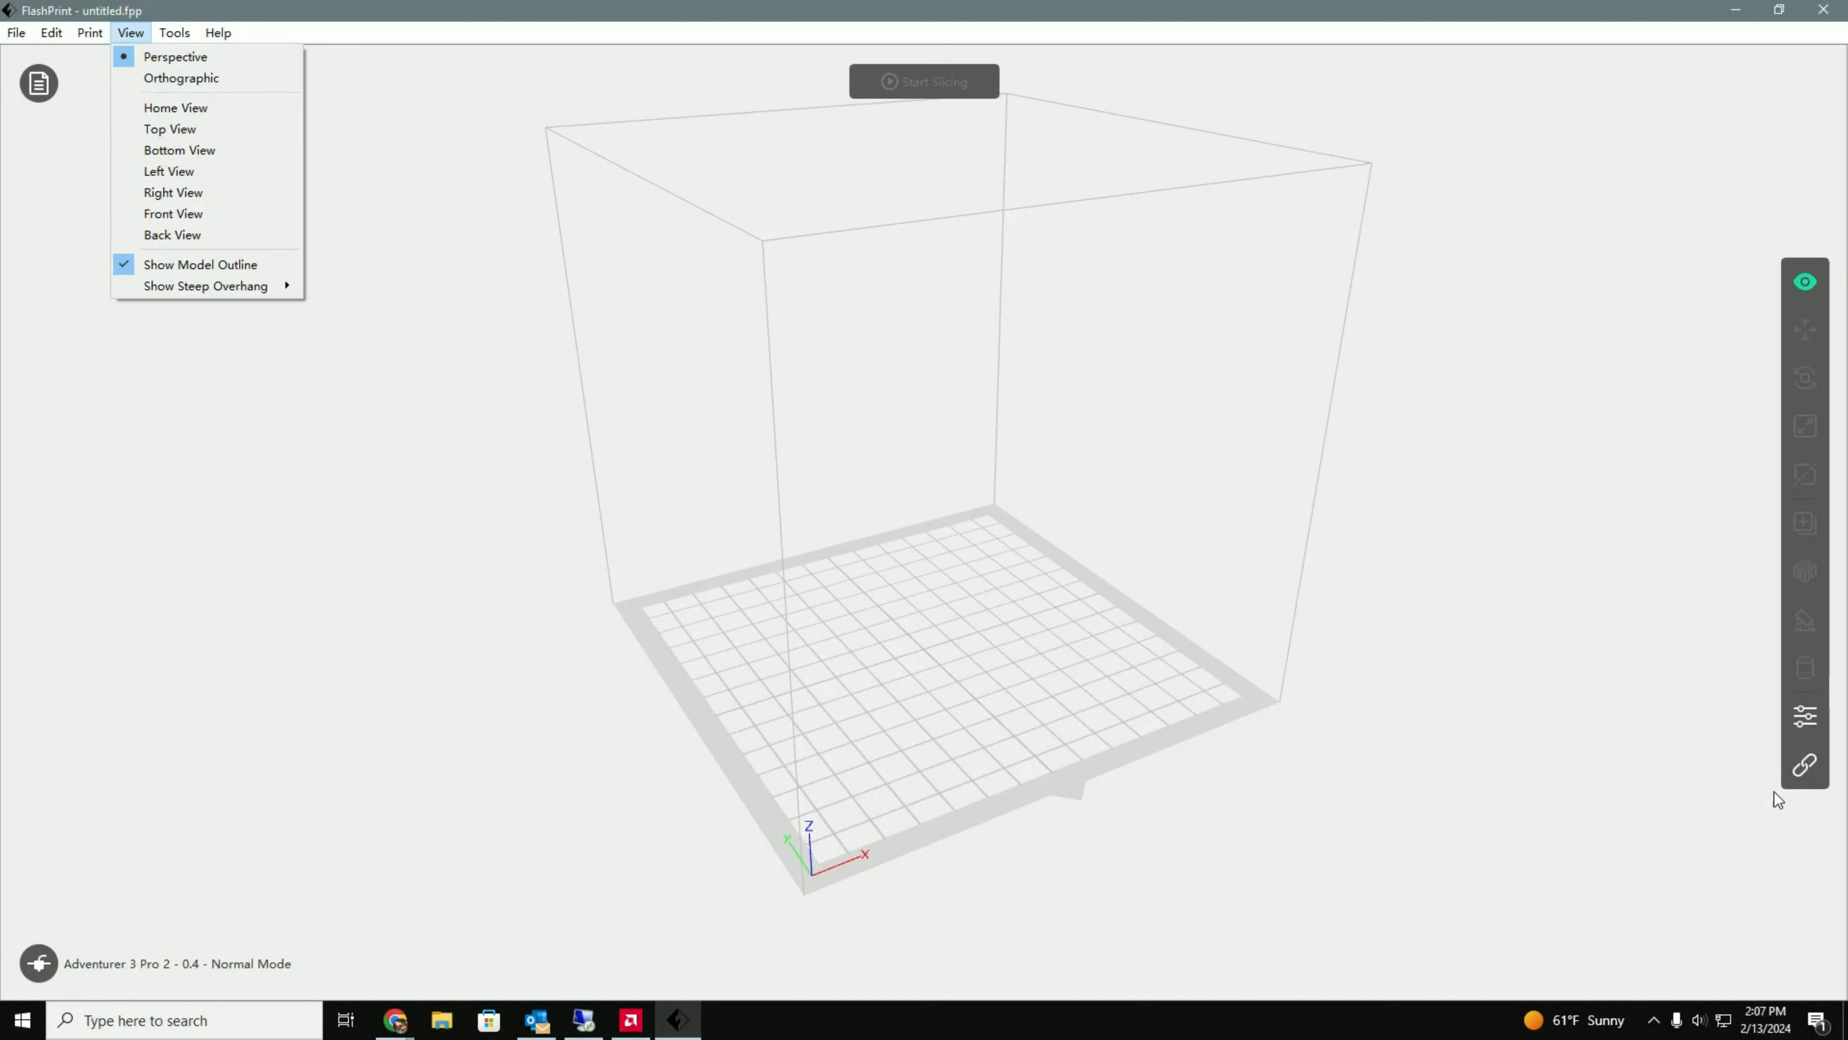
{"action": "left_click", "coordinate": [17, 32]}
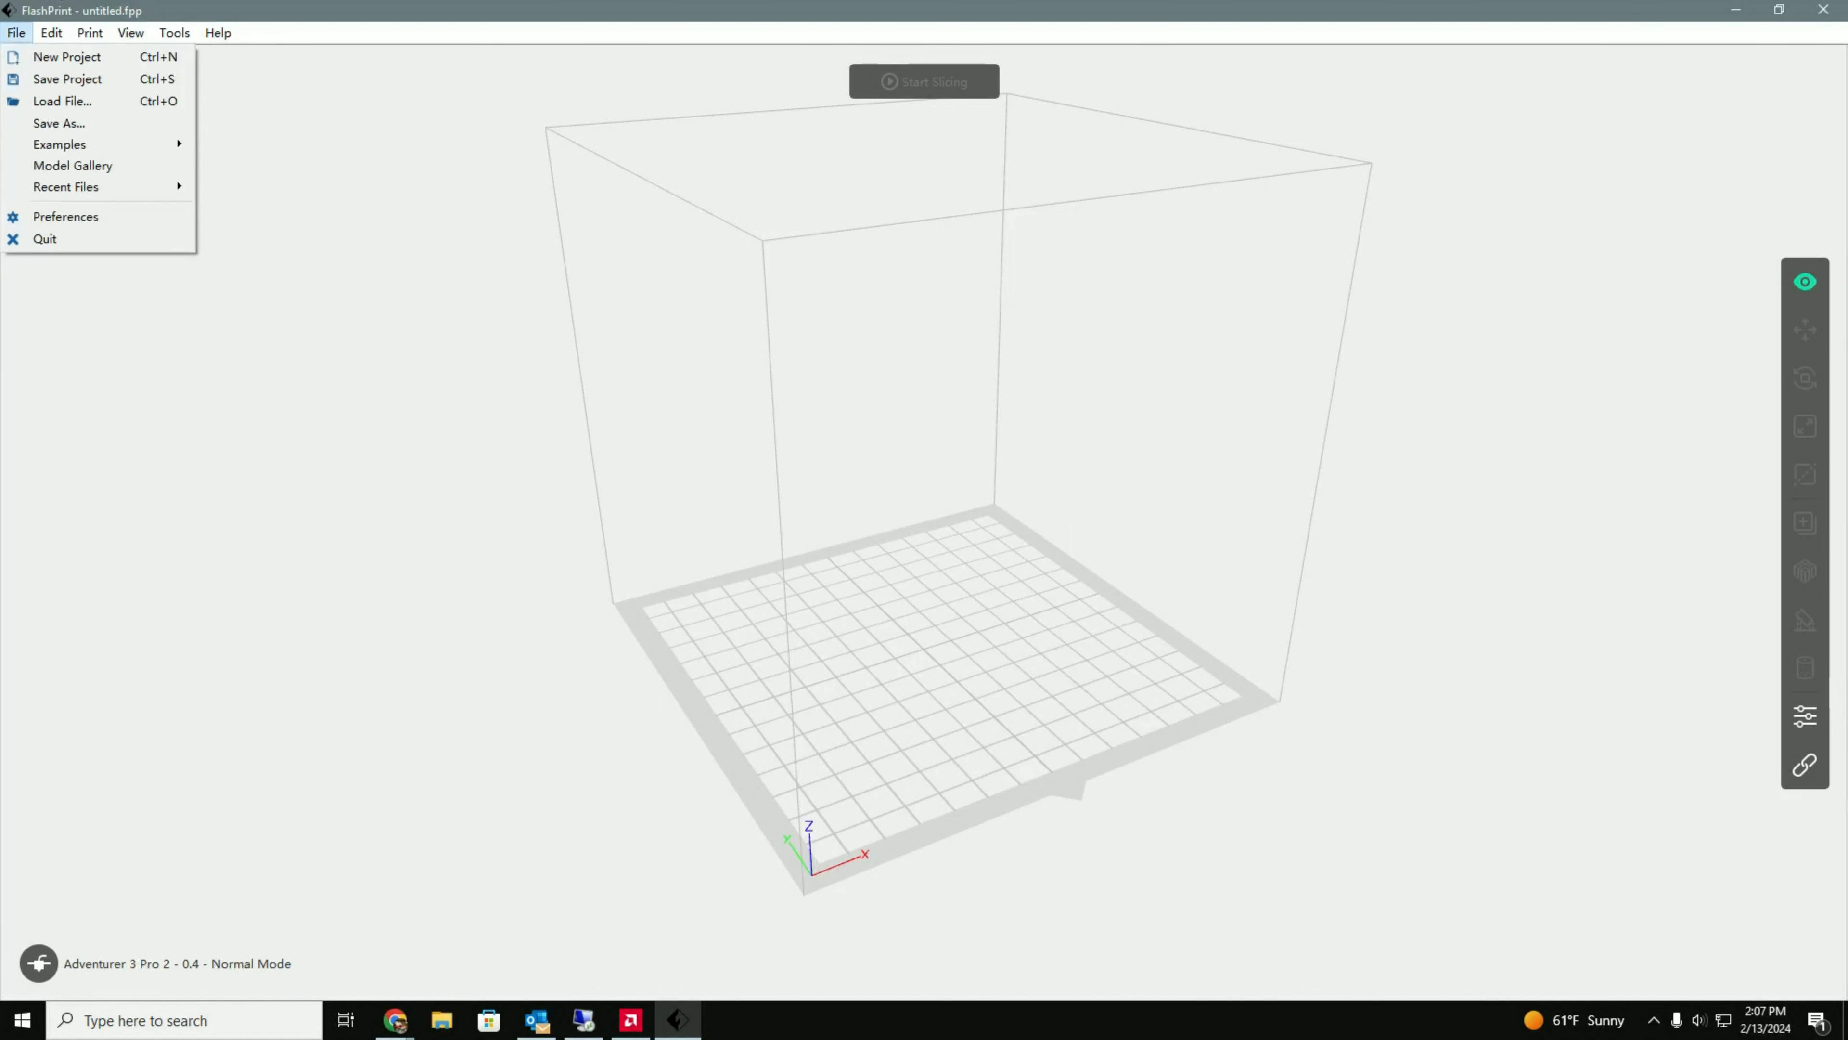
{"action": "left_click", "coordinate": [51, 32]}
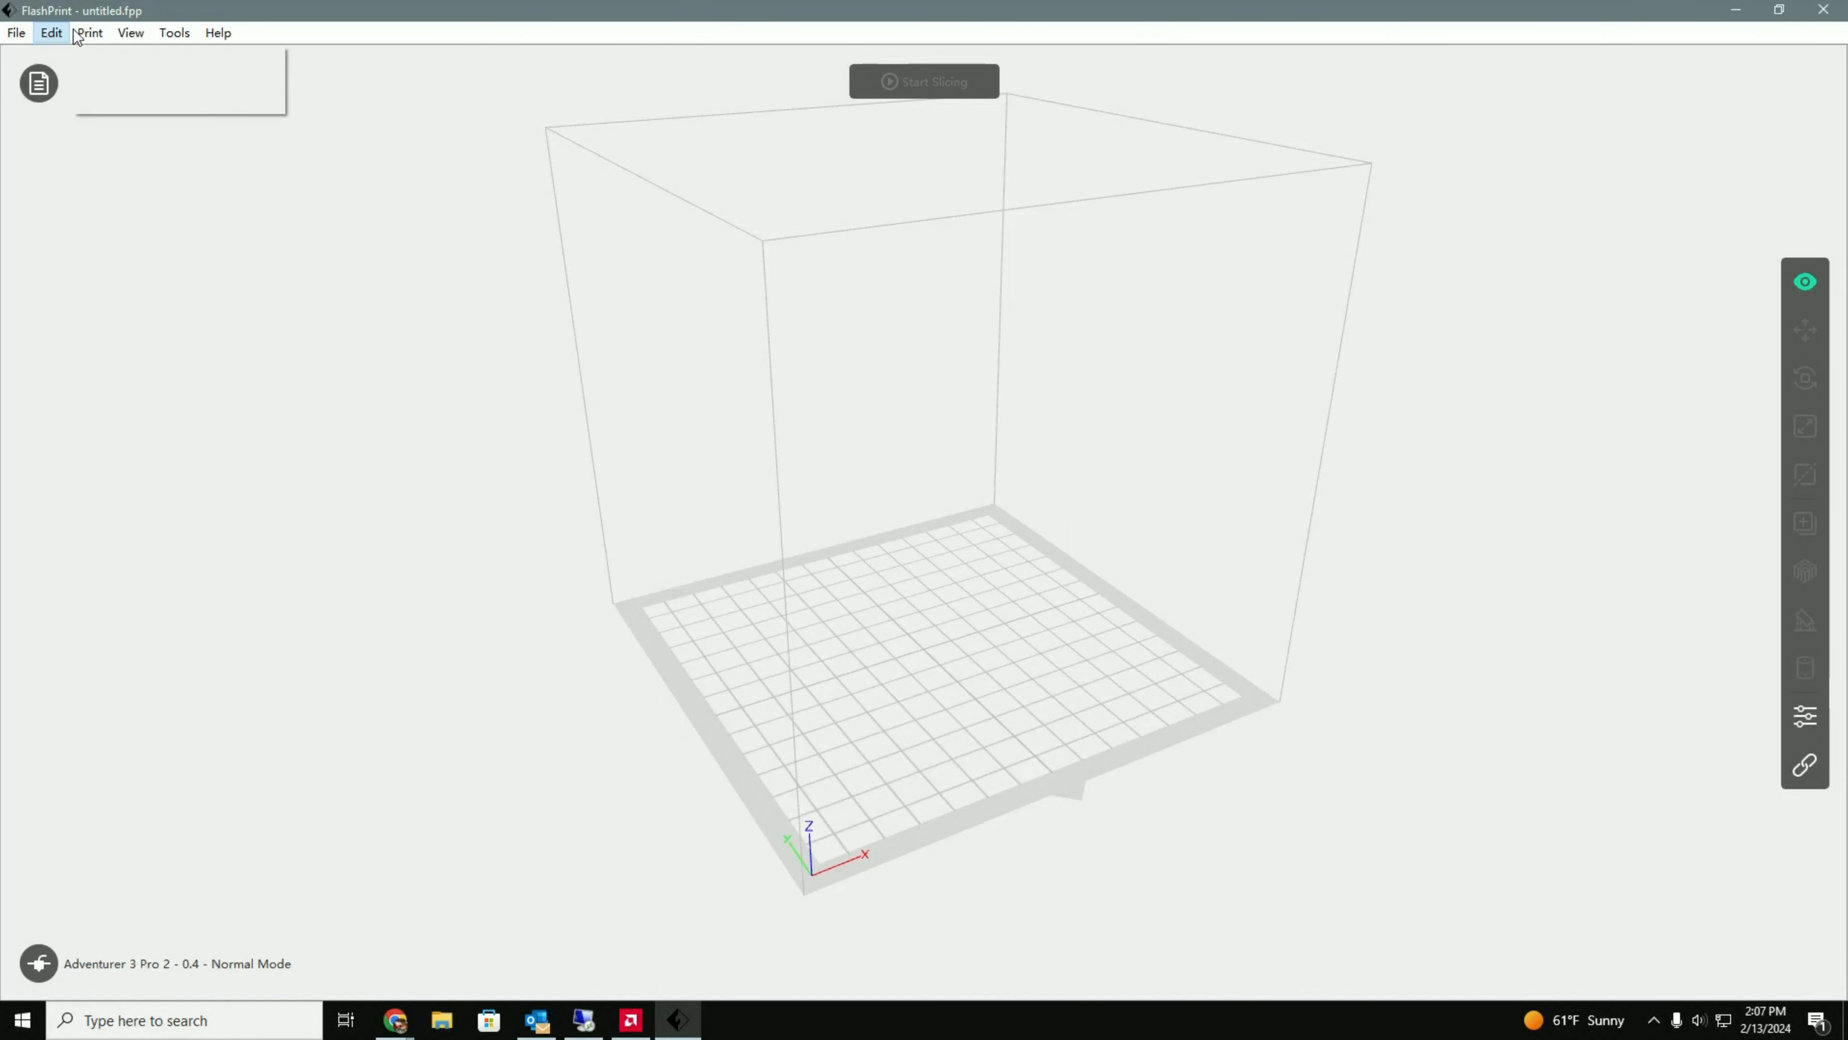
{"action": "left_click", "coordinate": [88, 32]}
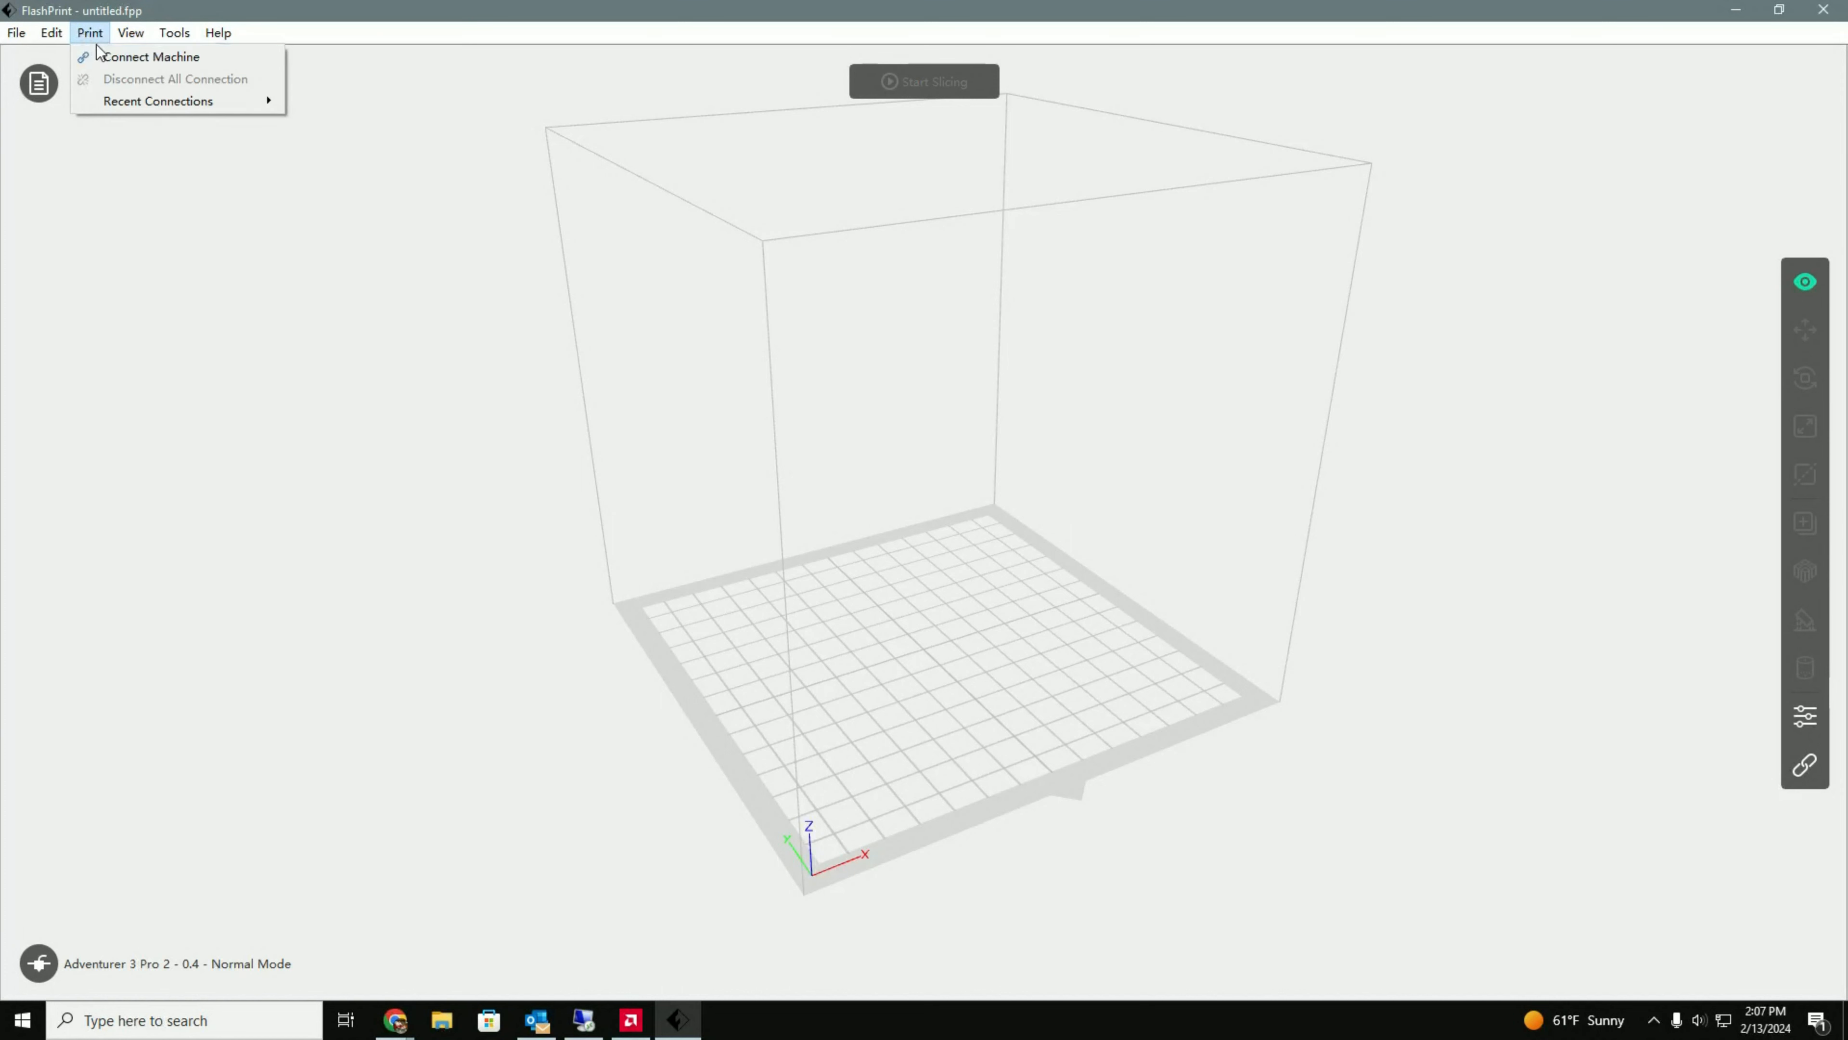
{"action": "mouse_move", "coordinate": [150, 57]}
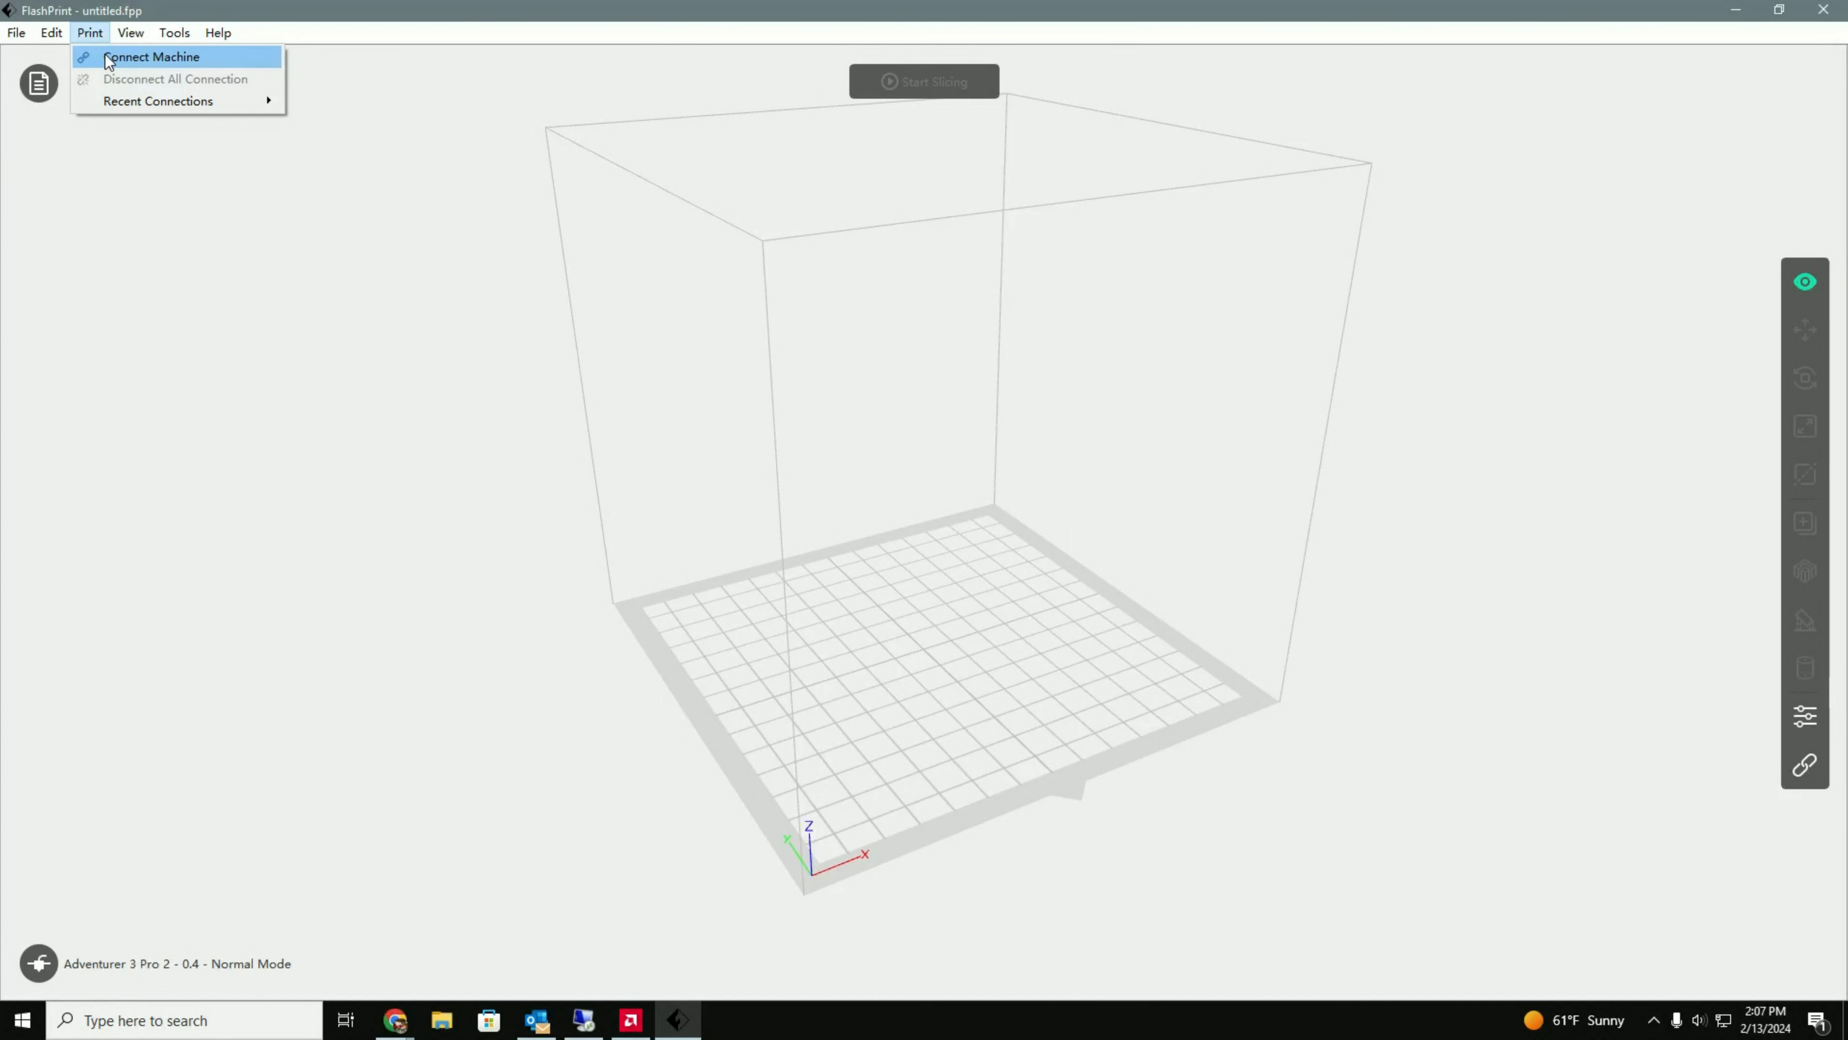
- Connect to the scanned printer at 192.168.1.142, see it Idle, then close Multi-Machine Control
{"action": "left_click", "coordinate": [150, 56]}
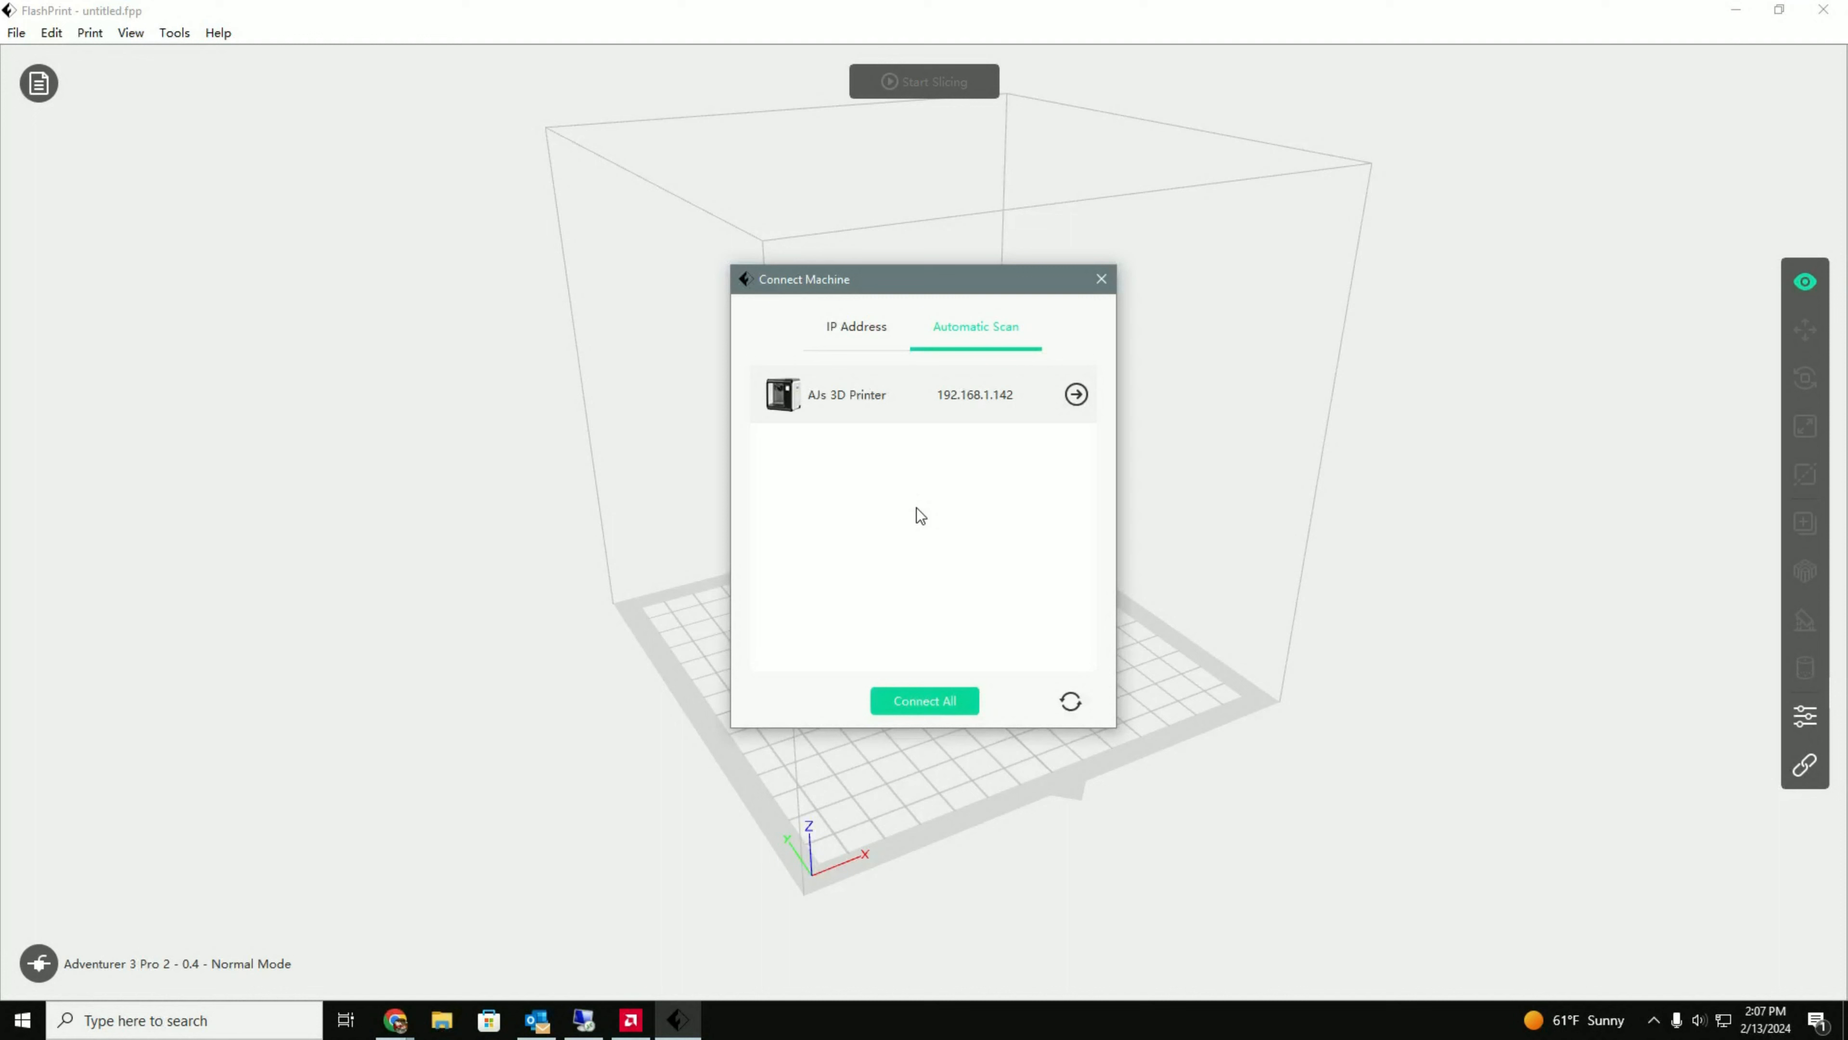
{"action": "mouse_move", "coordinate": [913, 489]}
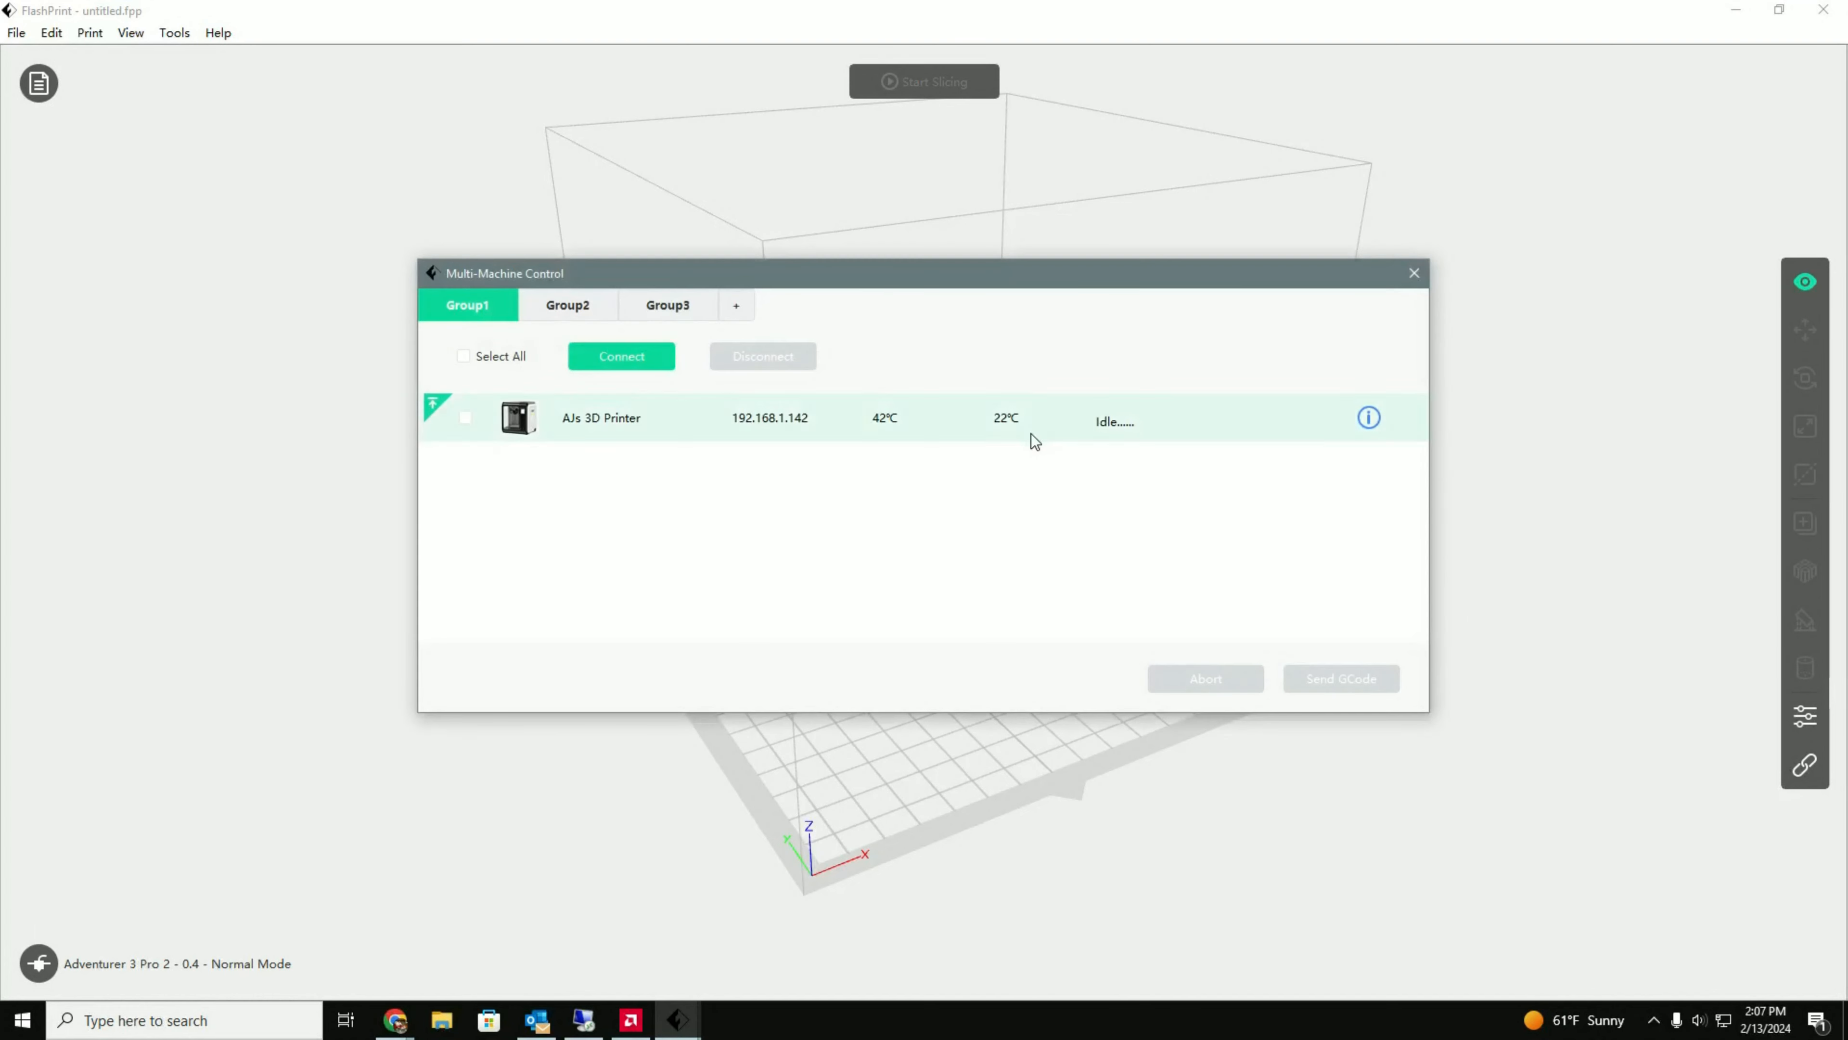
{"action": "mouse_move", "coordinate": [821, 510]}
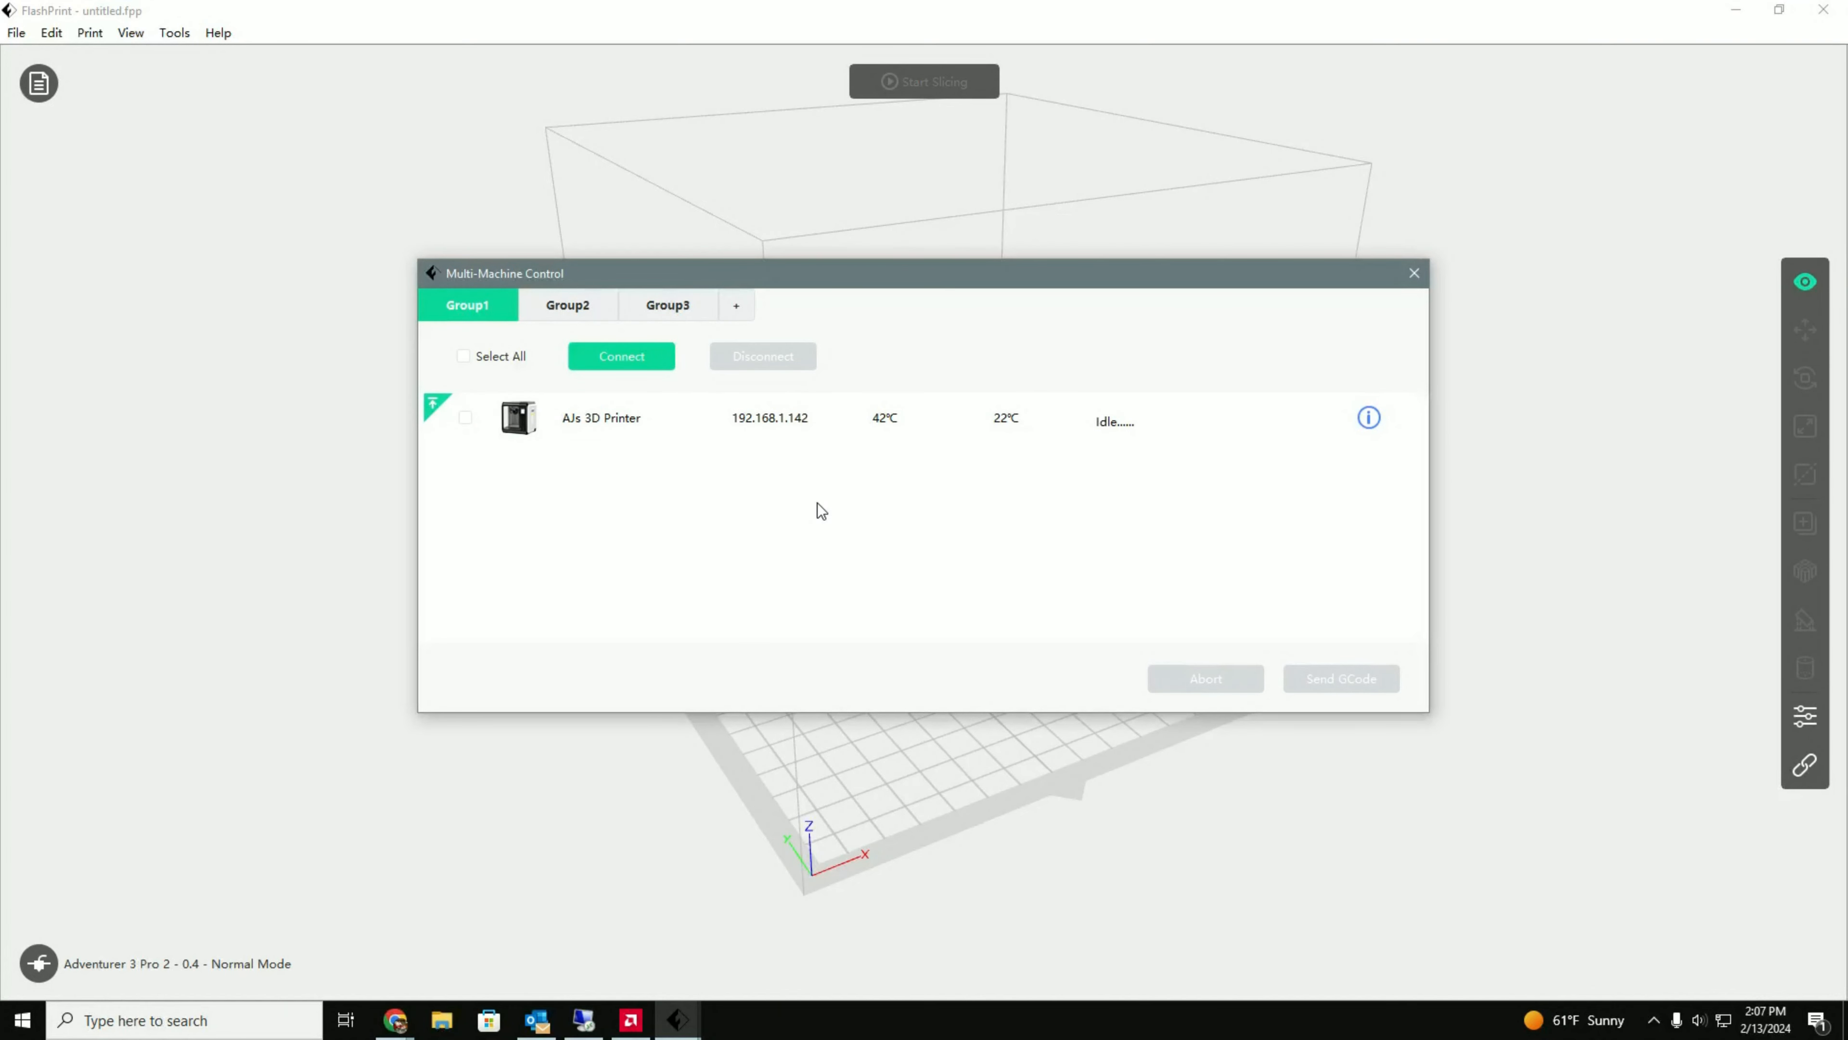
{"action": "mouse_move", "coordinate": [593, 421]}
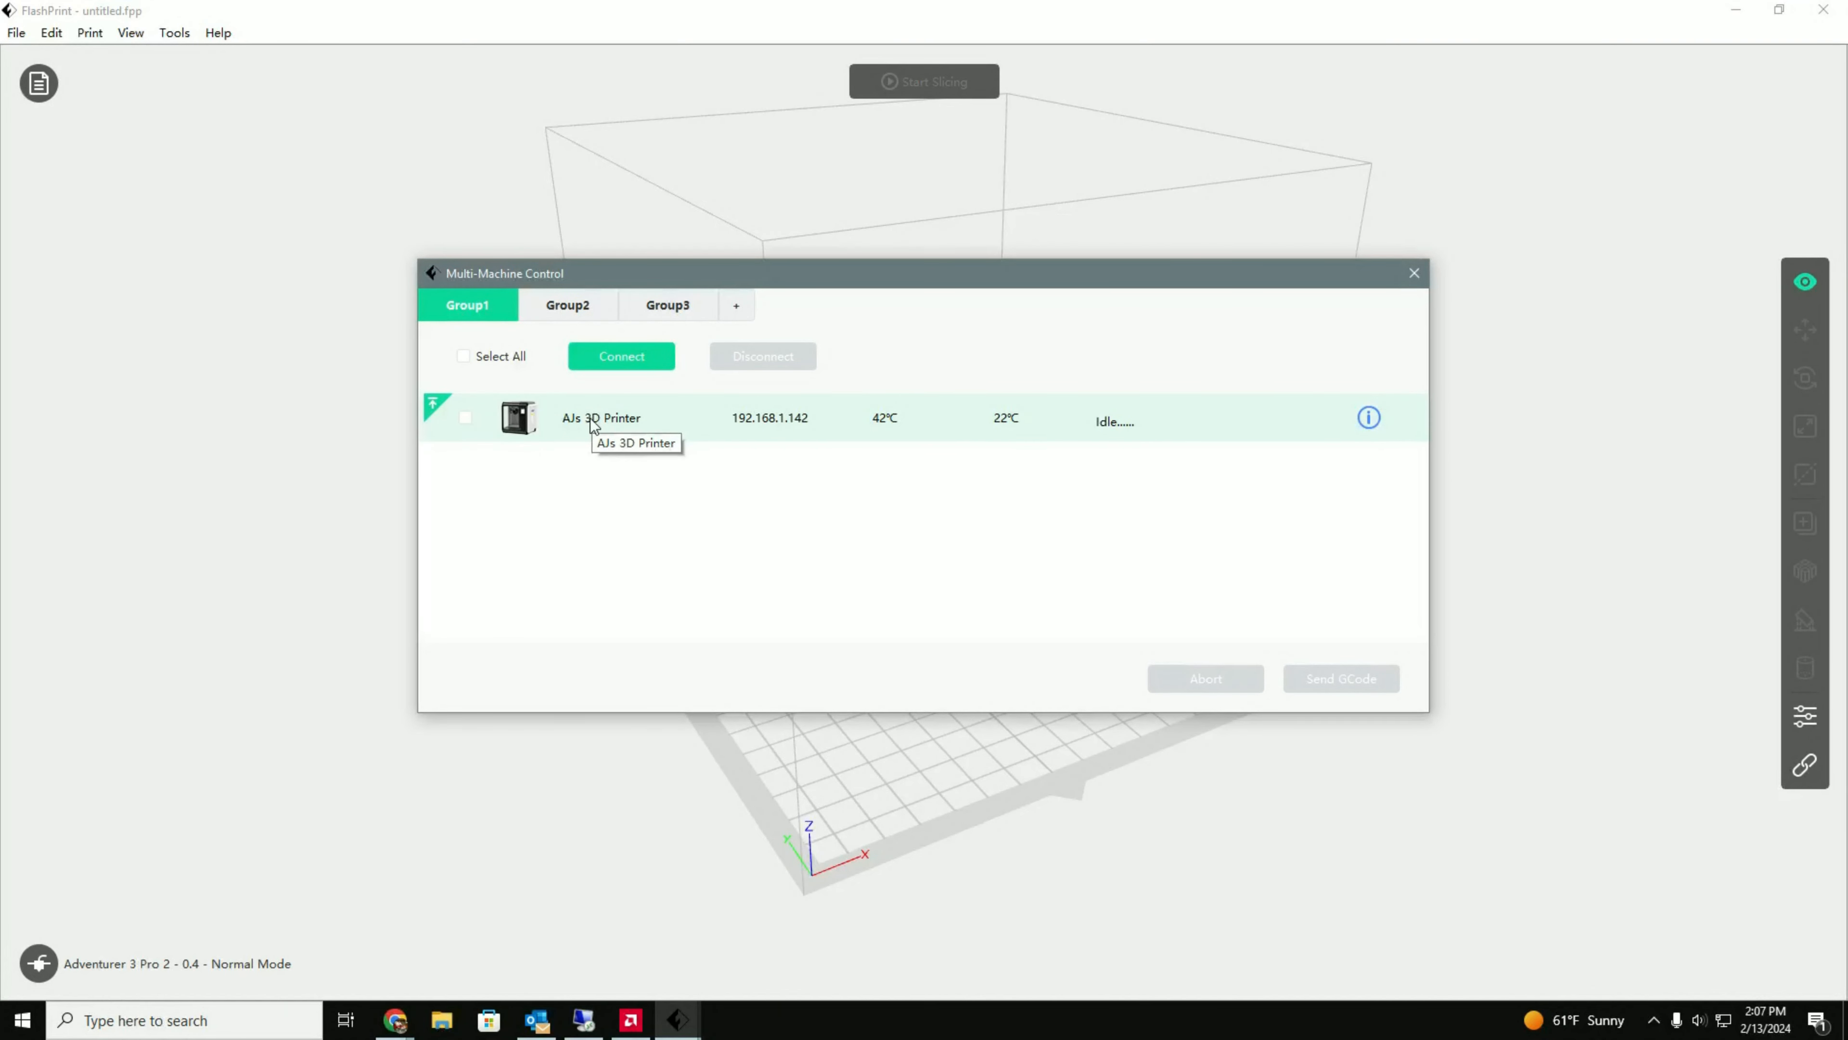
{"action": "mouse_move", "coordinate": [1413, 273]}
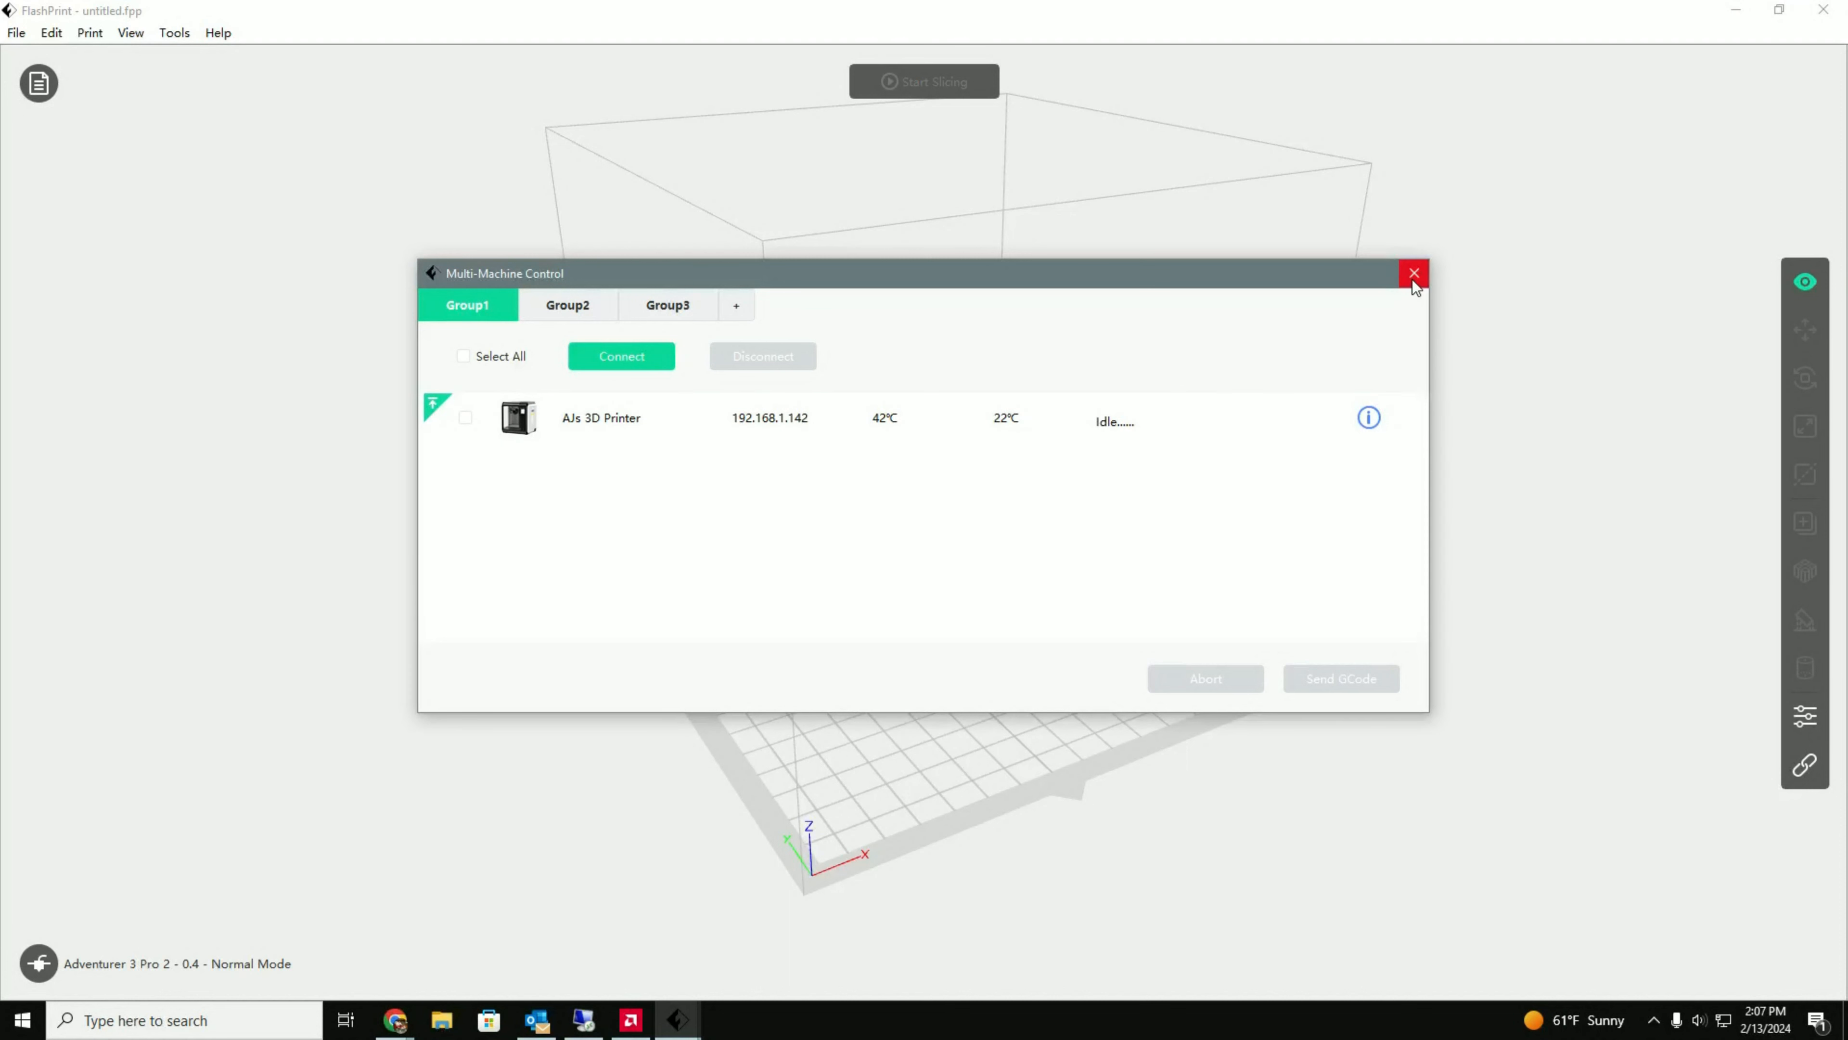
{"action": "mouse_move", "coordinate": [1413, 273]}
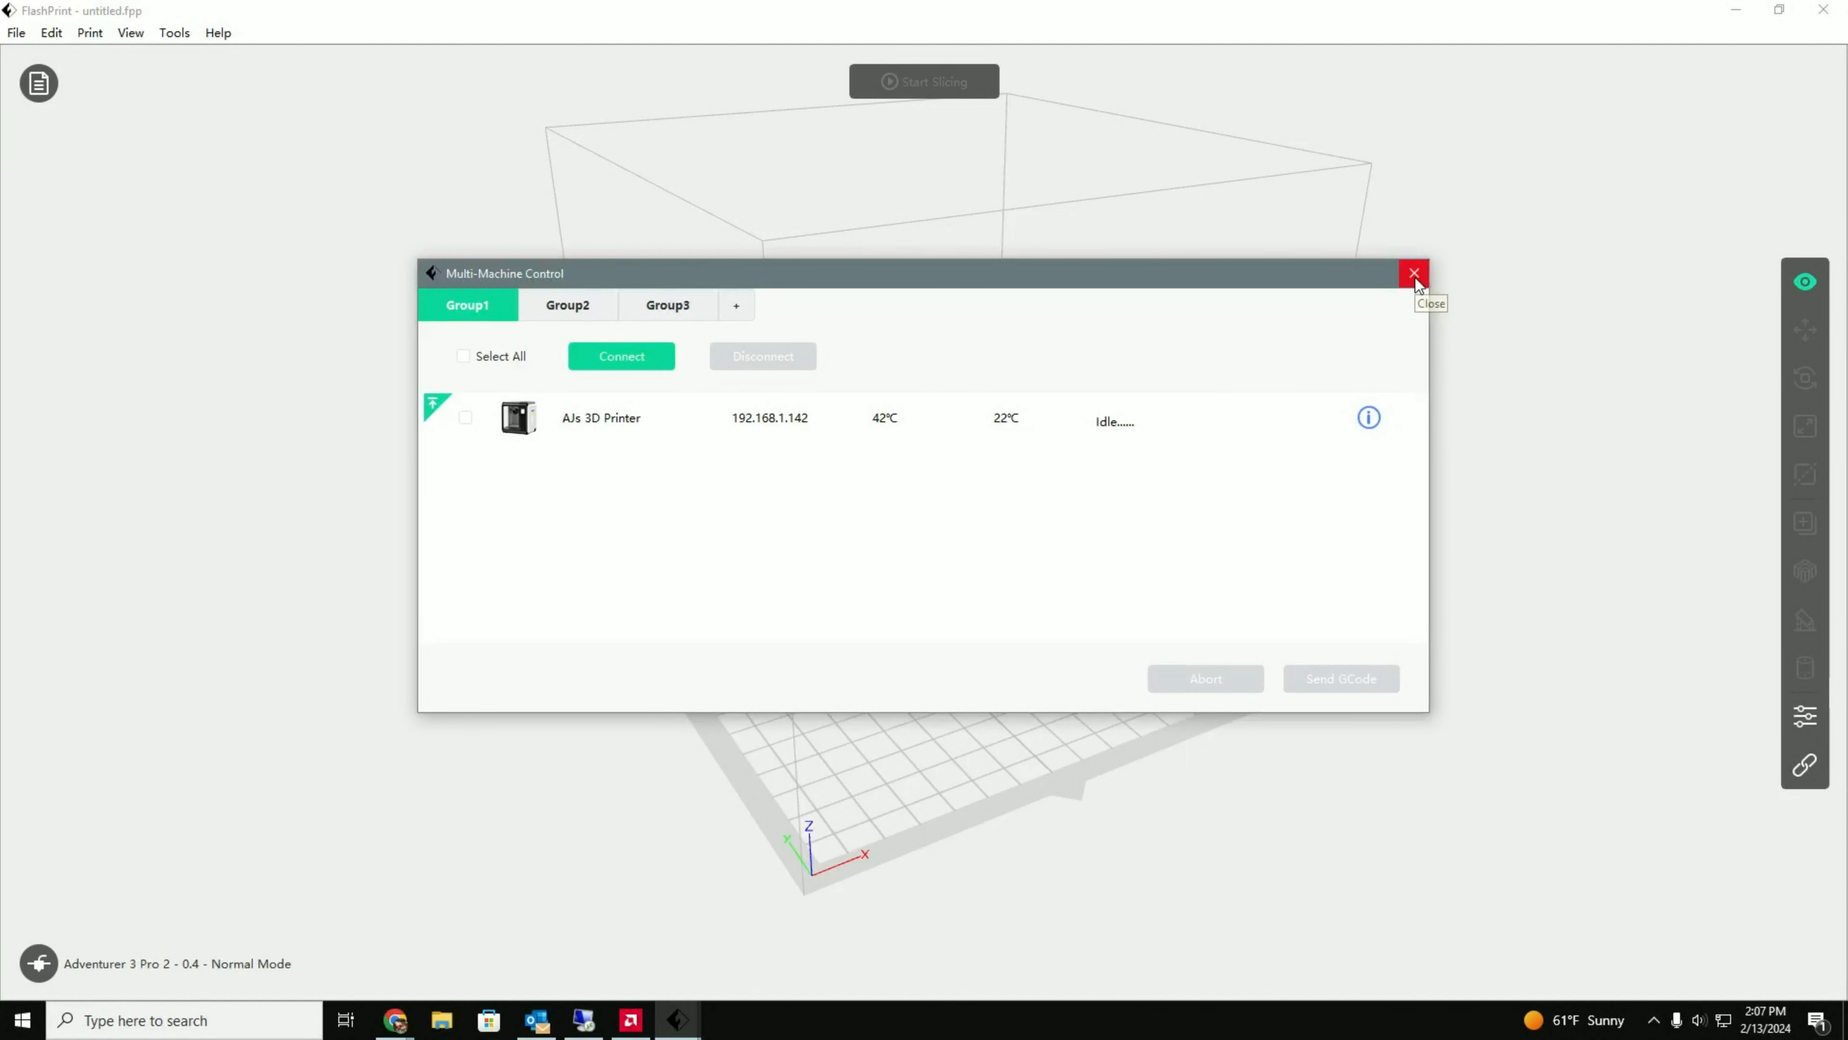
{"action": "mouse_move", "coordinate": [1416, 279]}
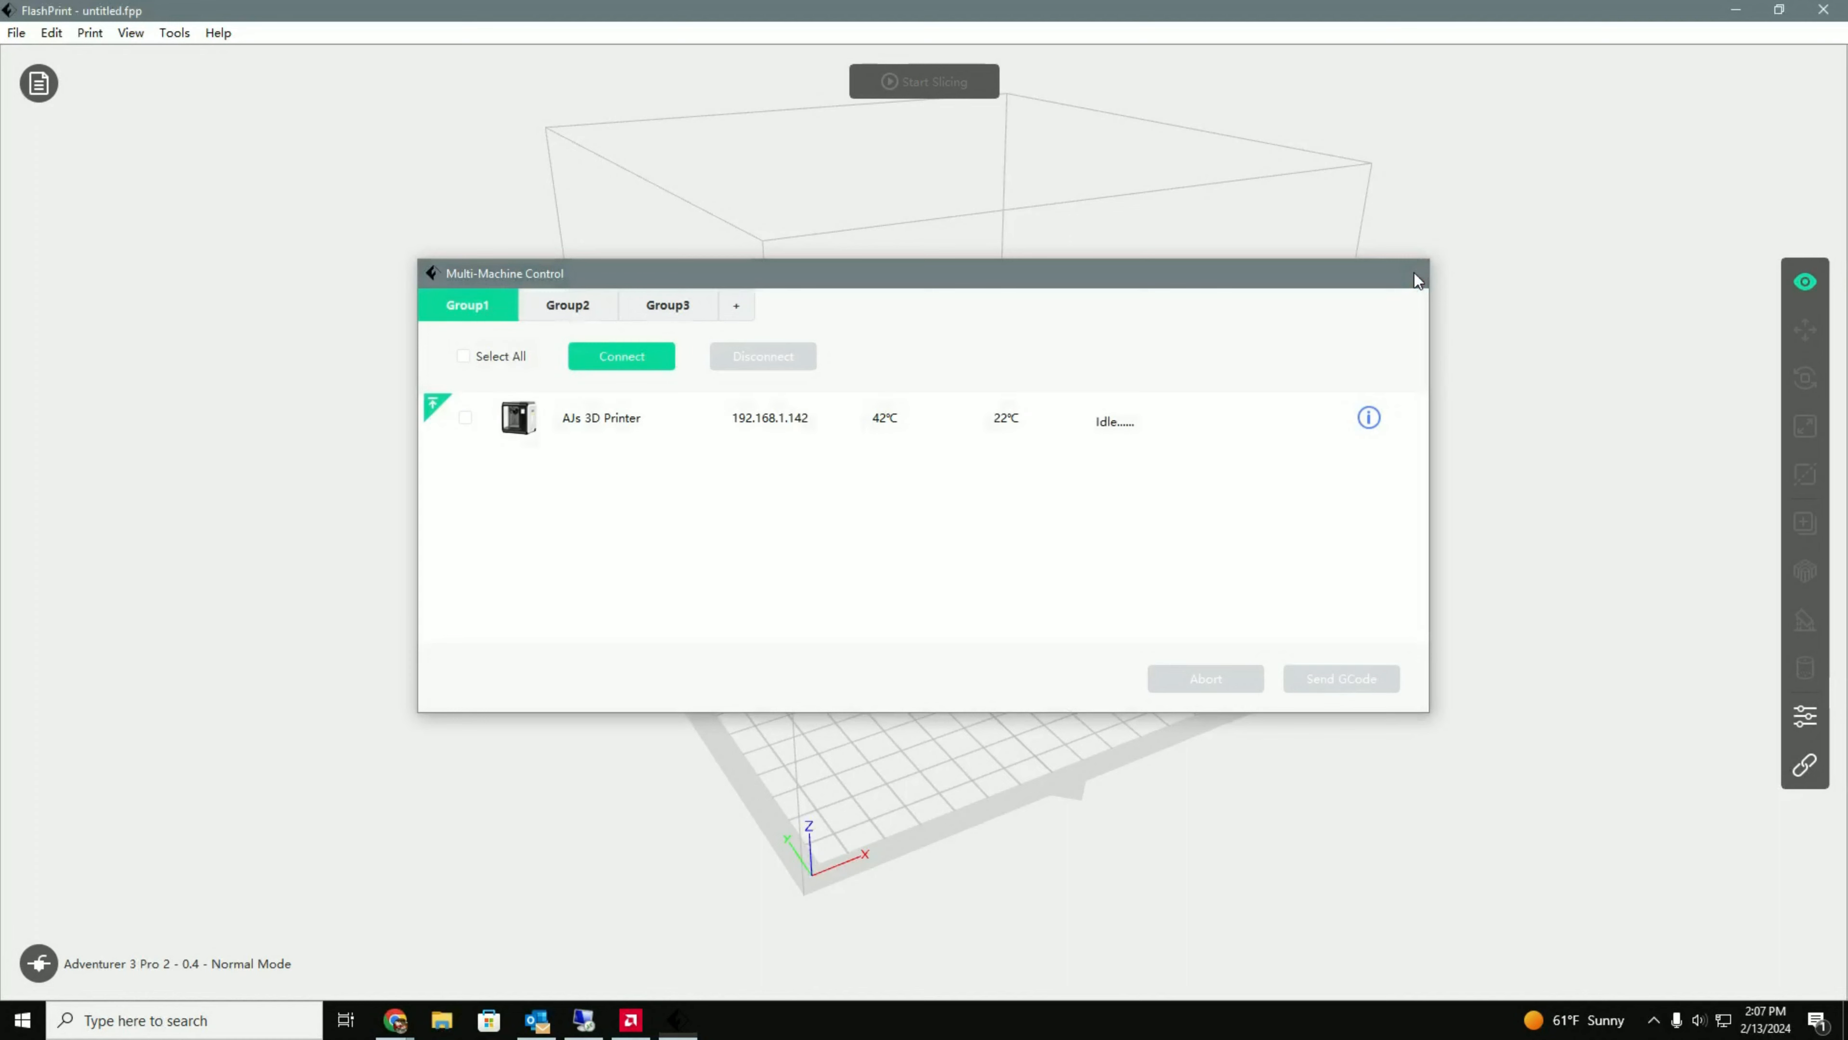
{"action": "left_click", "coordinate": [1416, 273]}
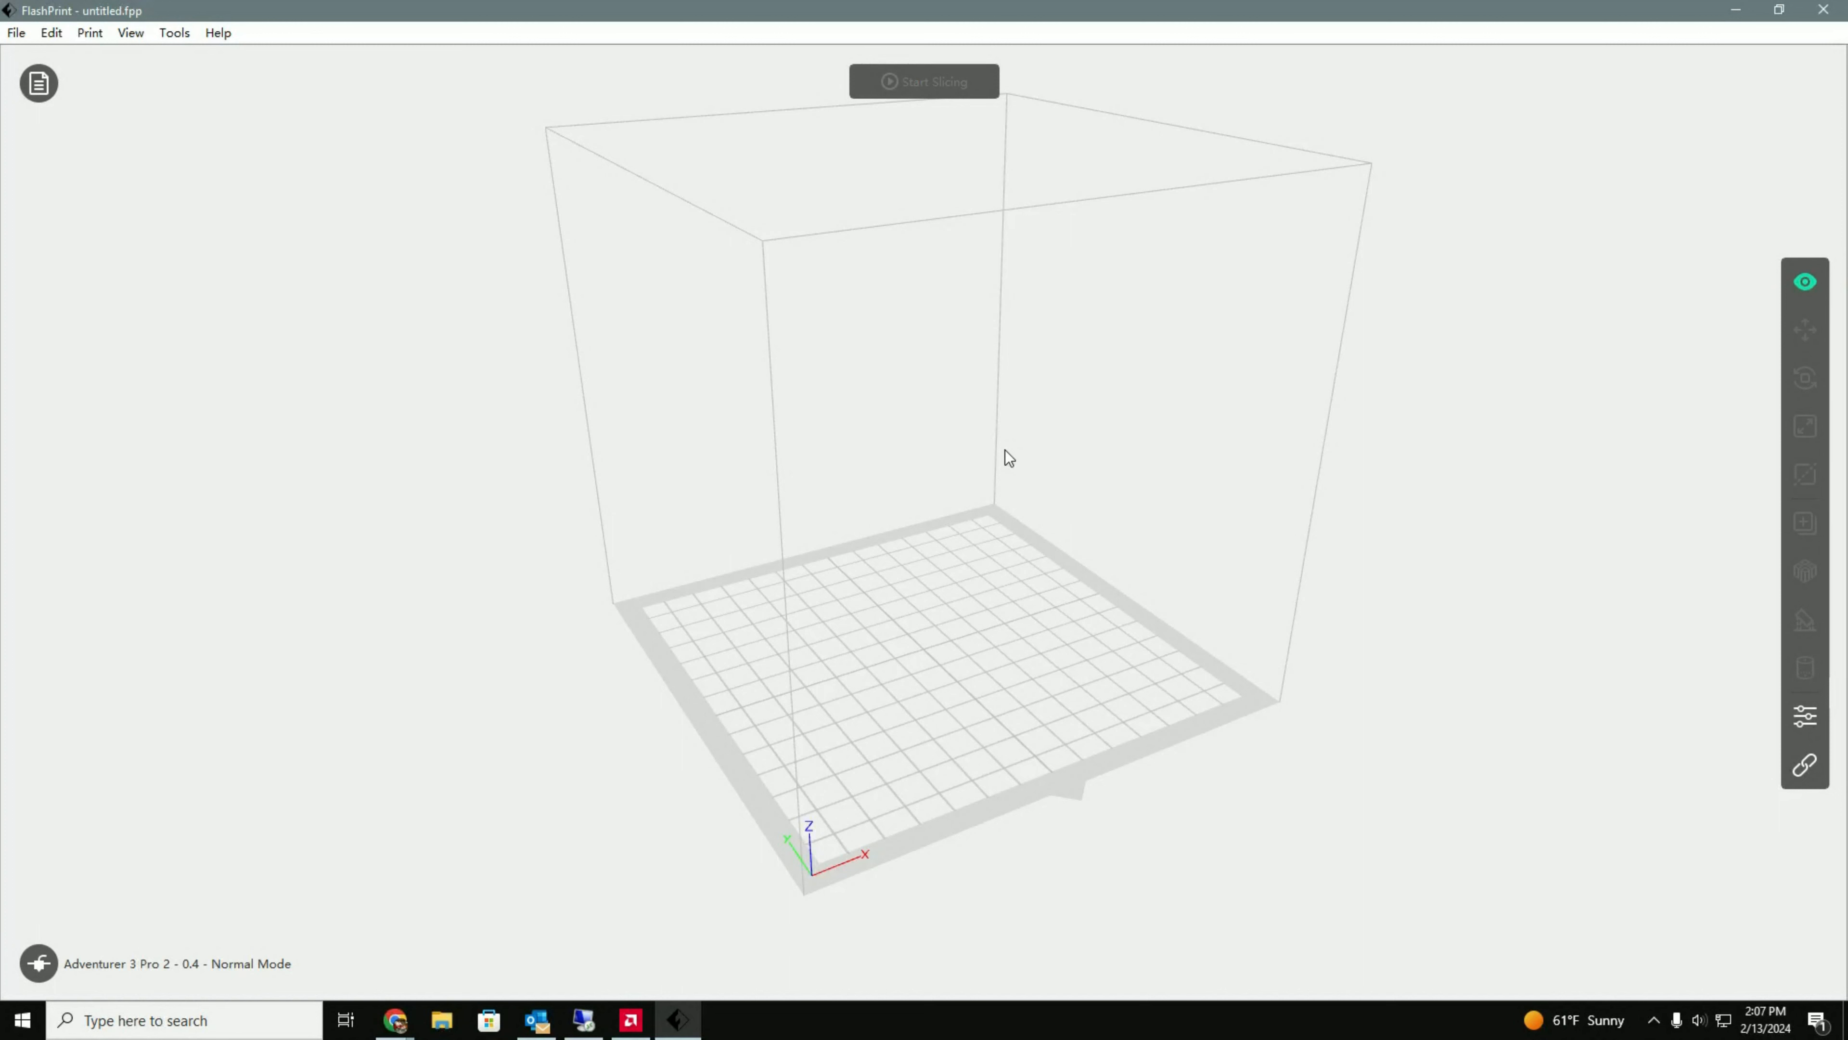
{"action": "mouse_move", "coordinate": [991, 450]}
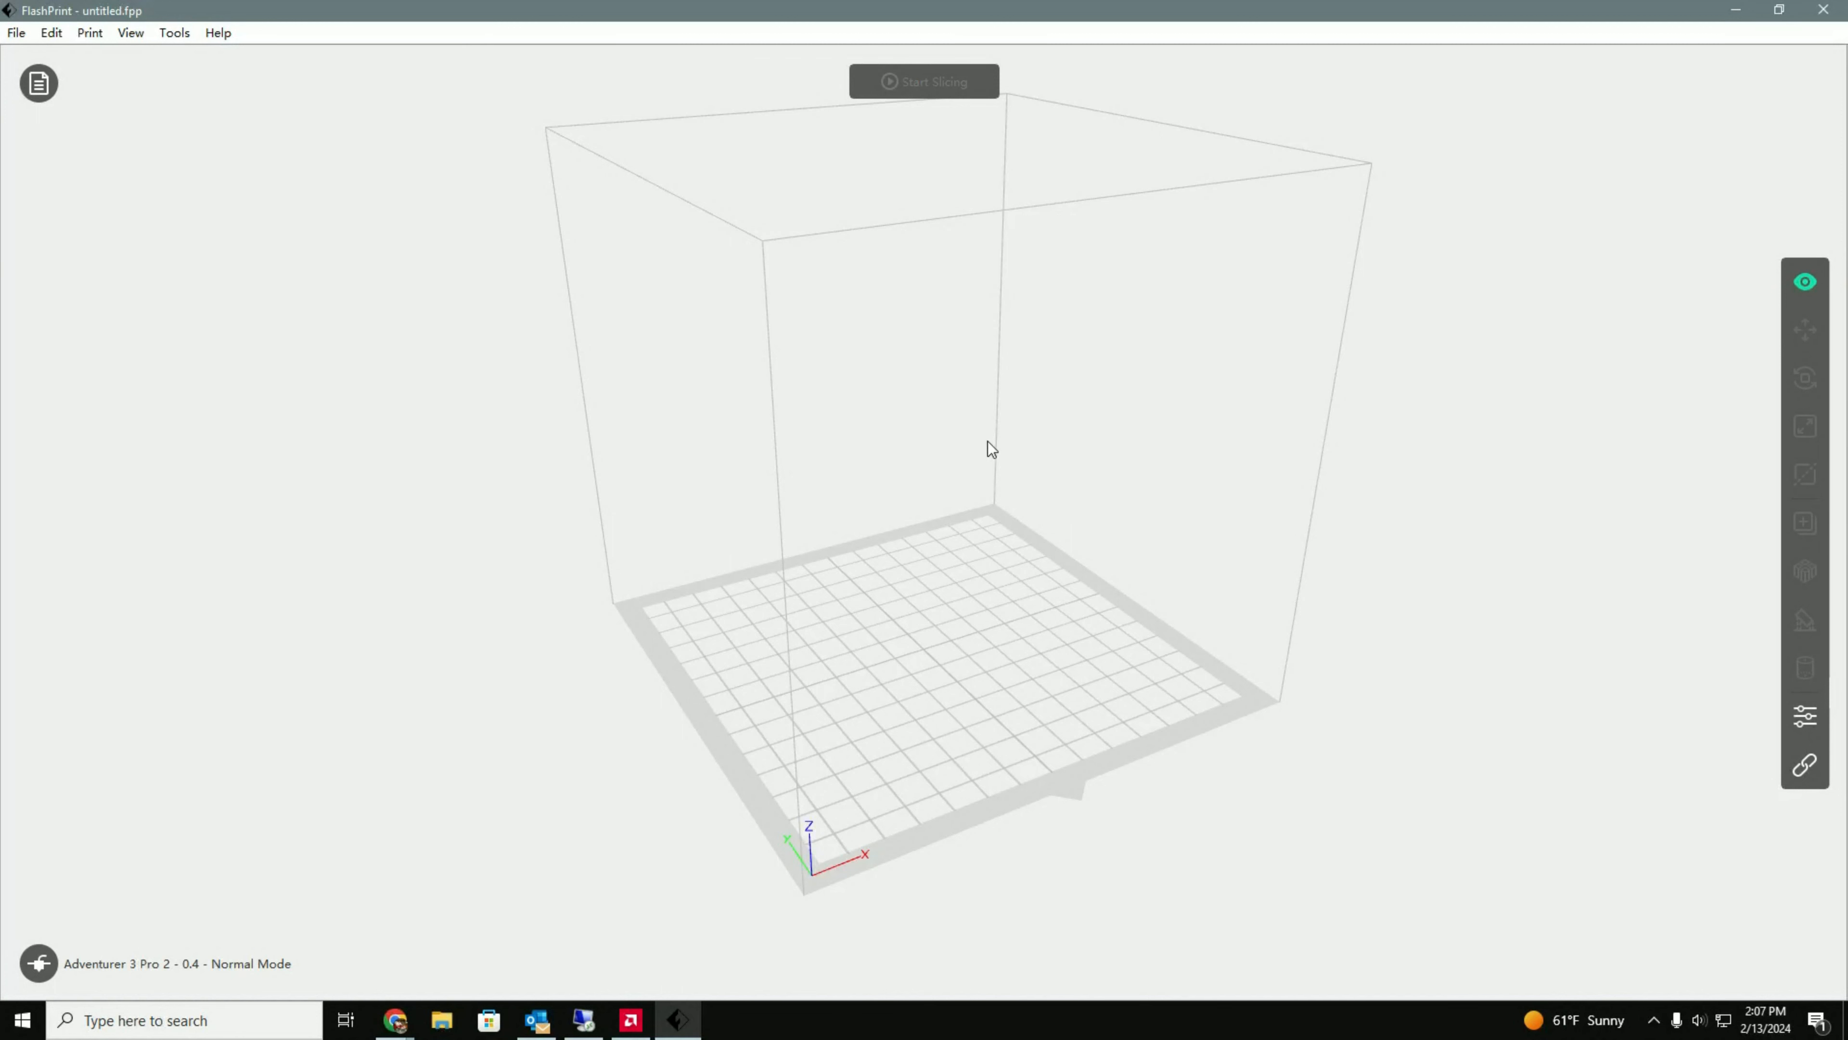
{"action": "mouse_move", "coordinate": [90, 32]}
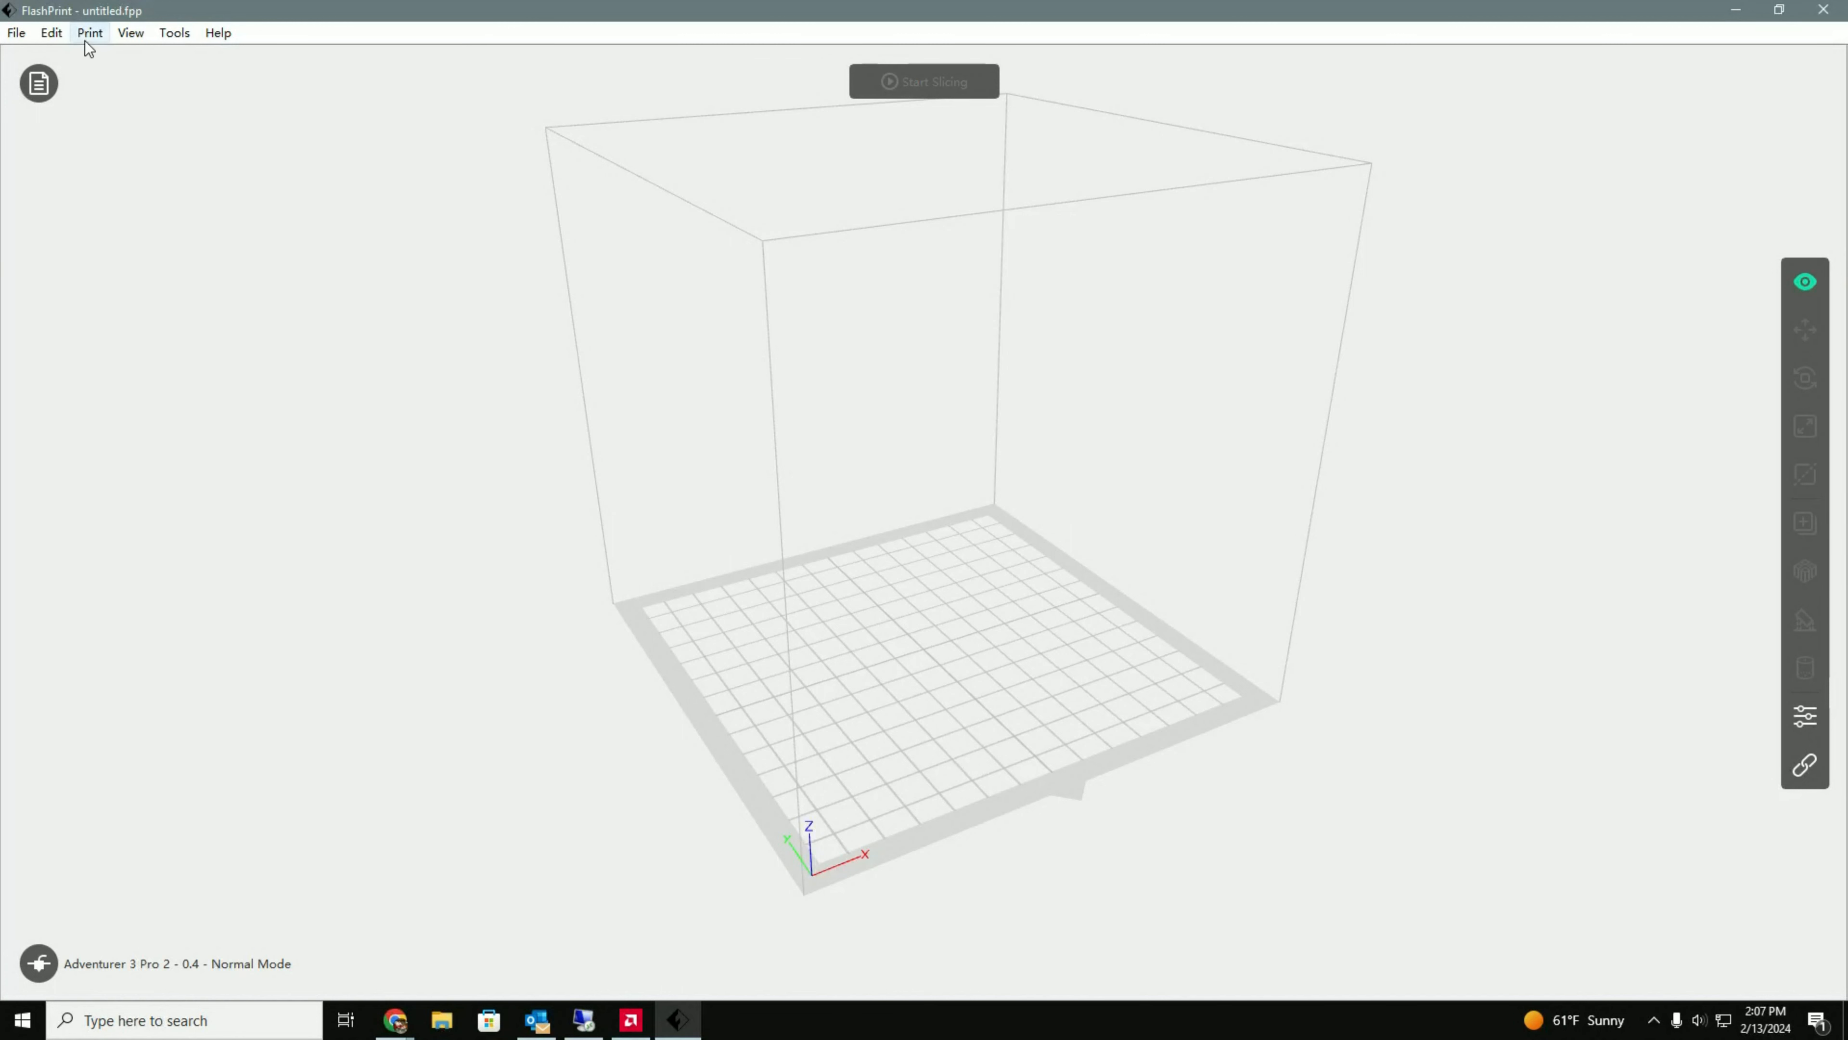
{"action": "mouse_move", "coordinate": [93, 43]}
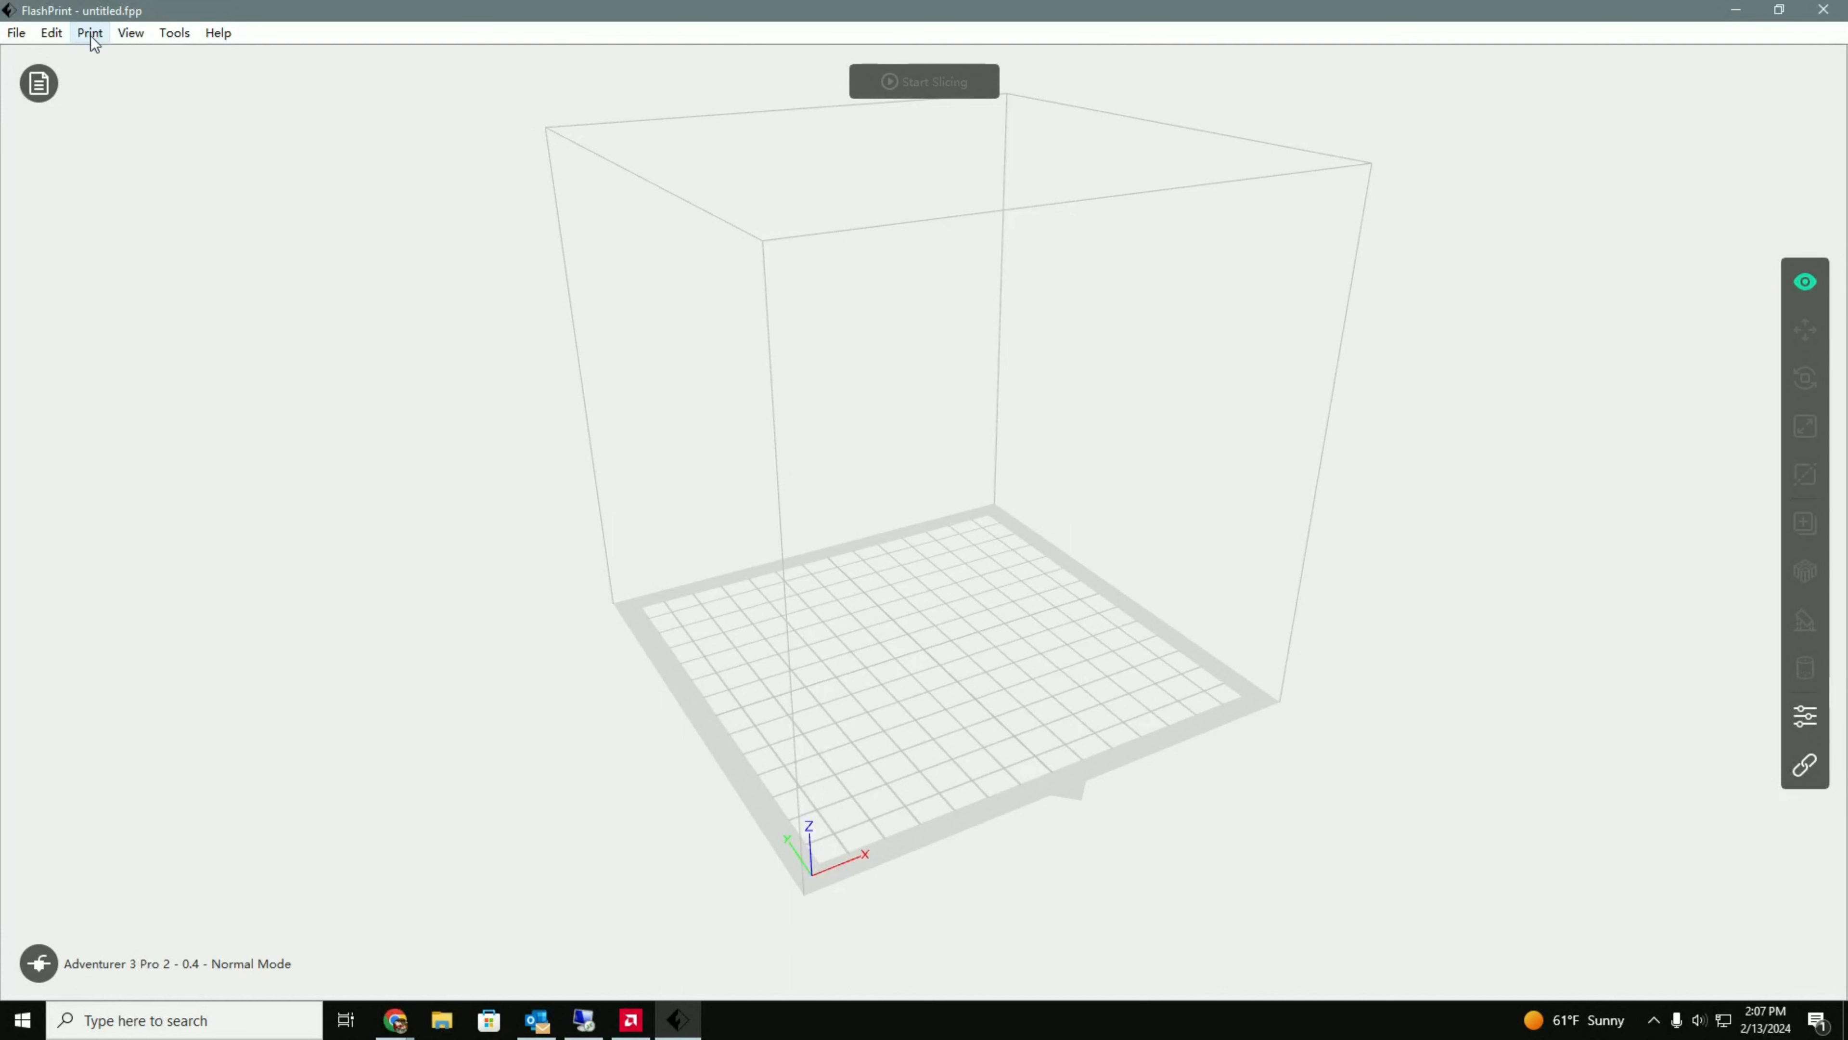
{"action": "mouse_move", "coordinate": [95, 49]}
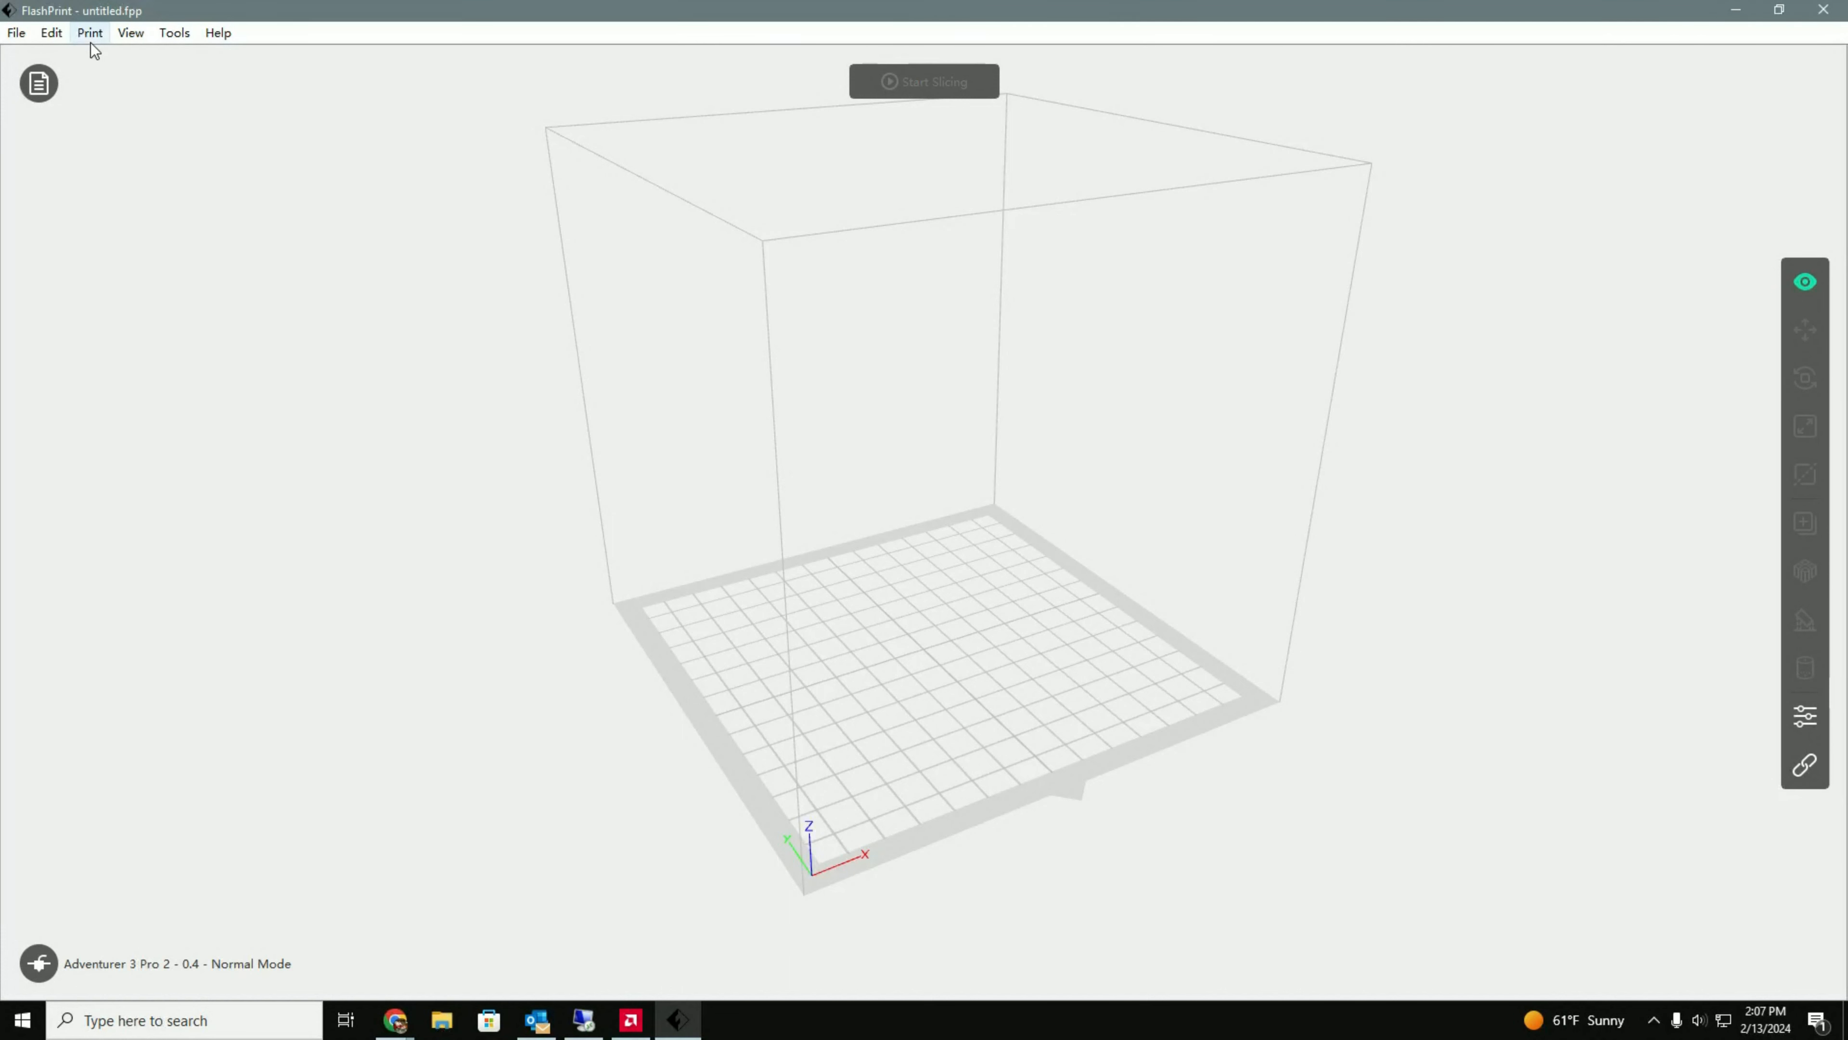
- Start Load File so the chooser lists the two Hook files in the WallHooks folder
{"action": "left_click", "coordinate": [16, 32]}
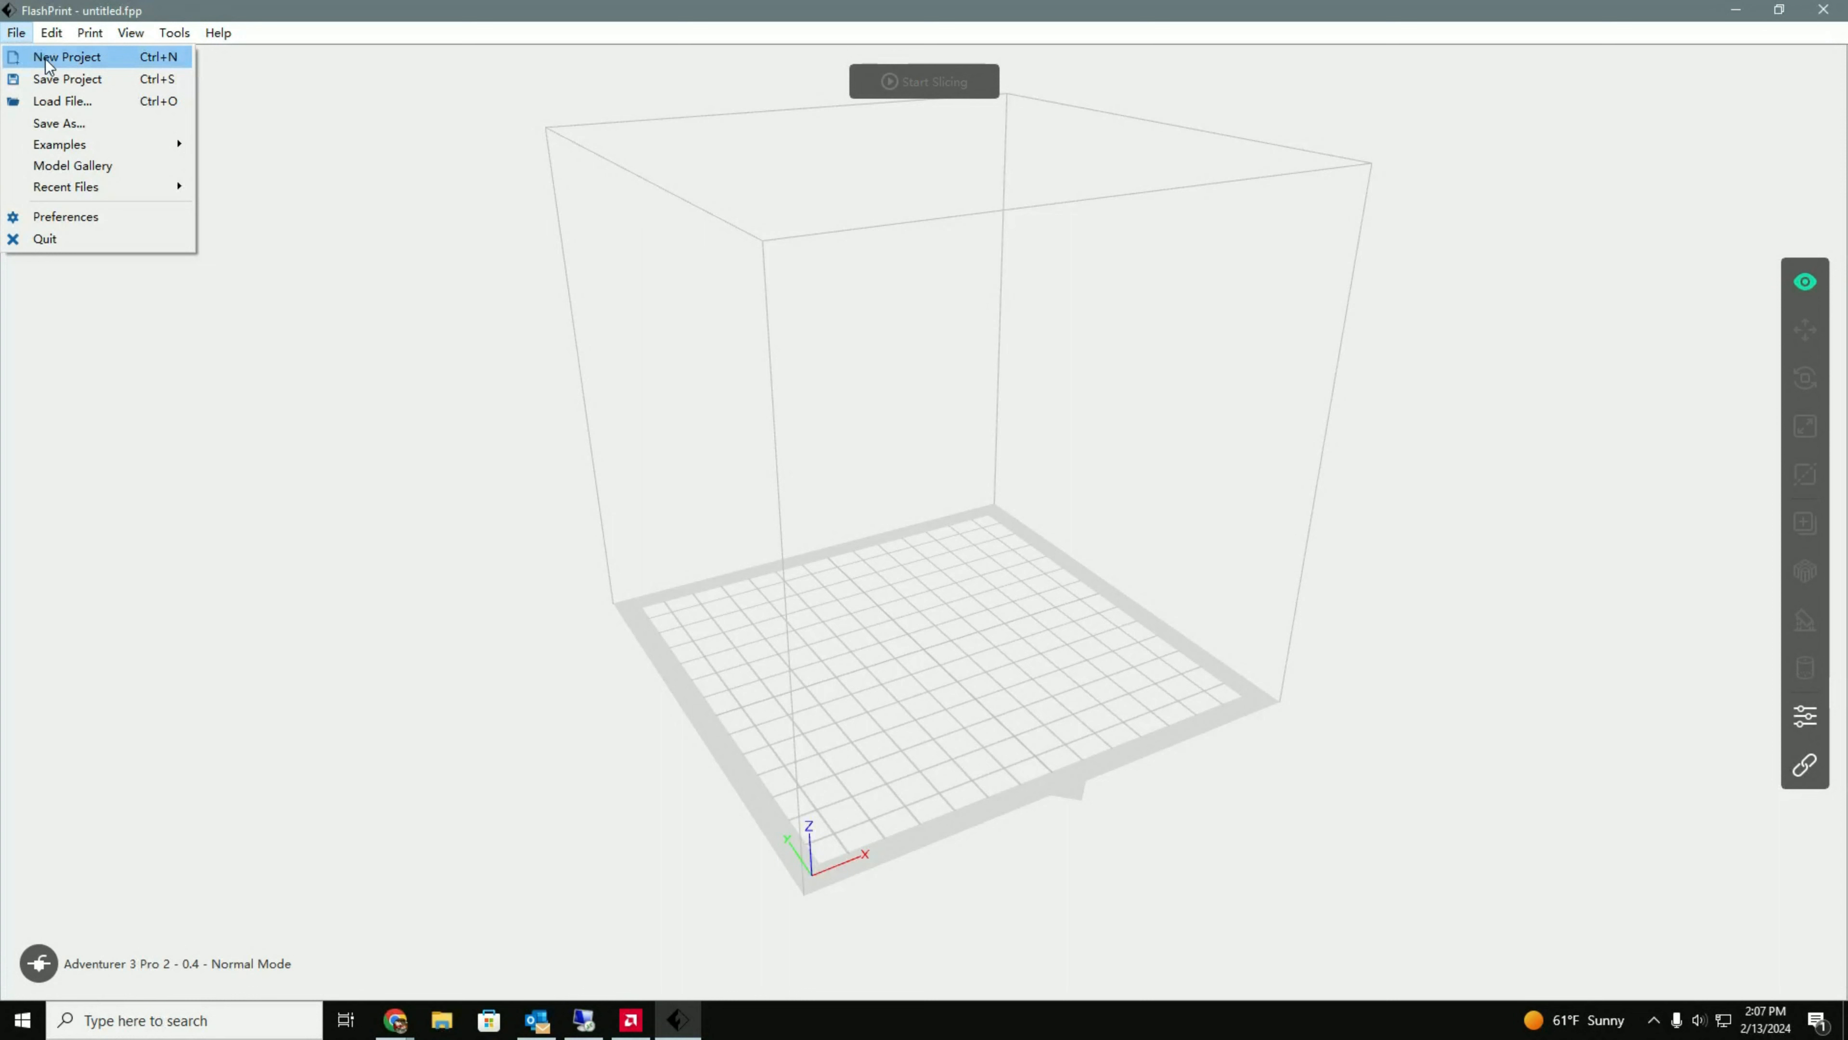
{"action": "mouse_move", "coordinate": [62, 100]}
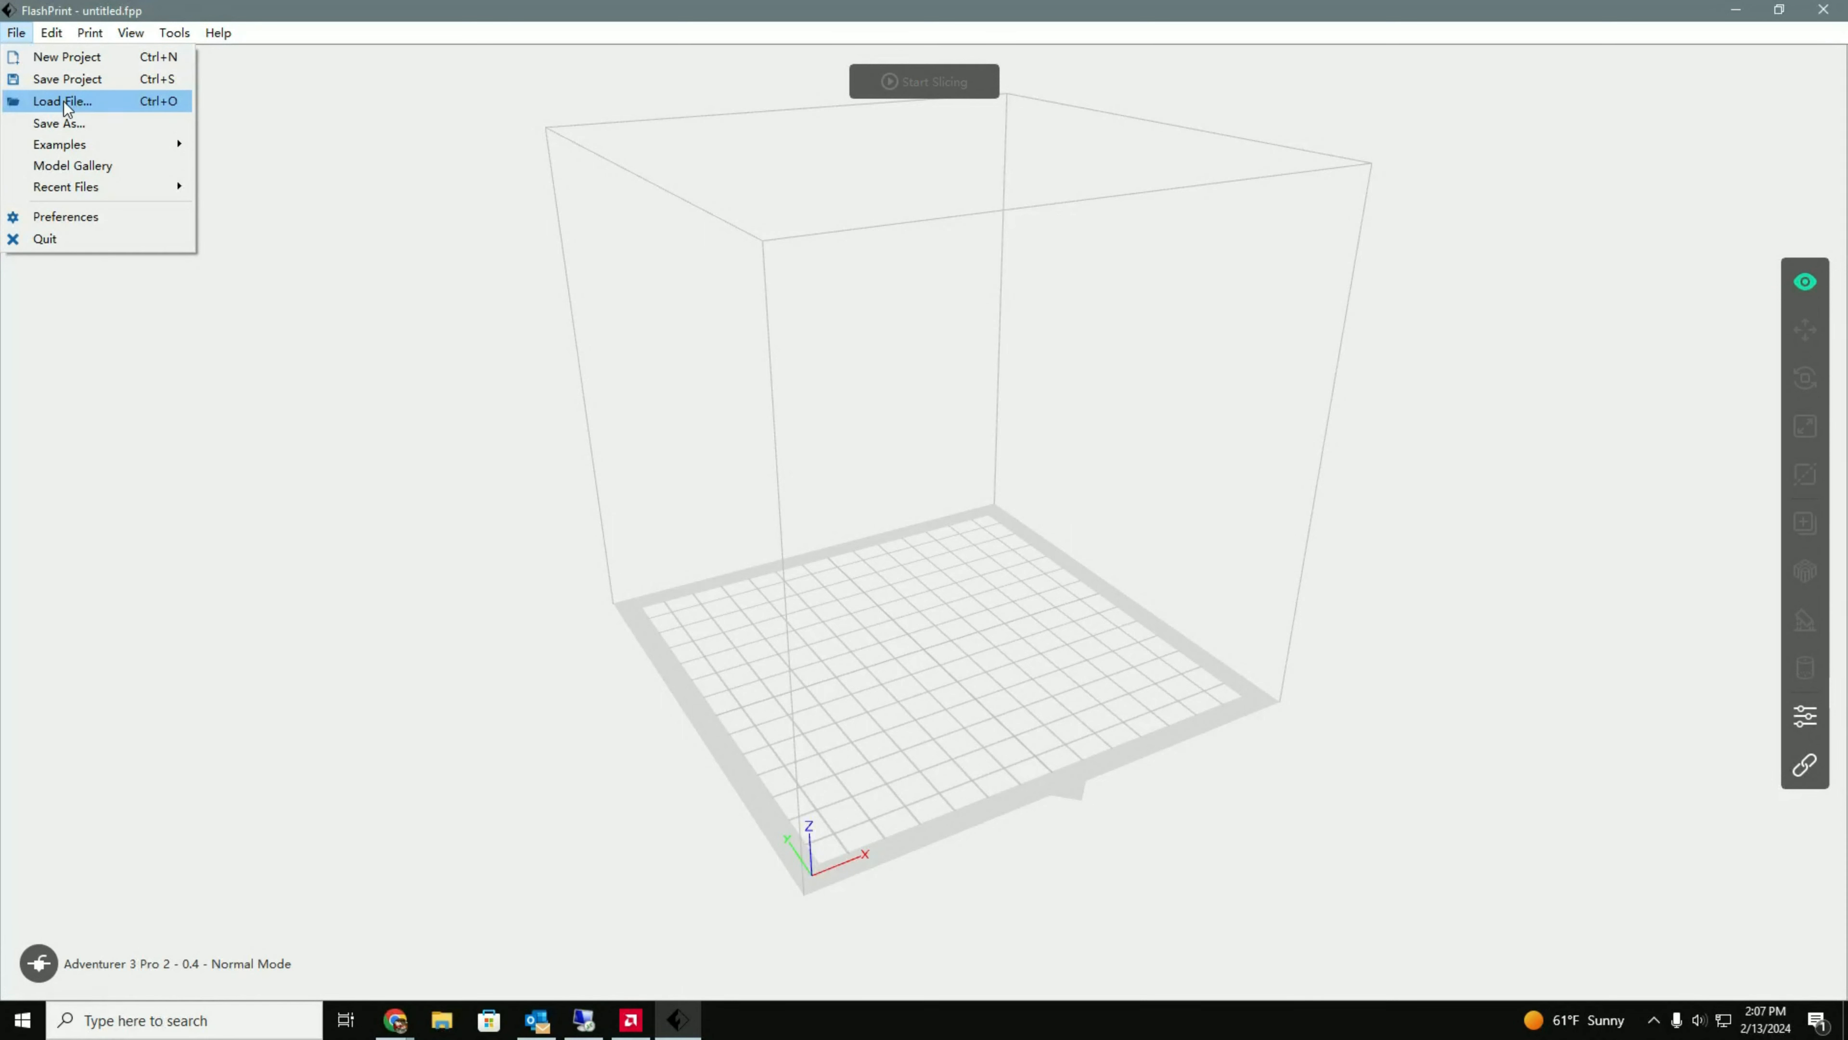
{"action": "mouse_move", "coordinate": [151, 208]}
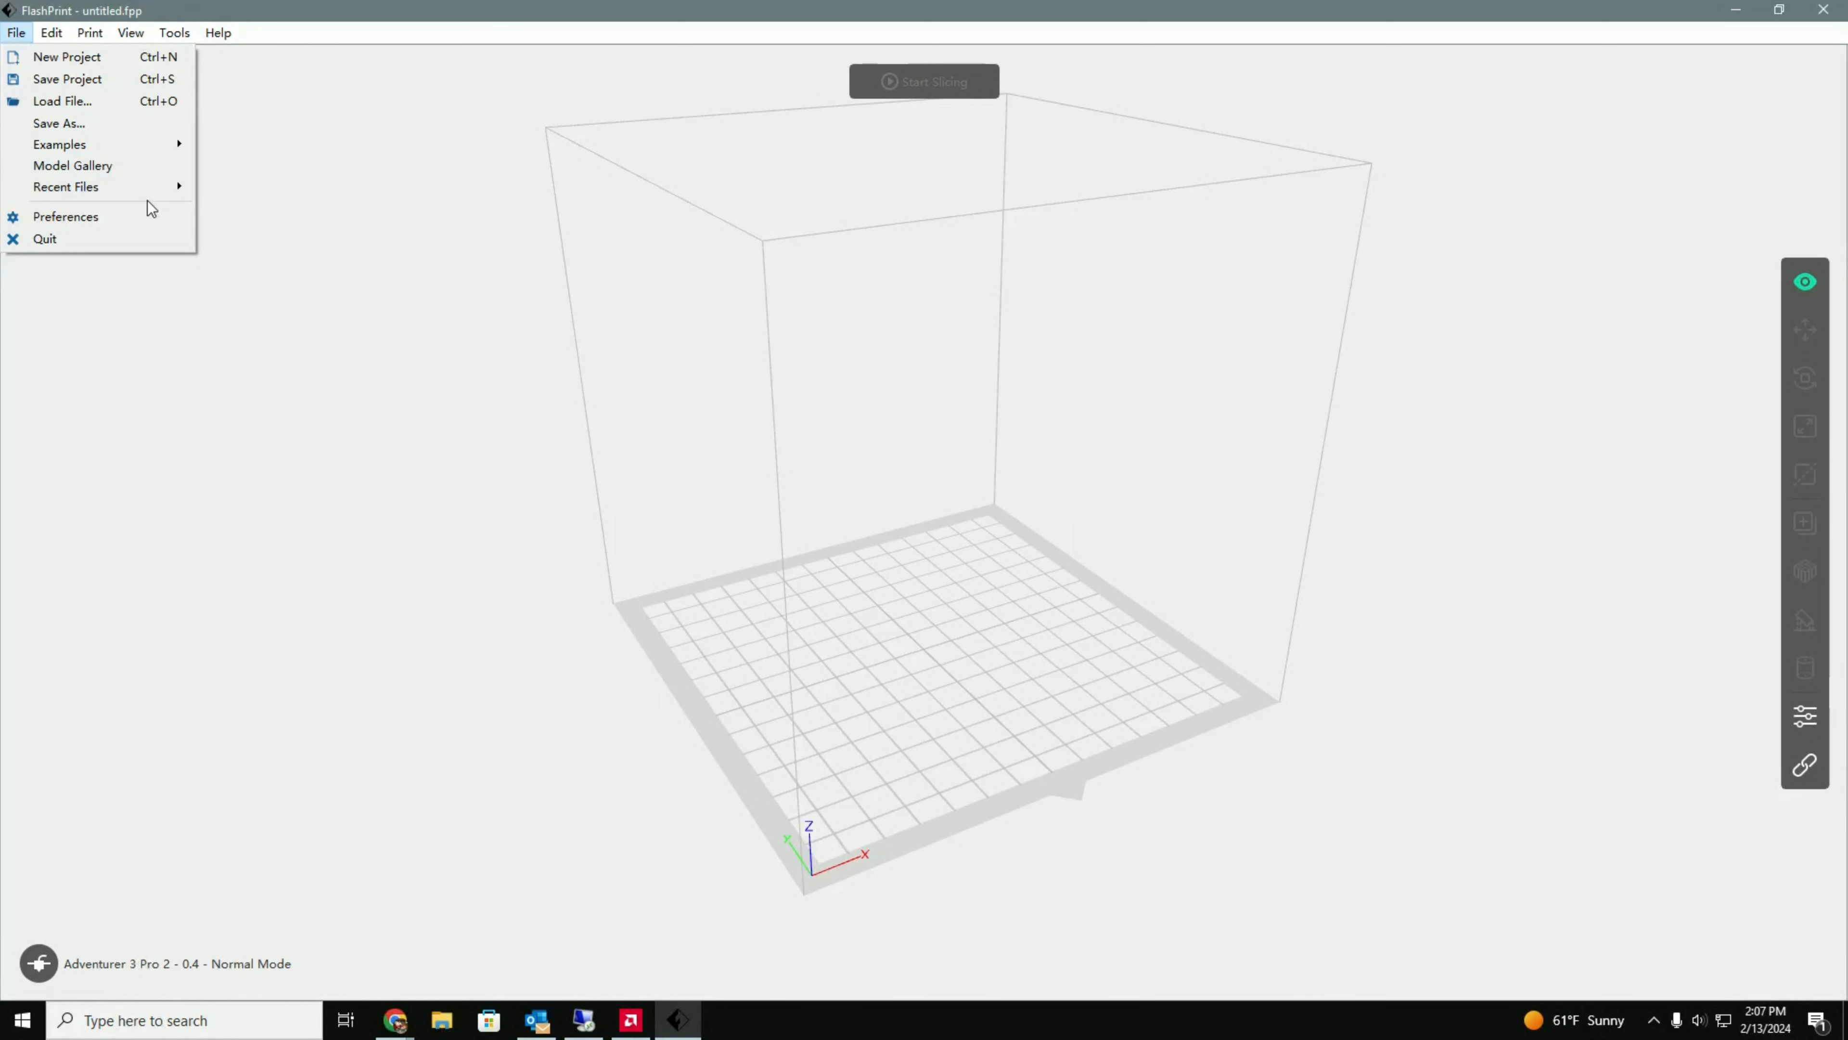
{"action": "mouse_move", "coordinate": [70, 101]}
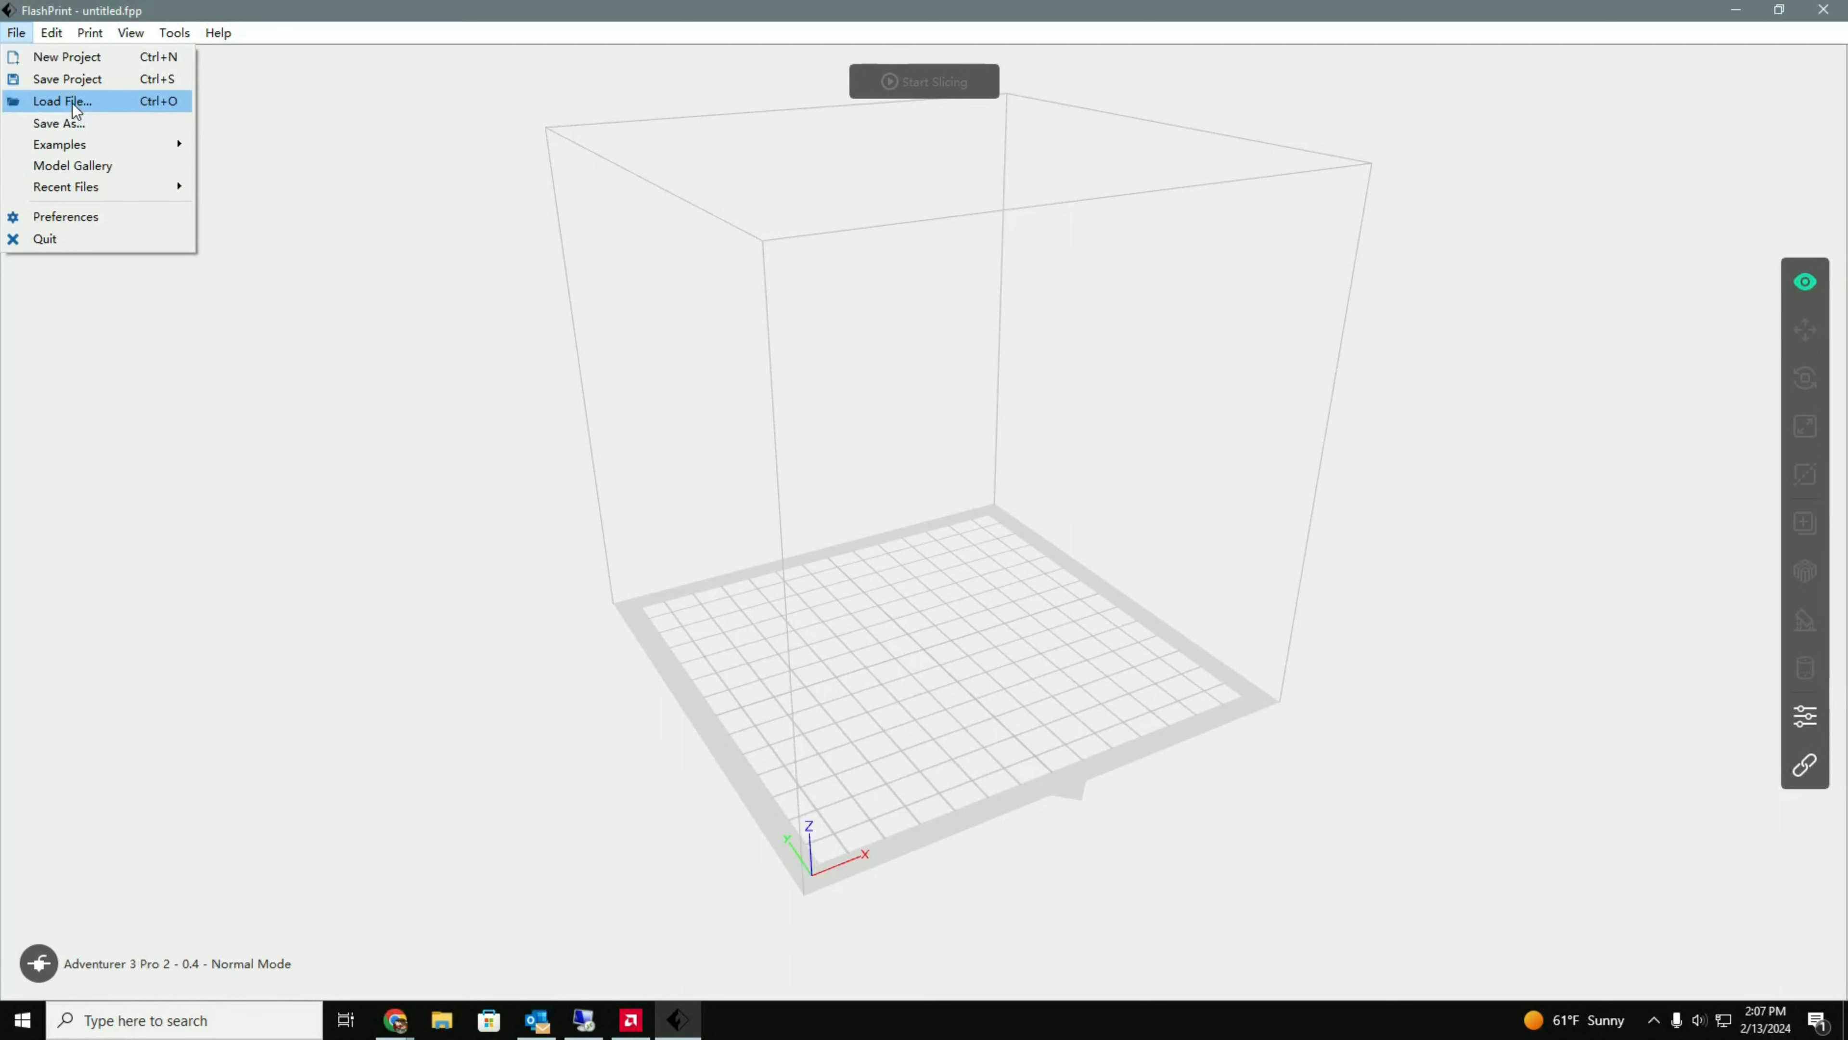
{"action": "left_click", "coordinate": [62, 100]}
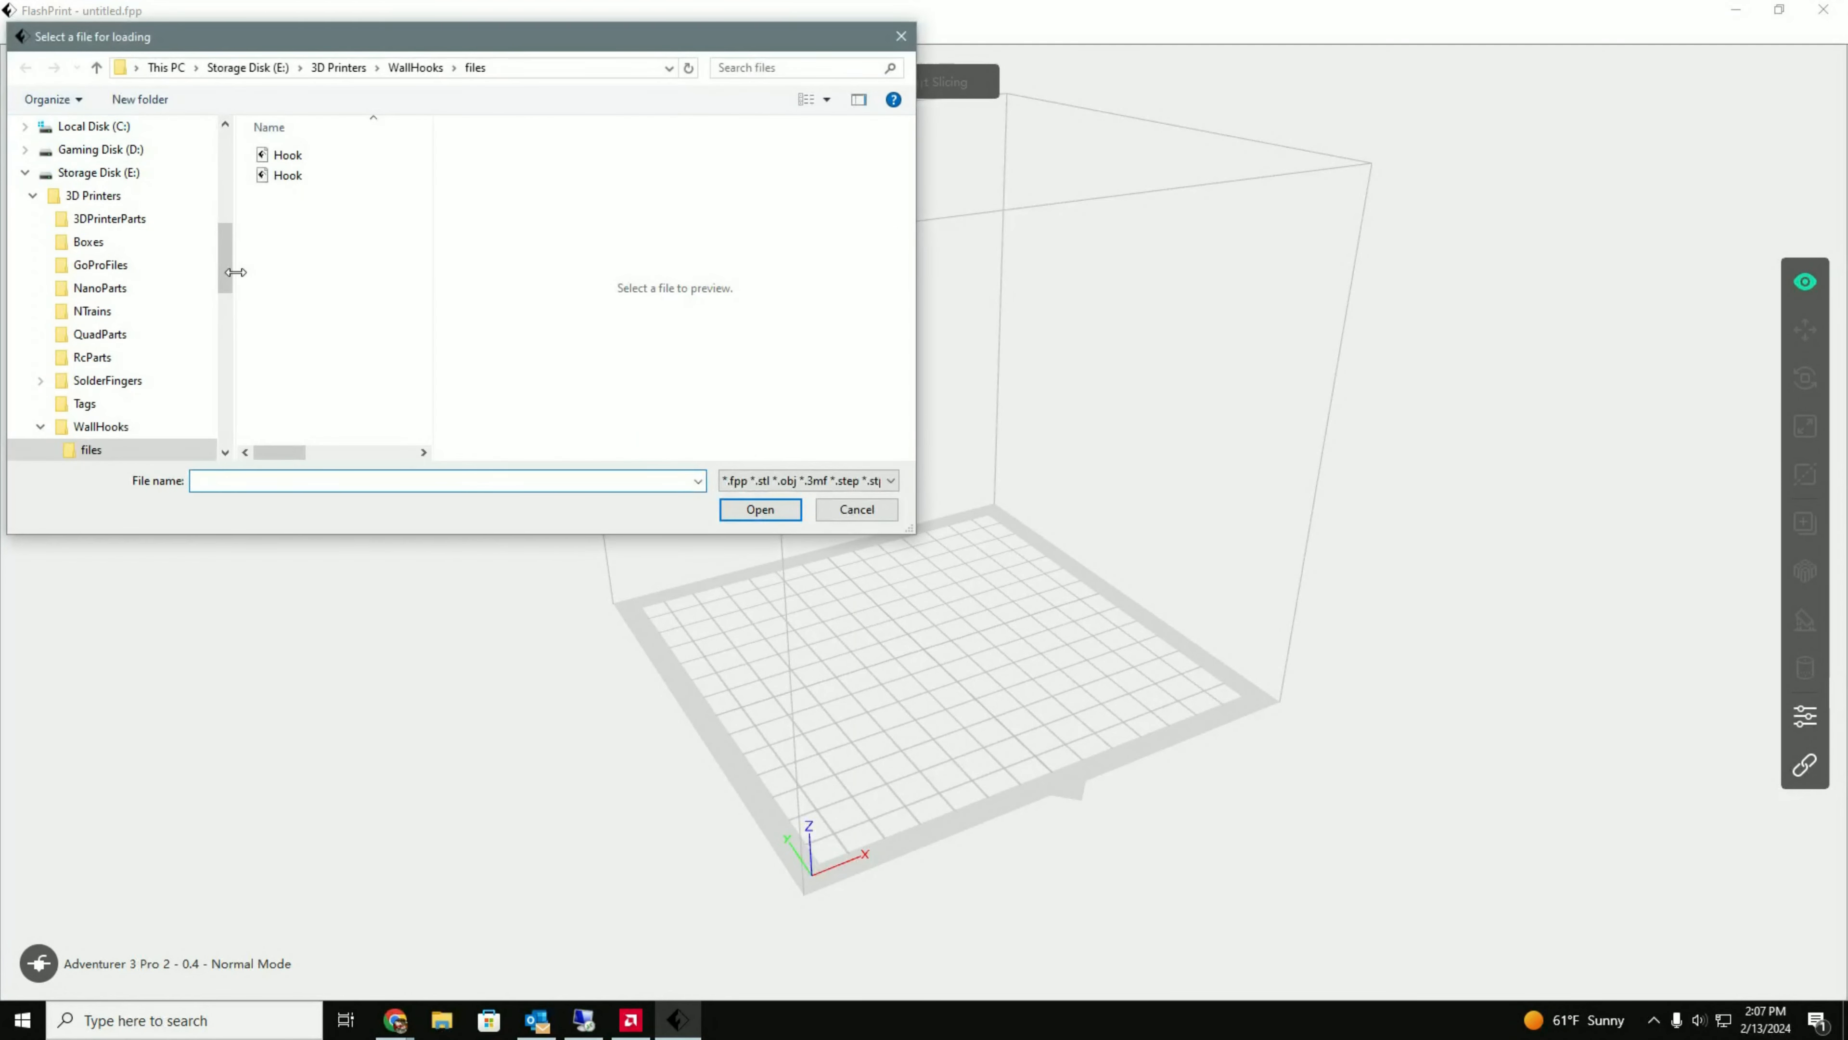
- Load the Hook file so the yellow hook sits centred on the build plate
{"action": "left_click", "coordinate": [288, 174]}
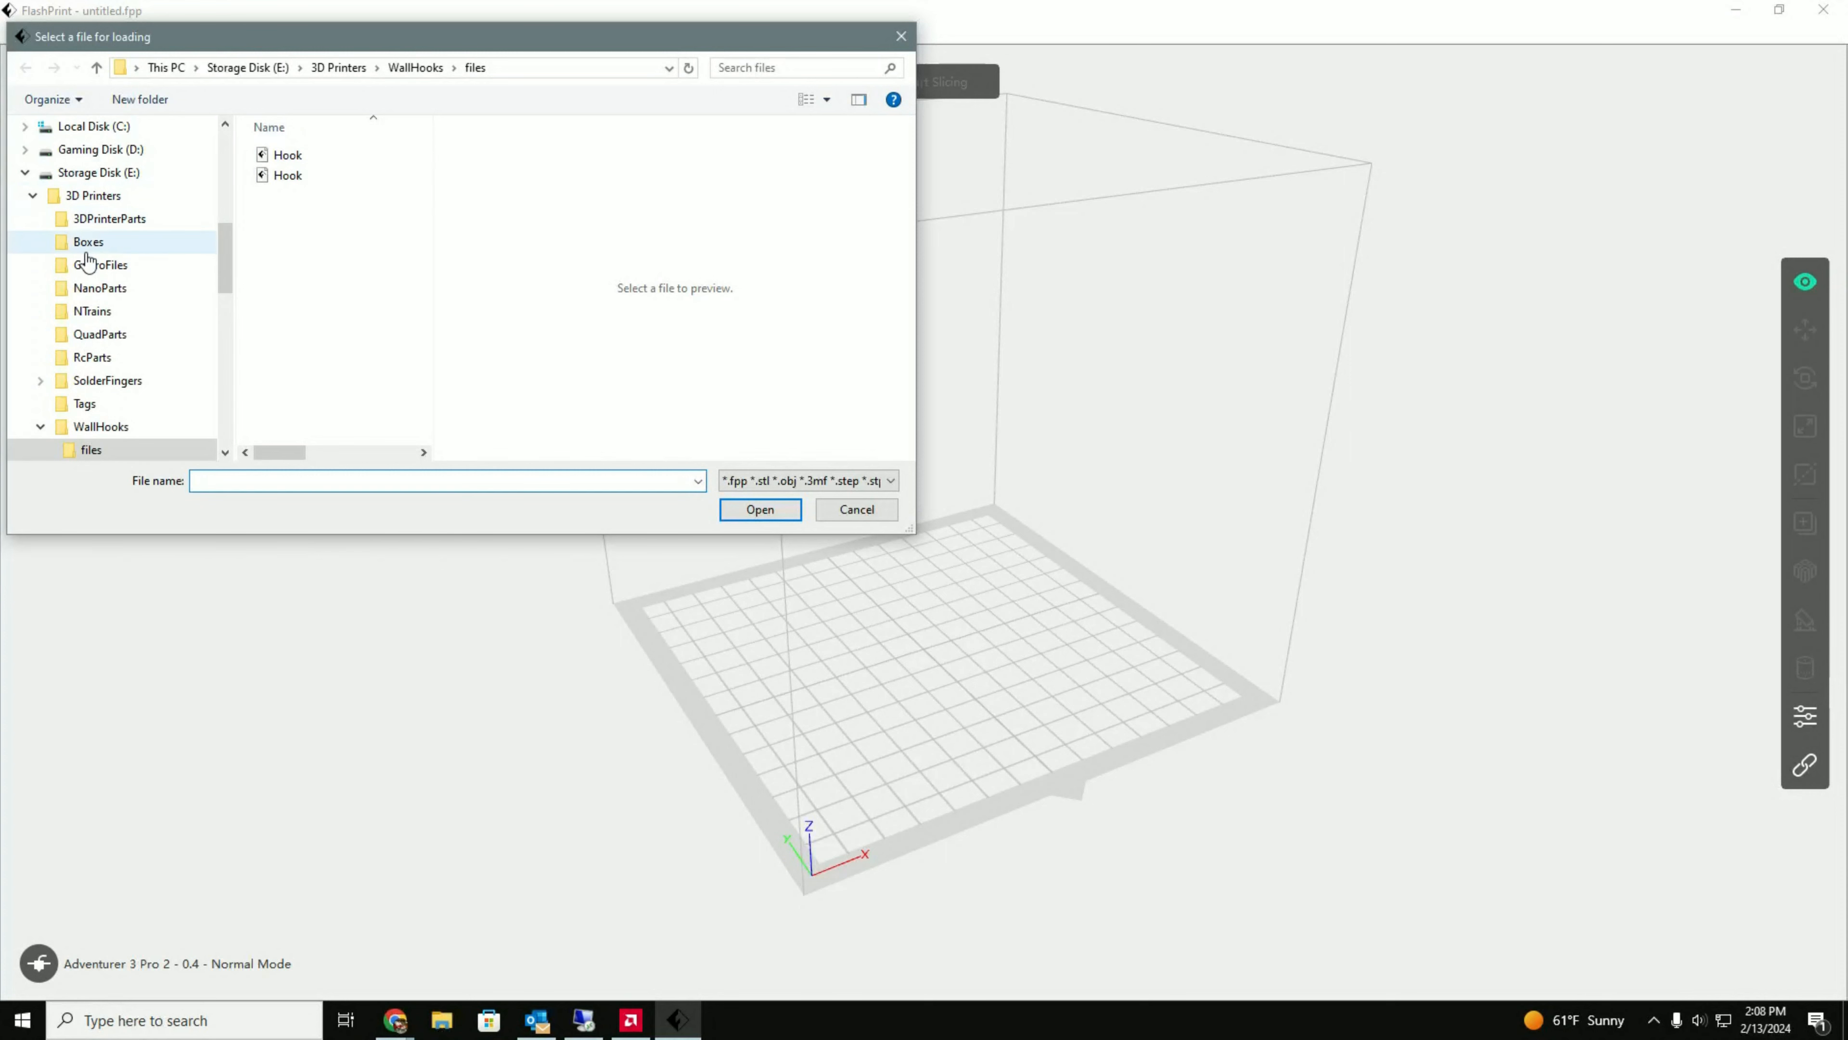
{"action": "mouse_move", "coordinate": [92, 310]}
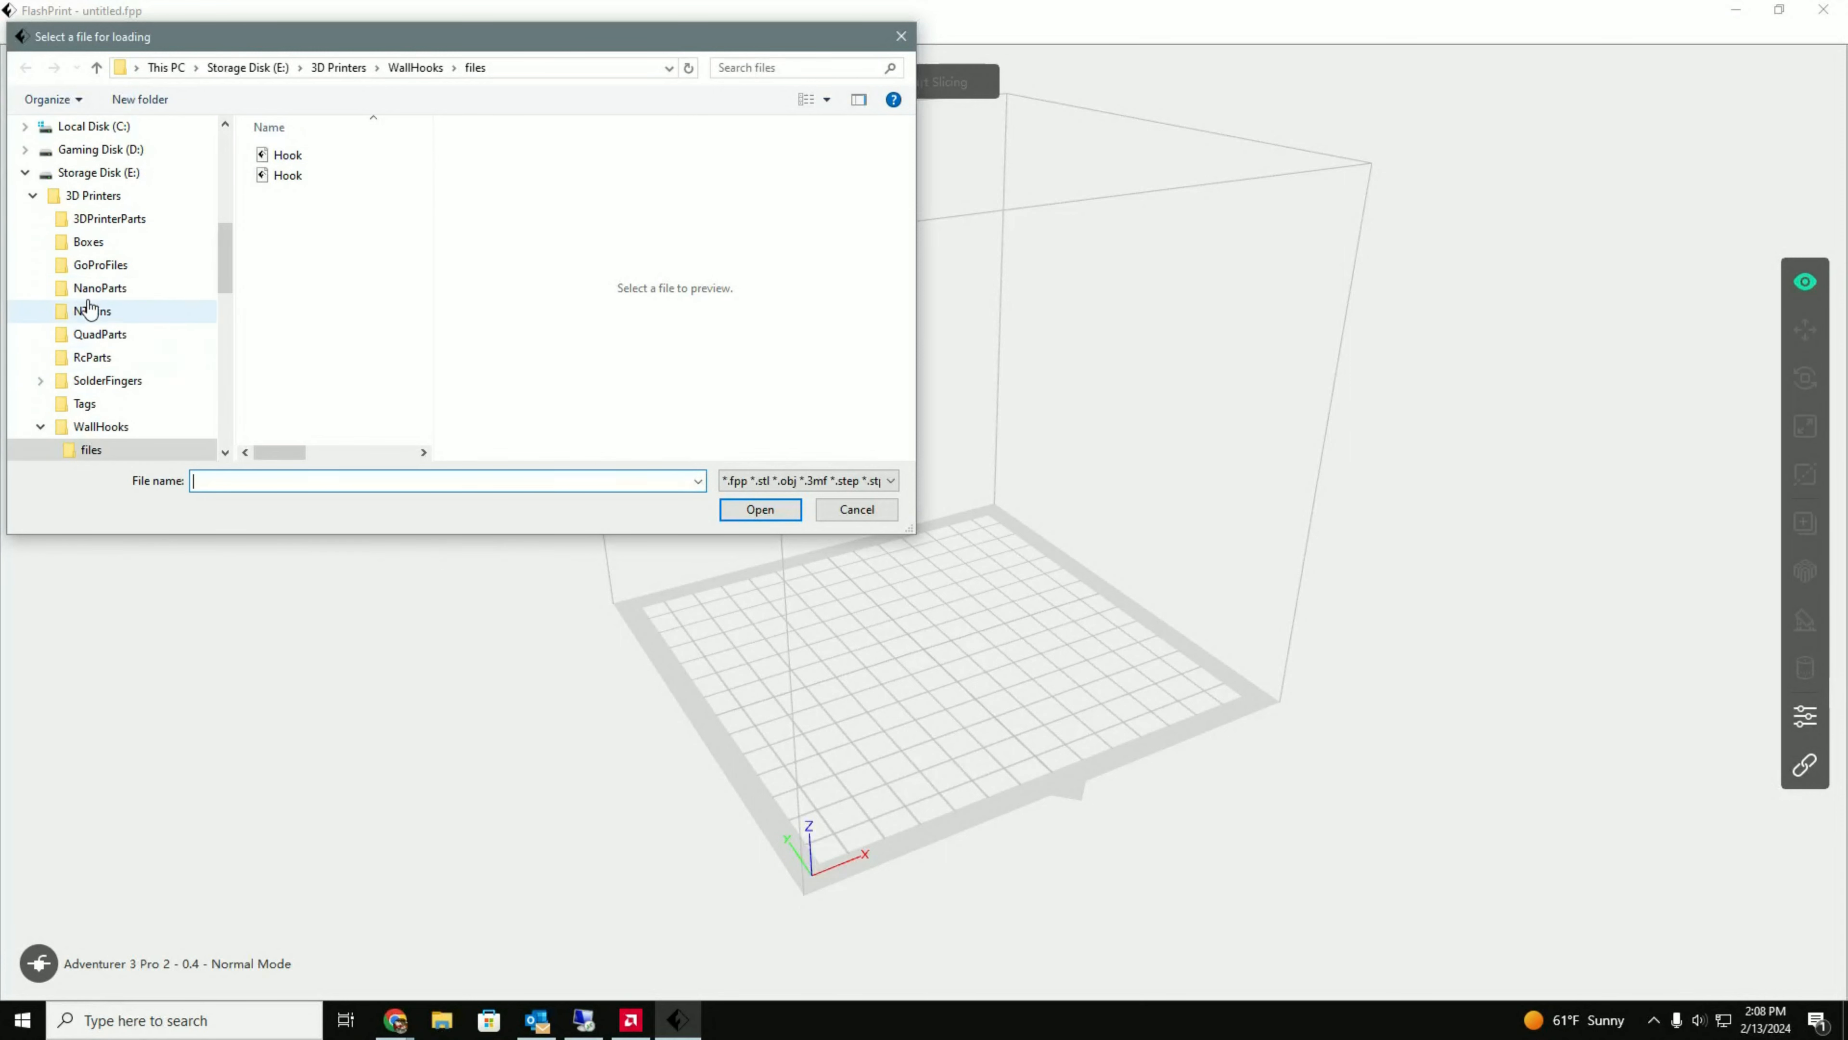
{"action": "mouse_move", "coordinate": [142, 403]}
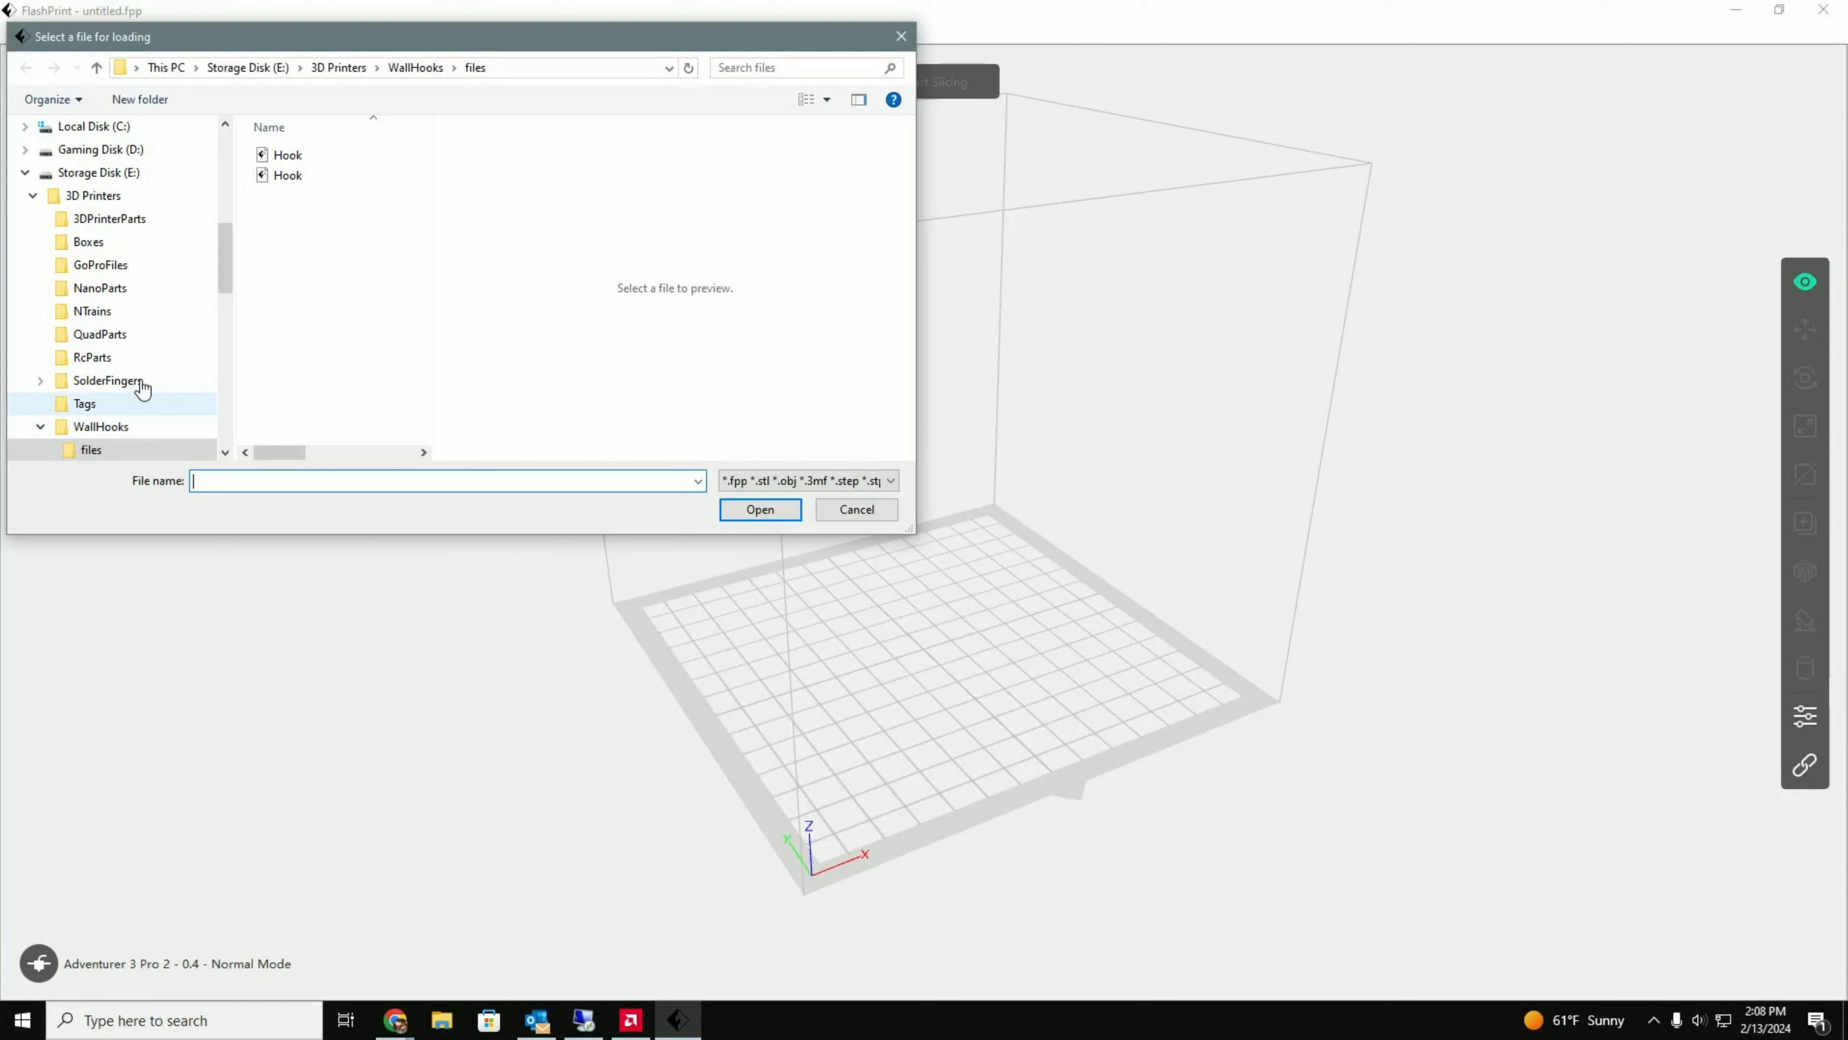
{"action": "left_click", "coordinate": [287, 154]}
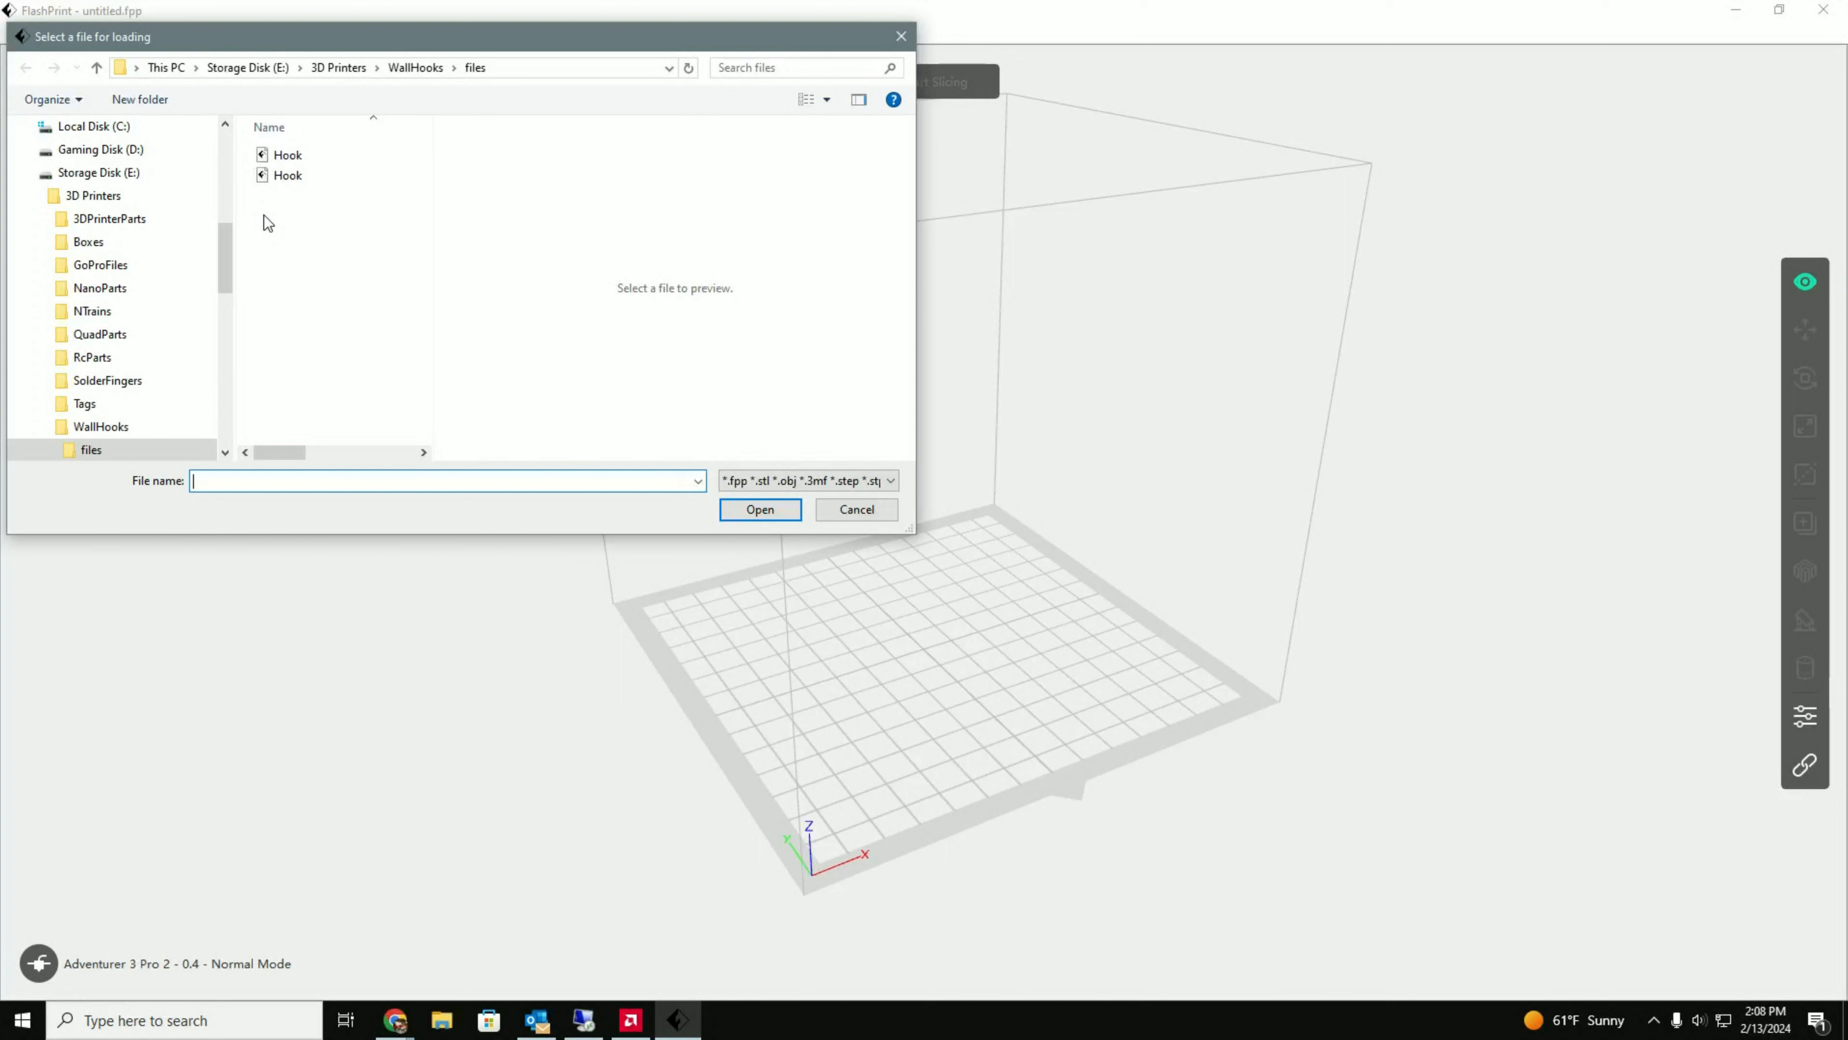
{"action": "left_click", "coordinate": [287, 174]}
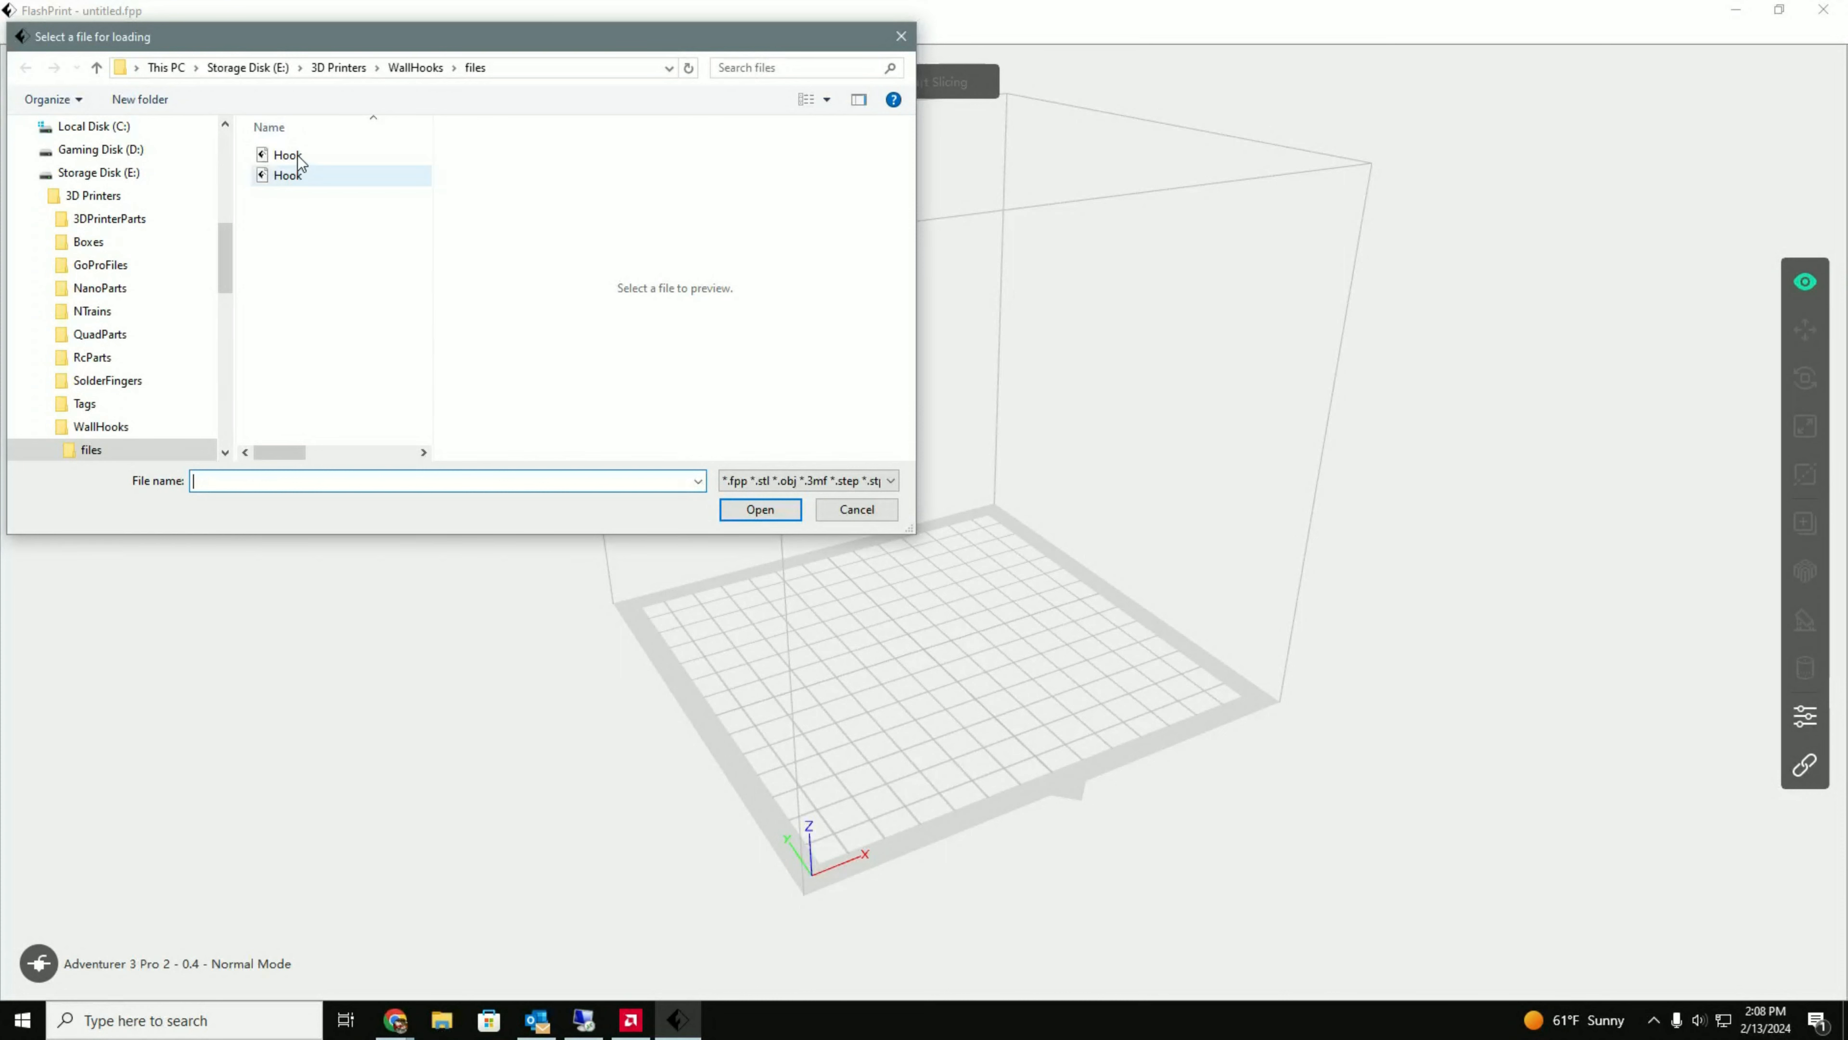
{"action": "mouse_move", "coordinate": [288, 154]}
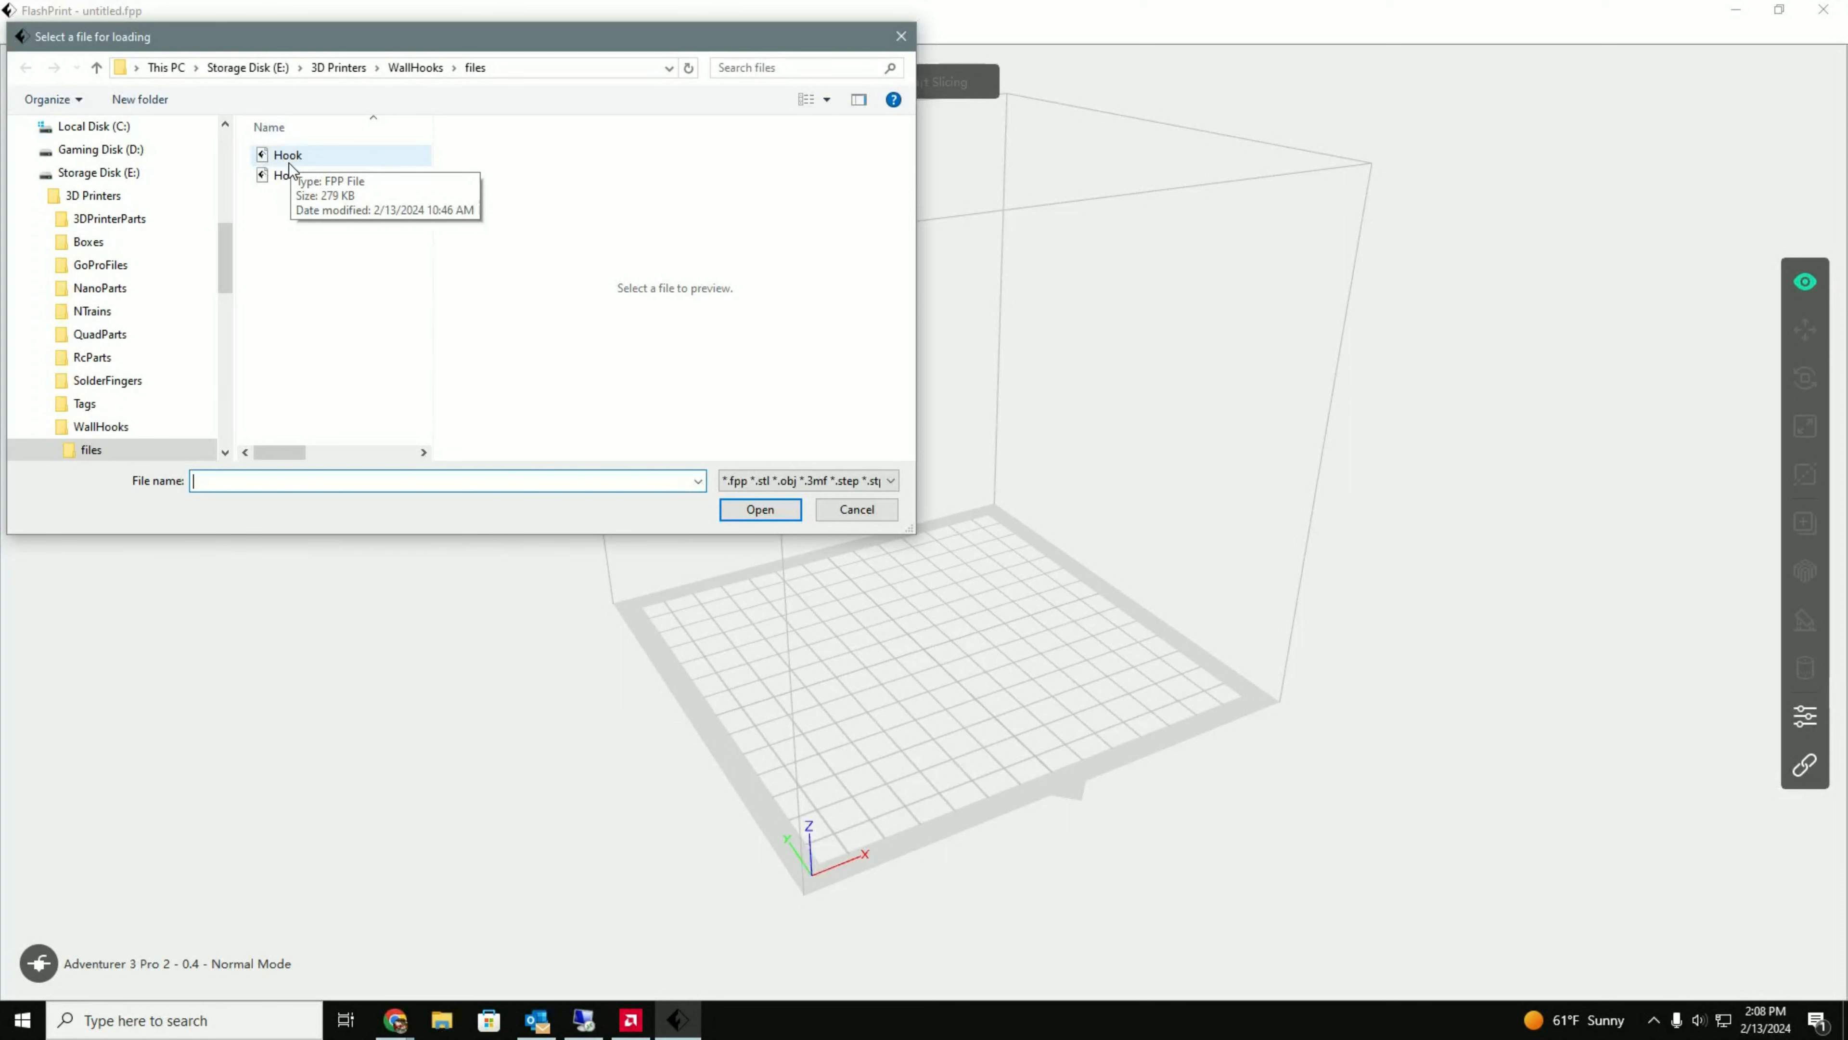
{"action": "mouse_move", "coordinate": [287, 174]}
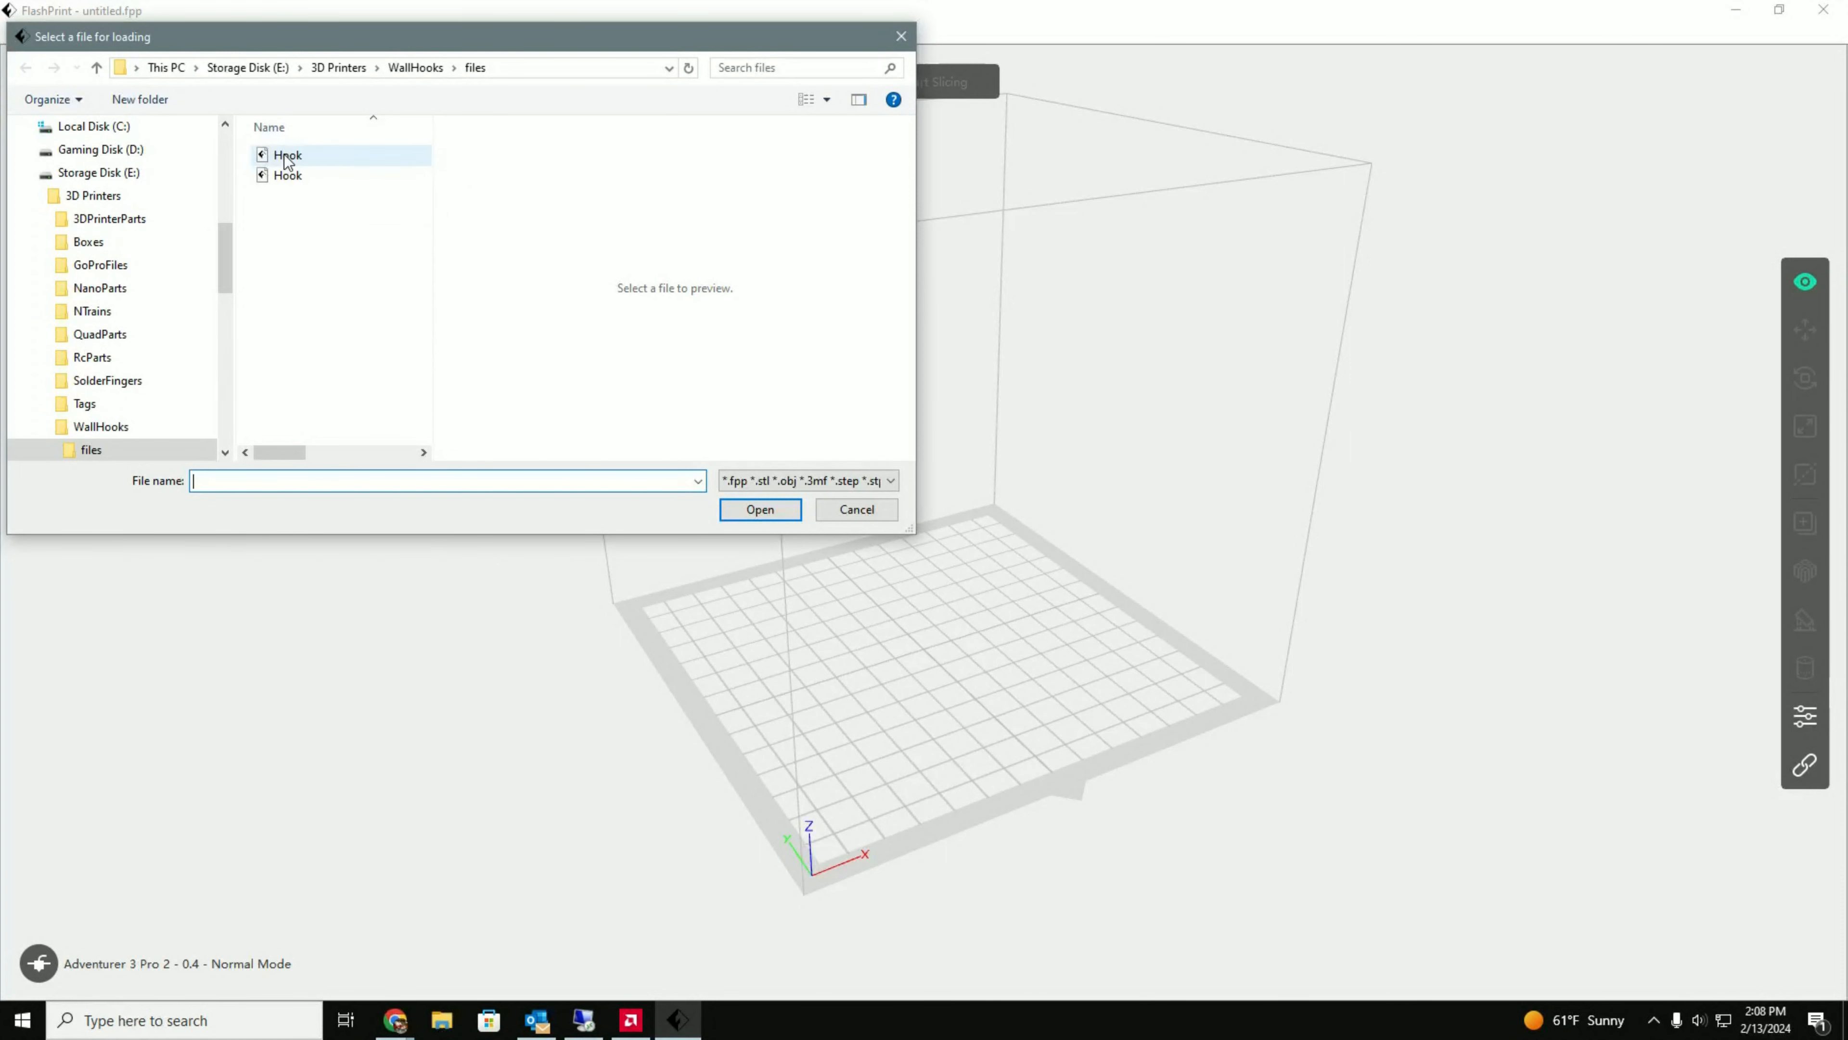
{"action": "double_click", "coordinate": [288, 154]}
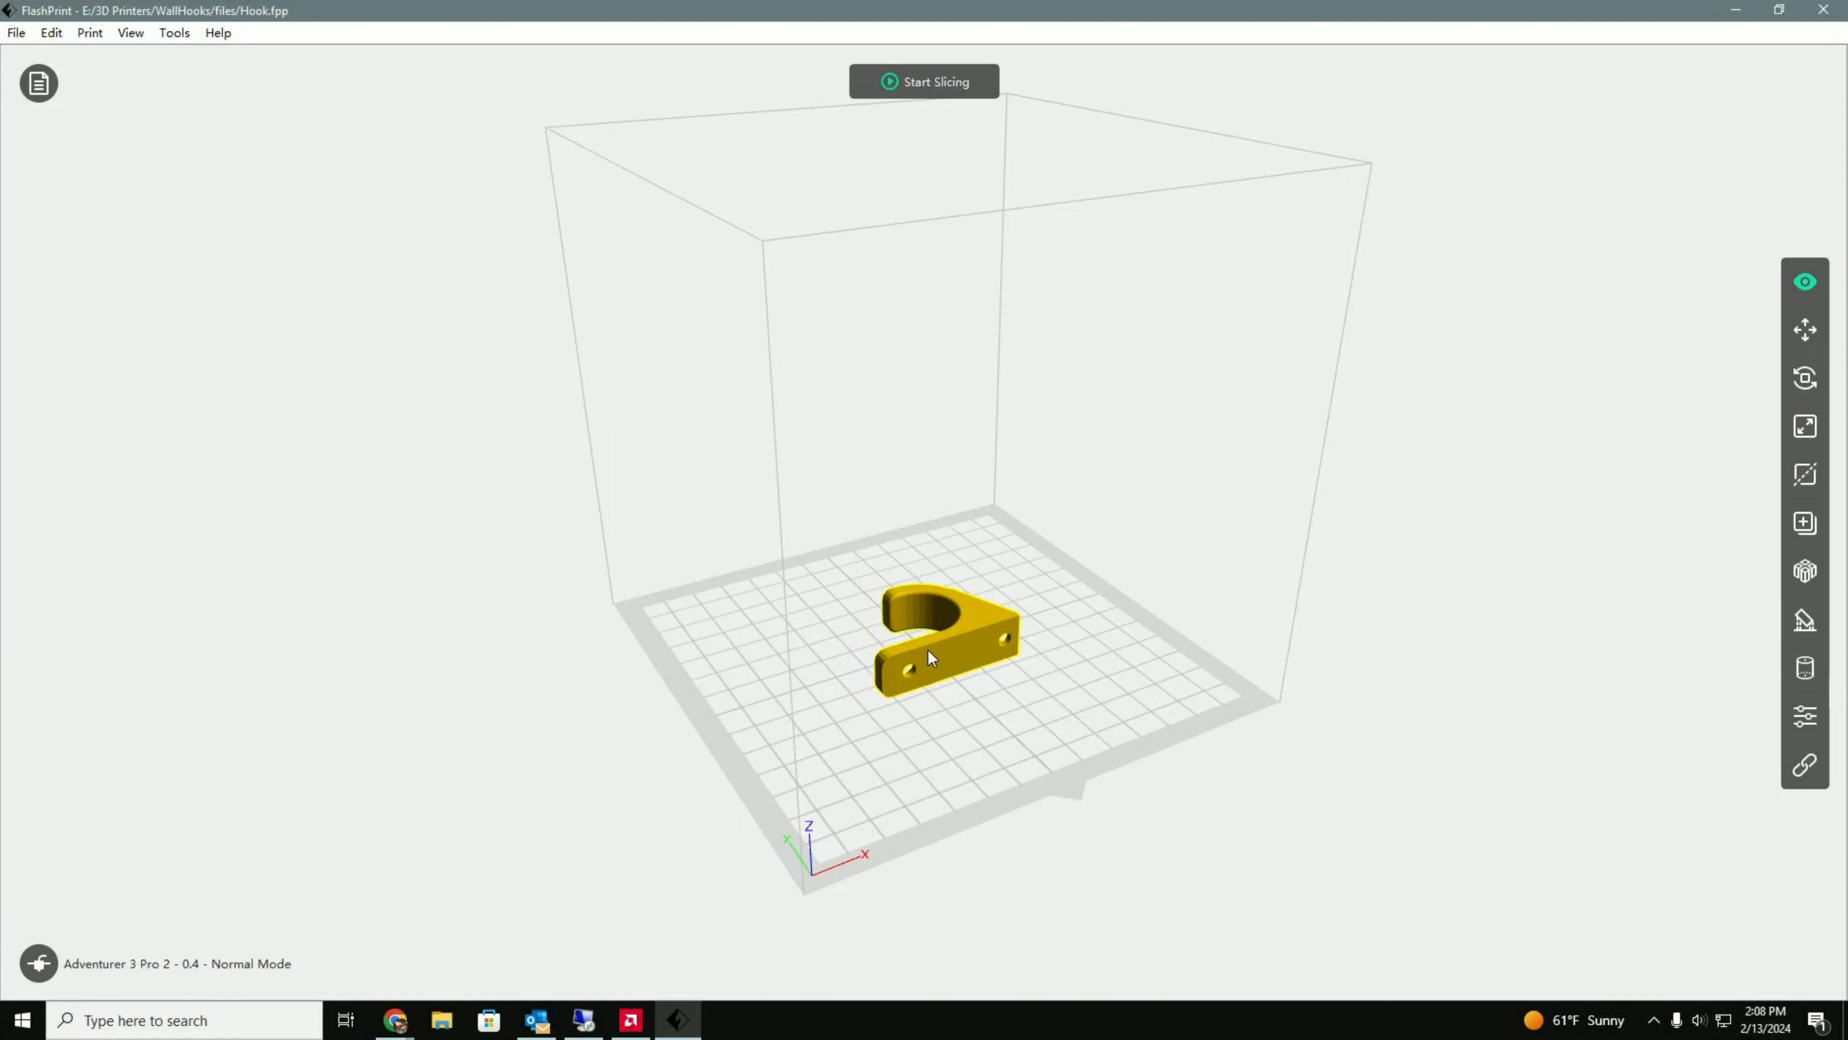
{"action": "mouse_move", "coordinate": [940, 676]}
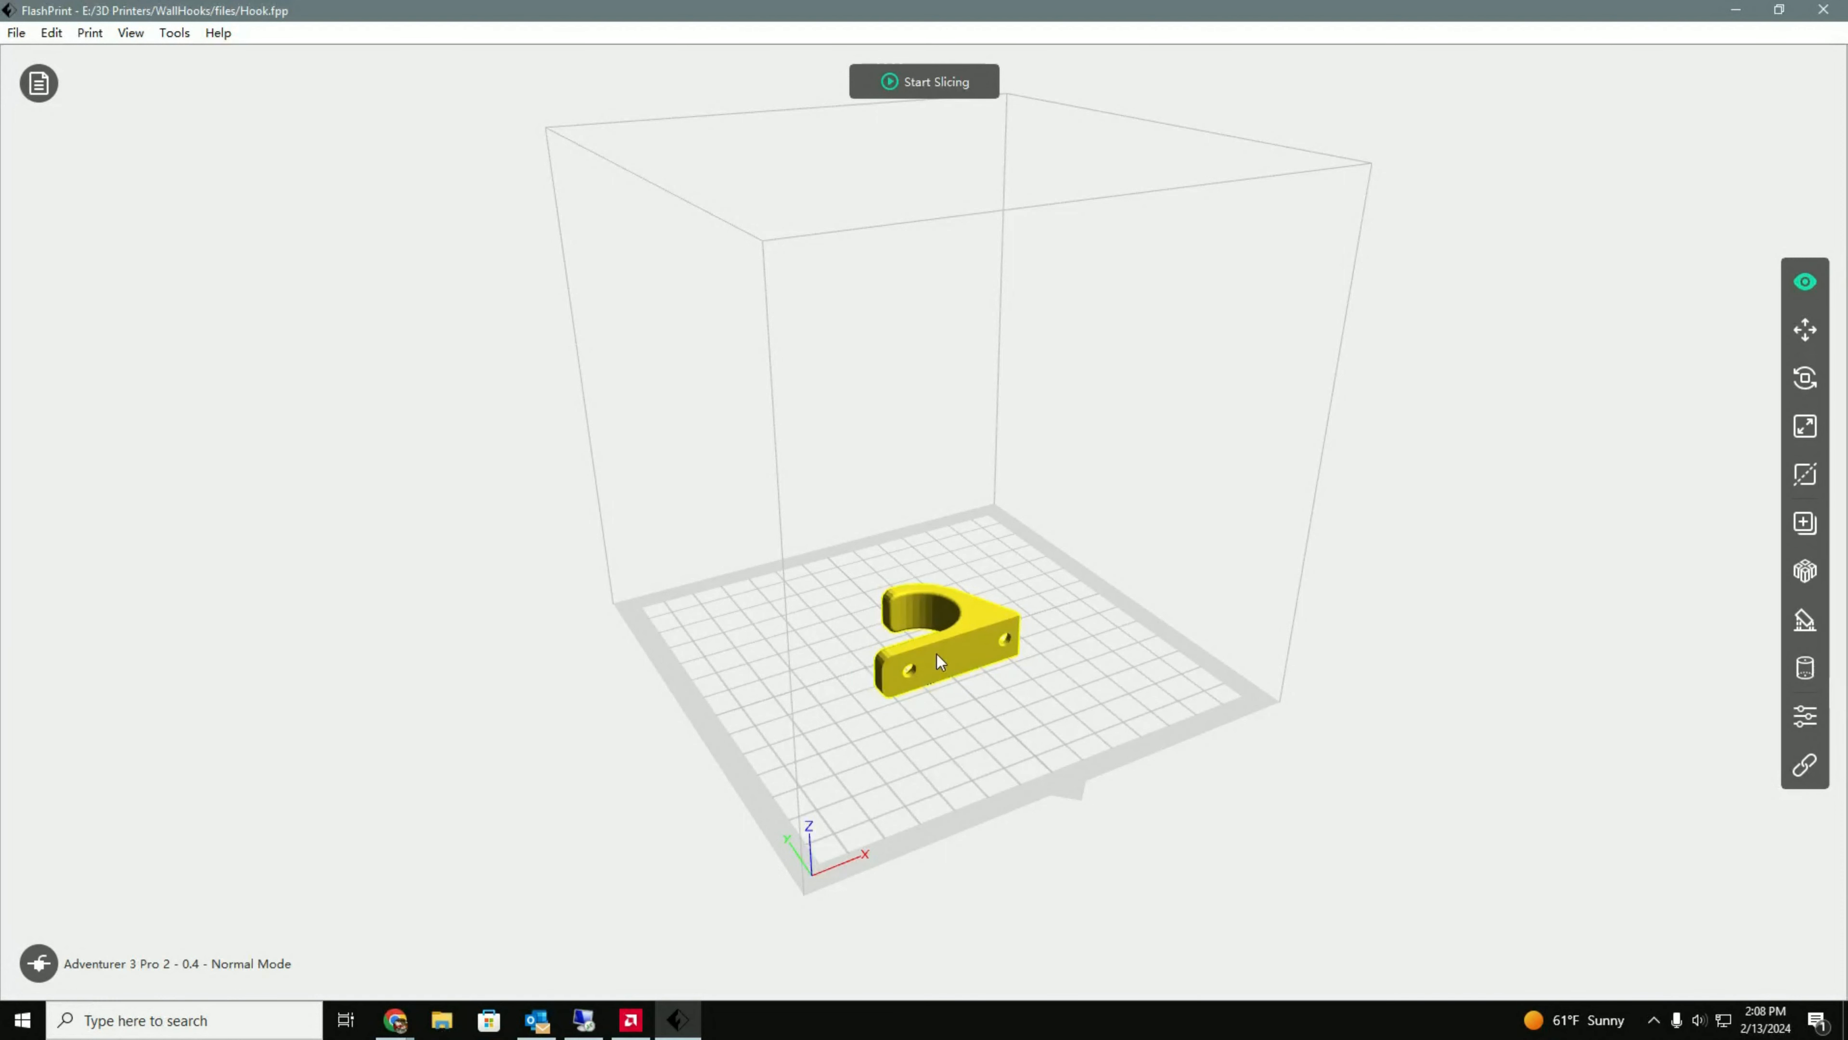
{"action": "mouse_move", "coordinate": [1805, 377]}
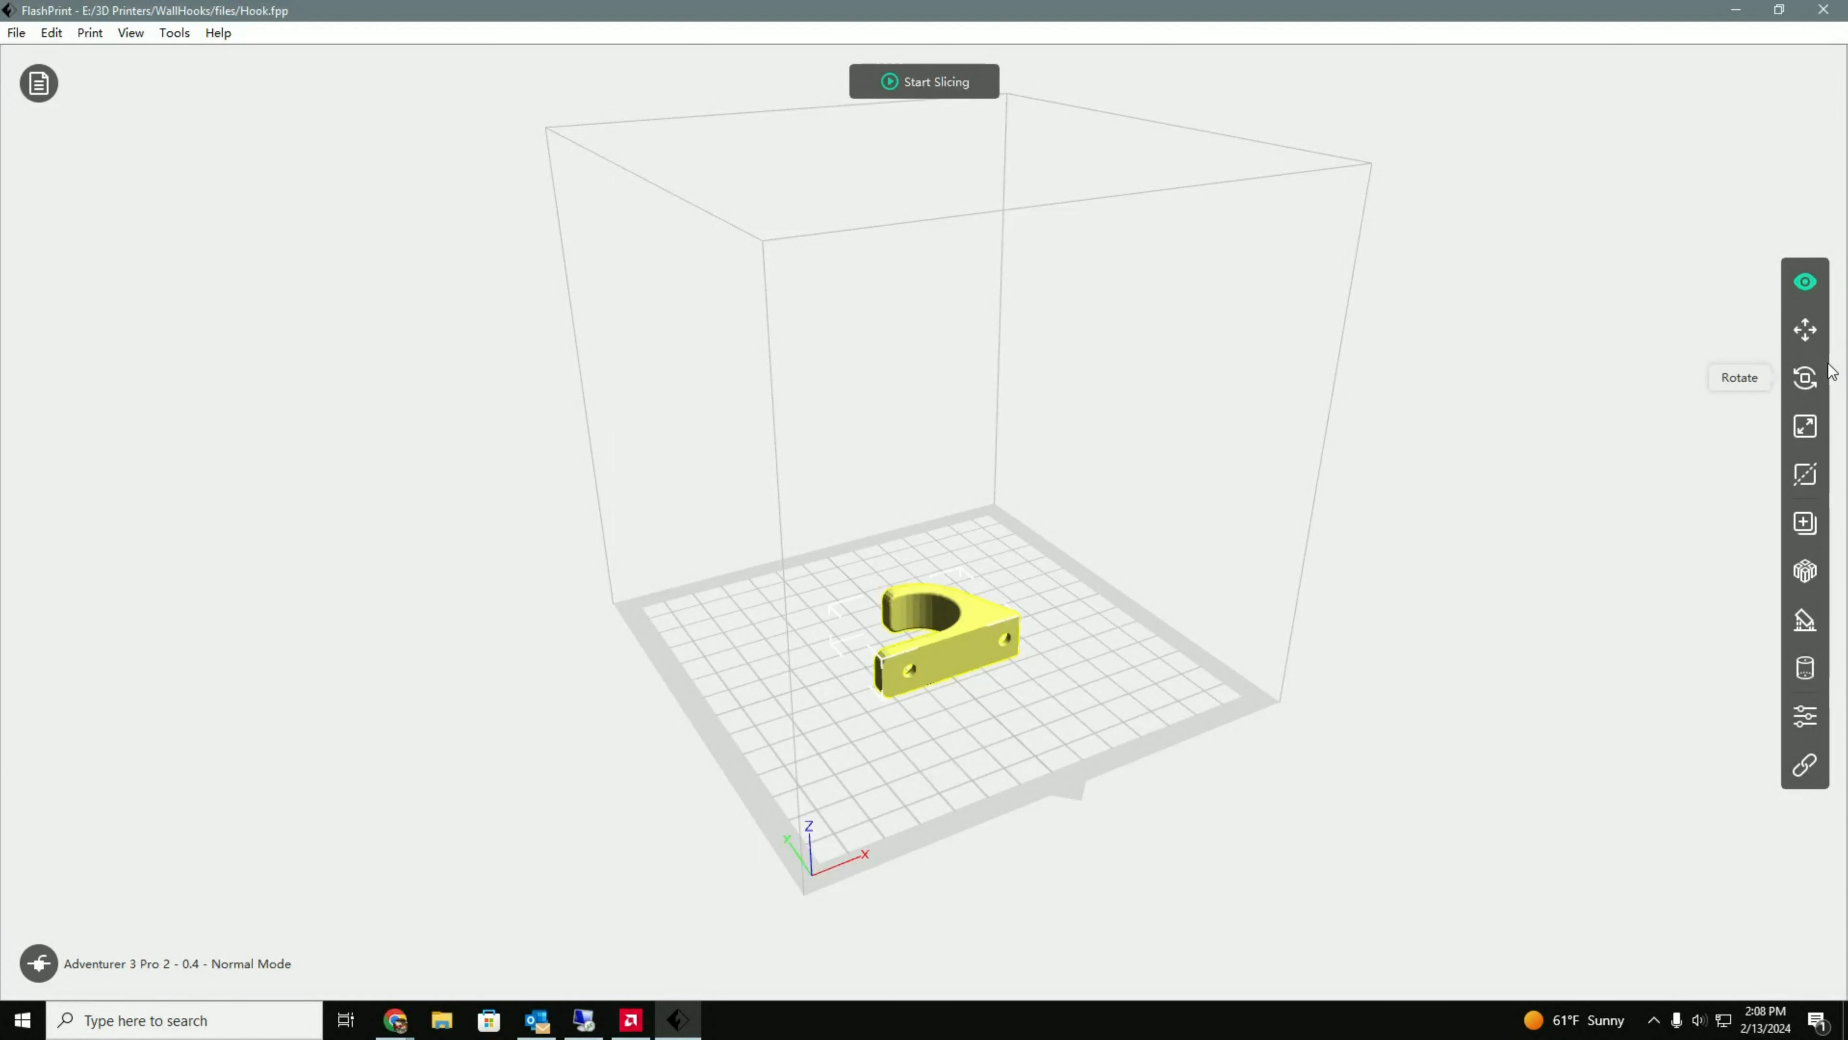
{"action": "mouse_move", "coordinate": [943, 658]}
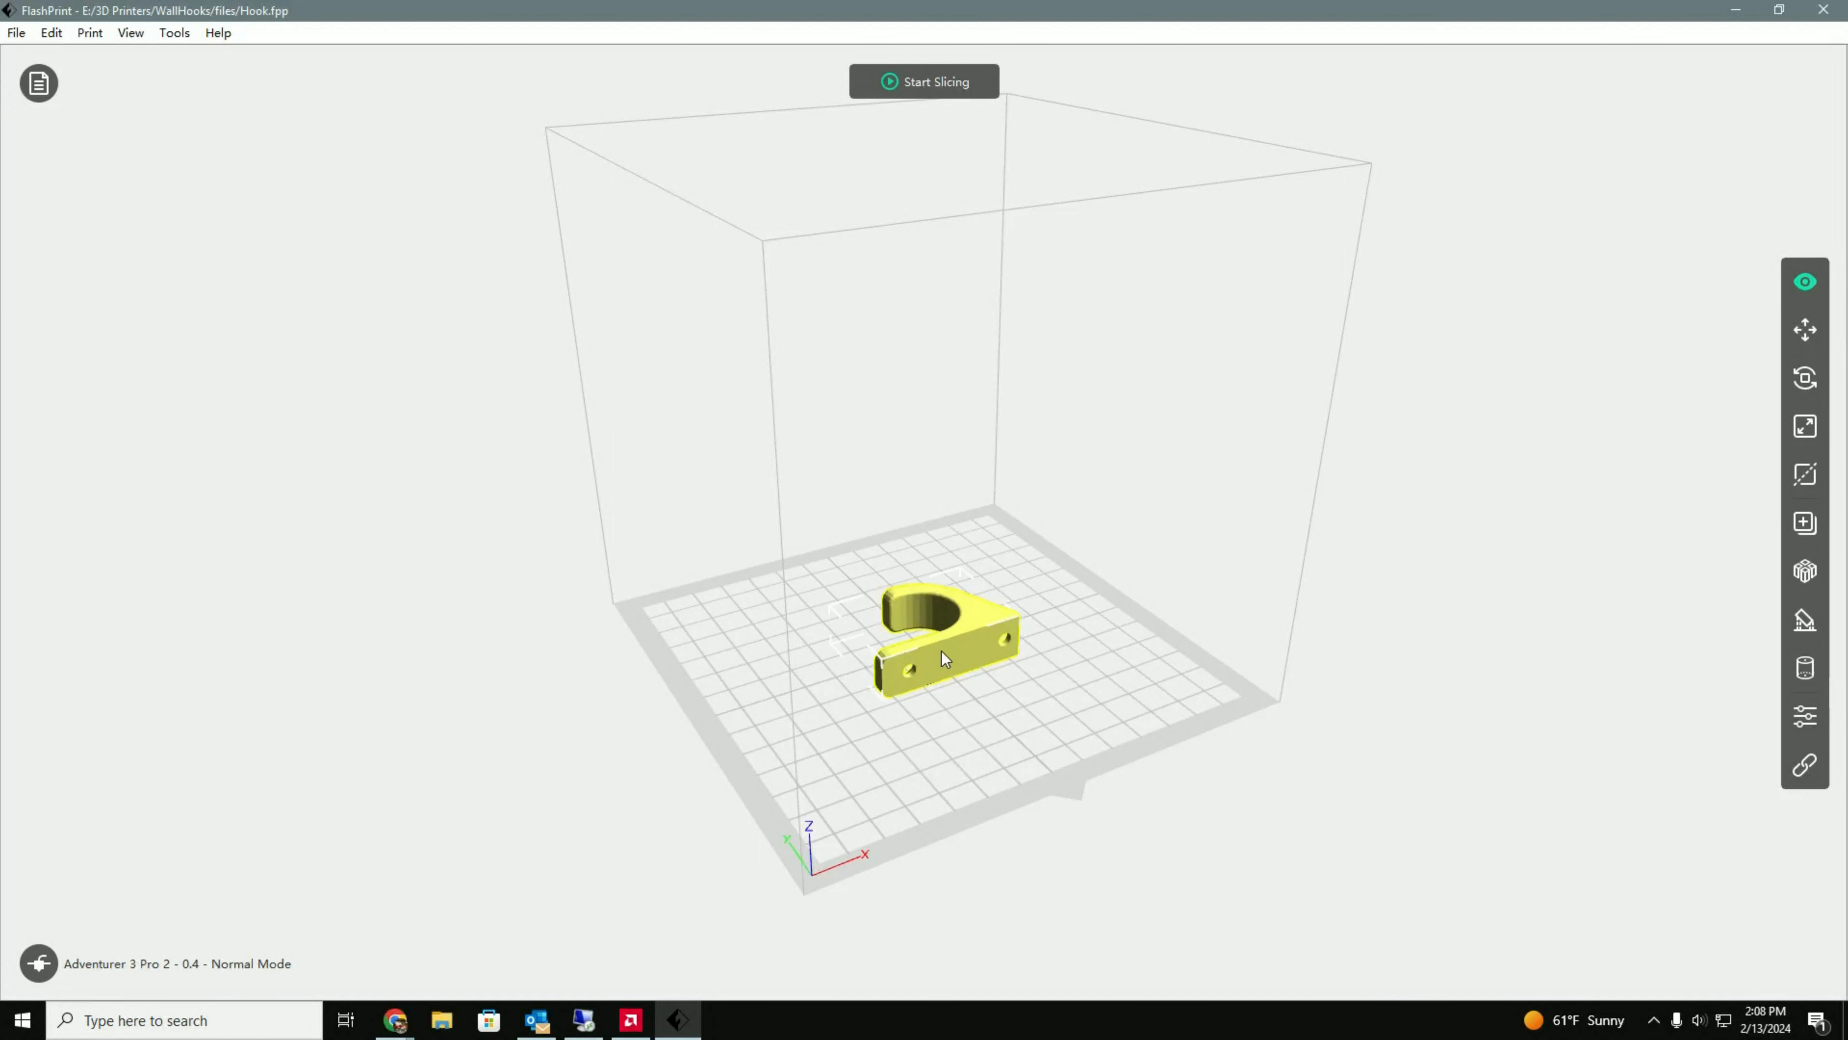
{"action": "mouse_move", "coordinate": [961, 676]}
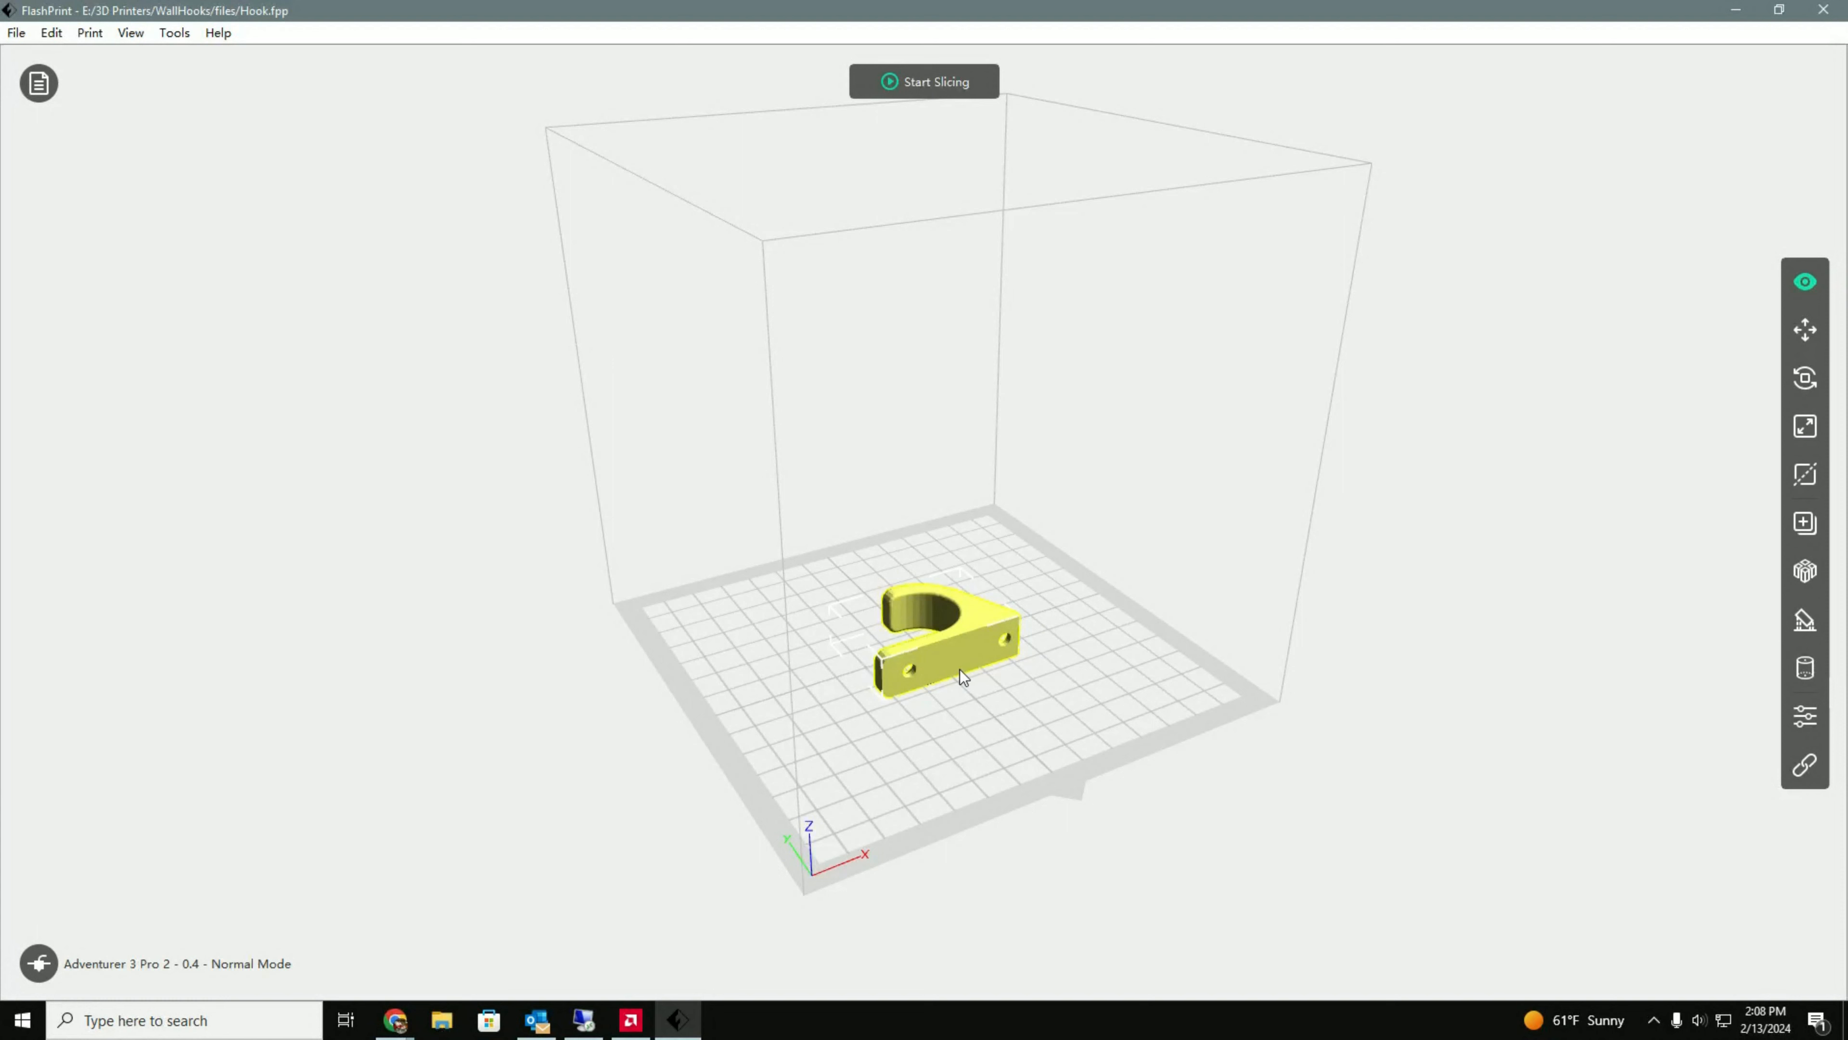
{"action": "mouse_move", "coordinate": [1775, 319]}
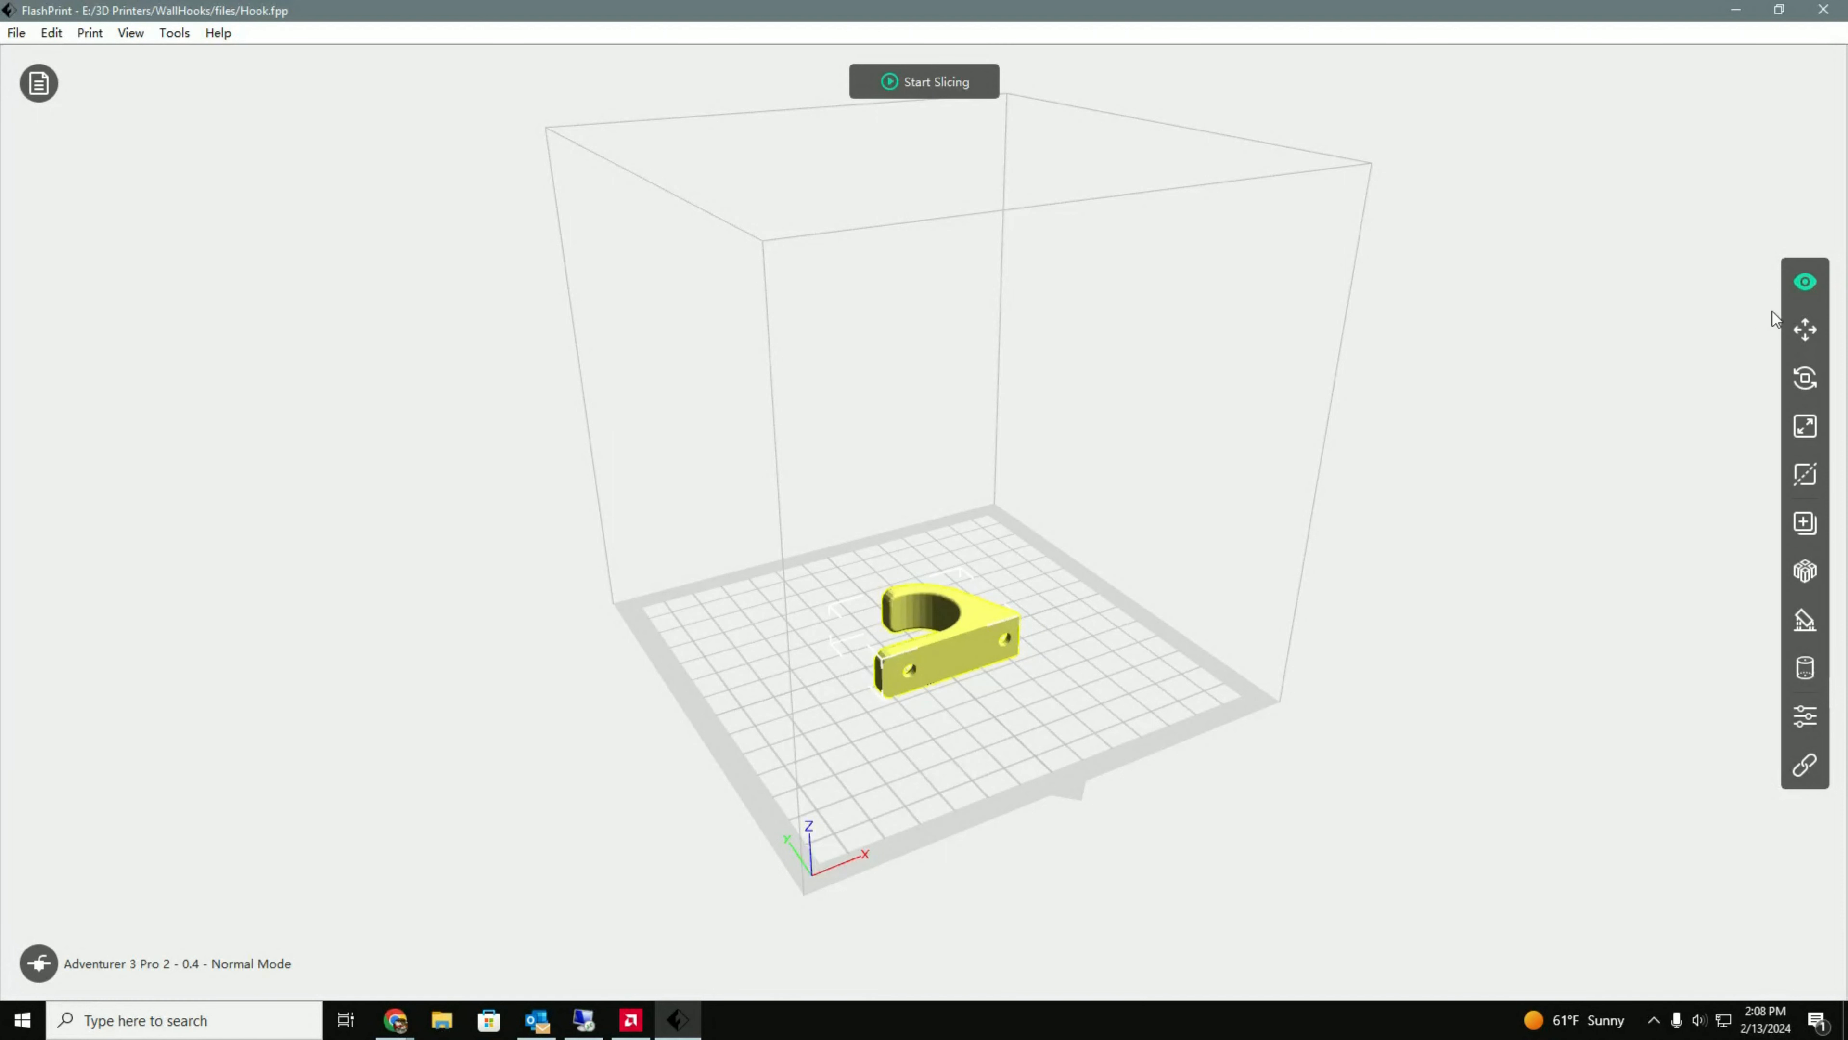
{"action": "left_click", "coordinate": [1805, 329]}
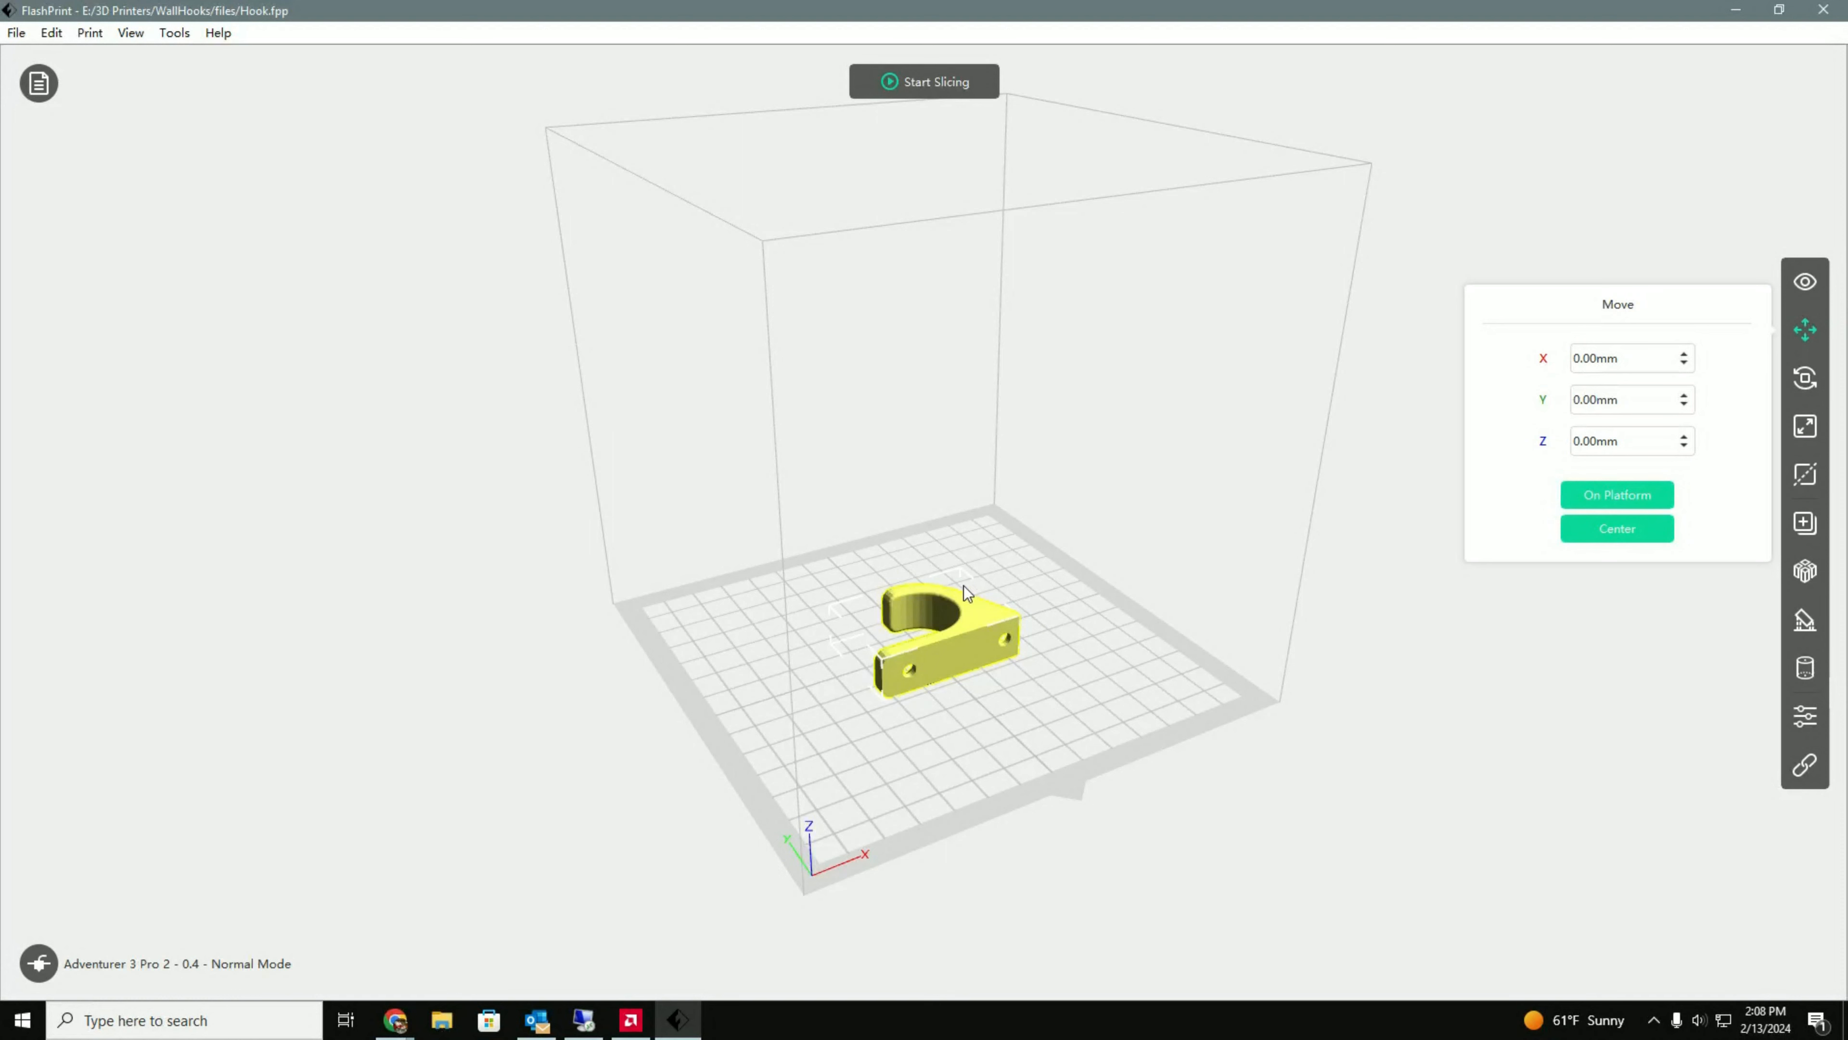
{"action": "mouse_move", "coordinate": [1611, 232]}
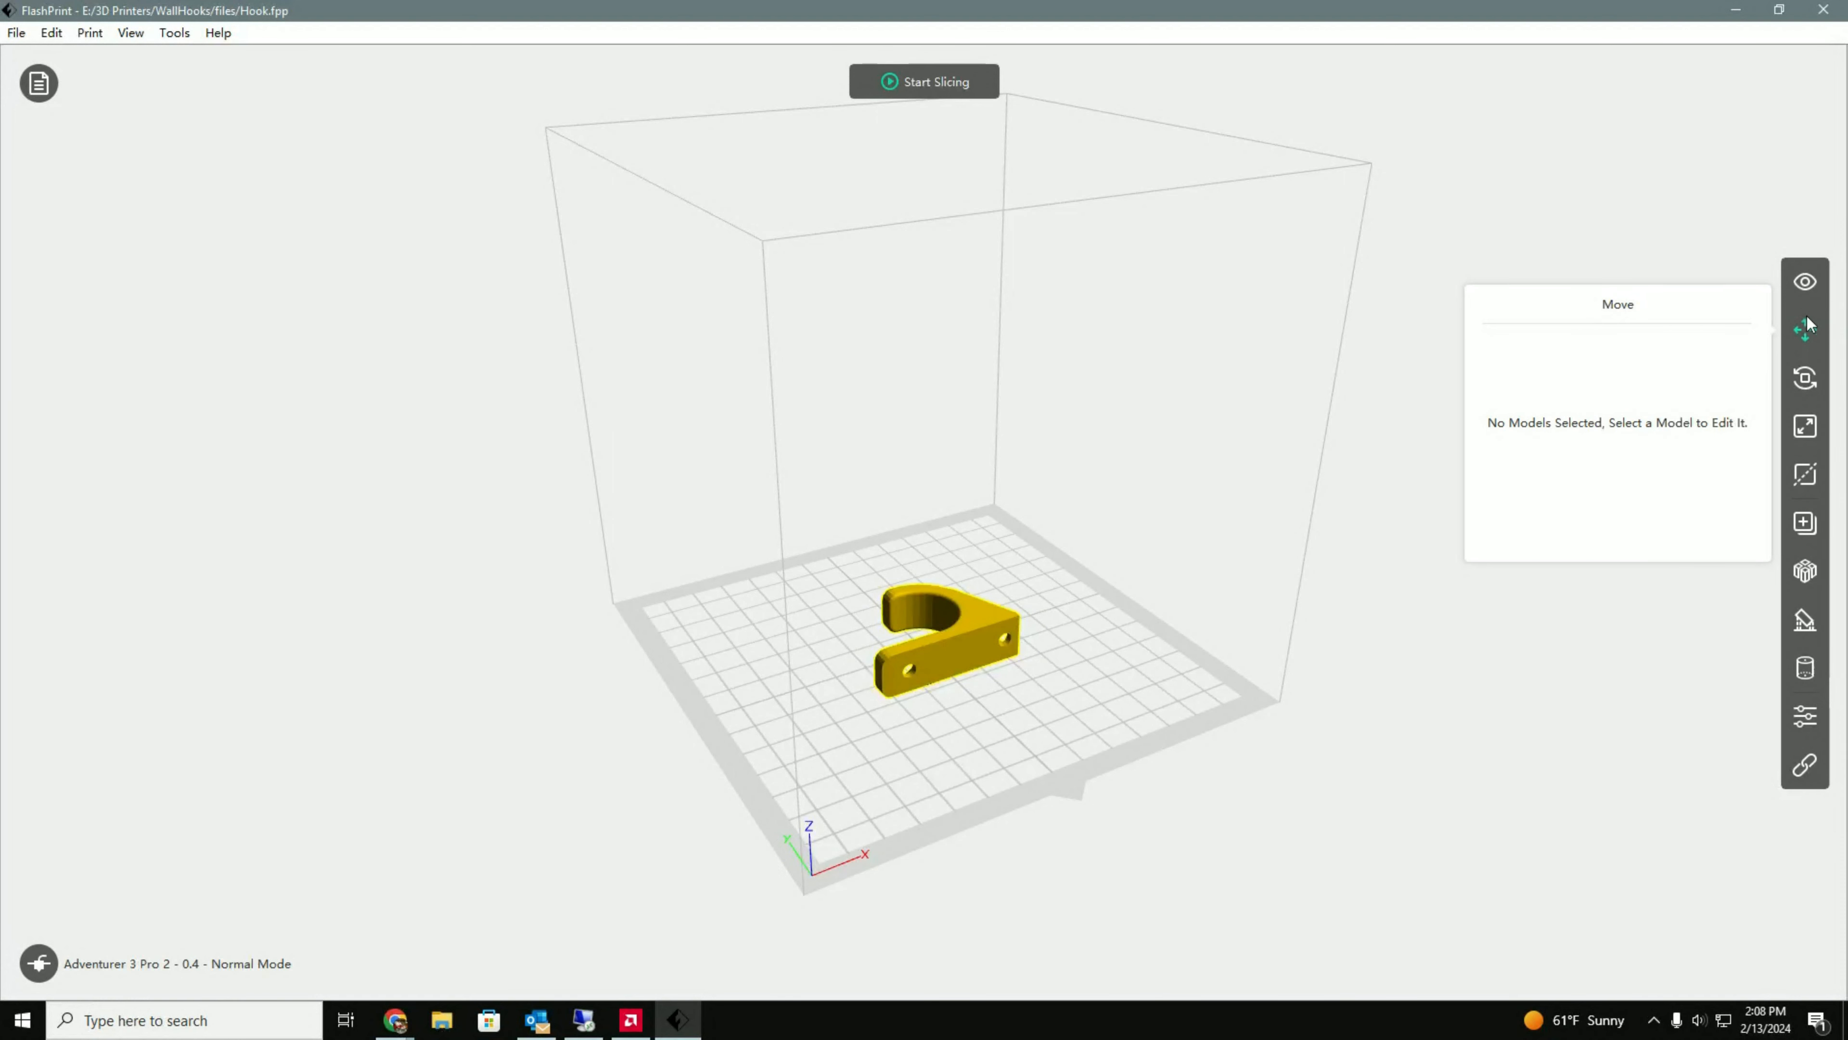
{"action": "mouse_move", "coordinate": [1614, 399]}
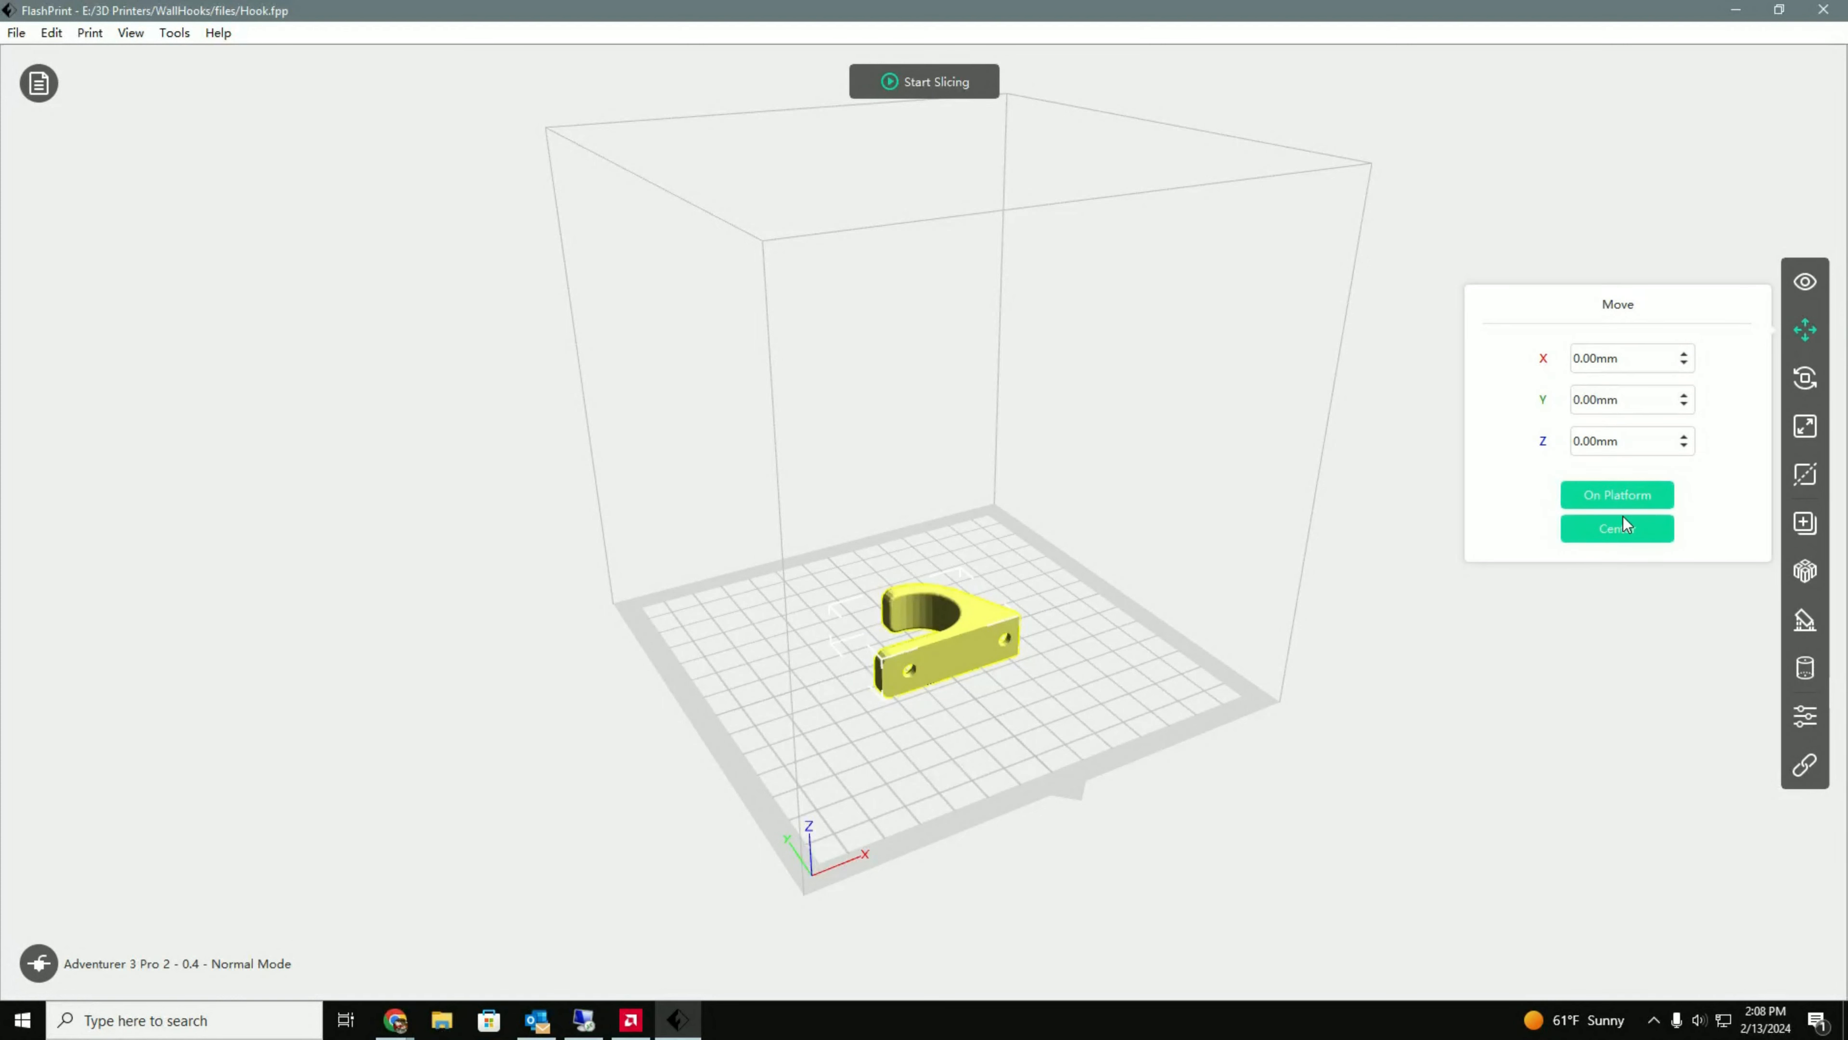
{"action": "mouse_move", "coordinate": [1388, 503]}
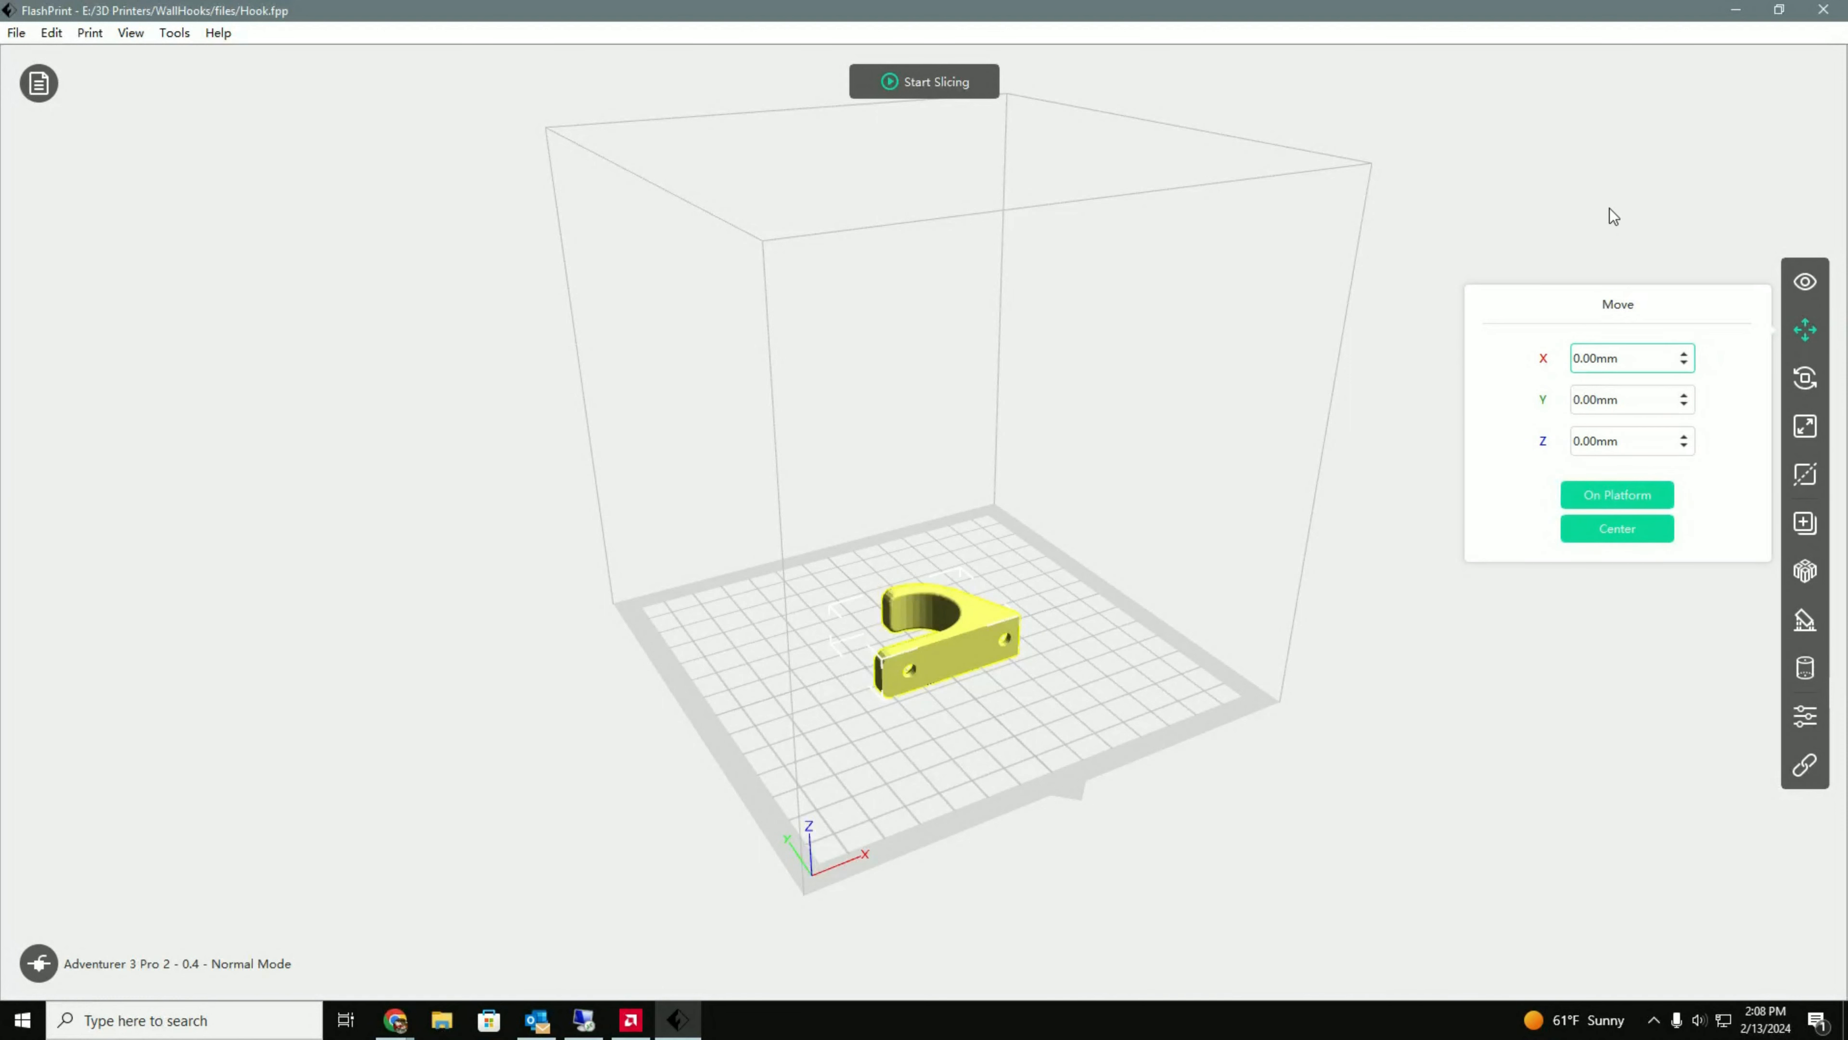
{"action": "left_click", "coordinate": [1608, 218]}
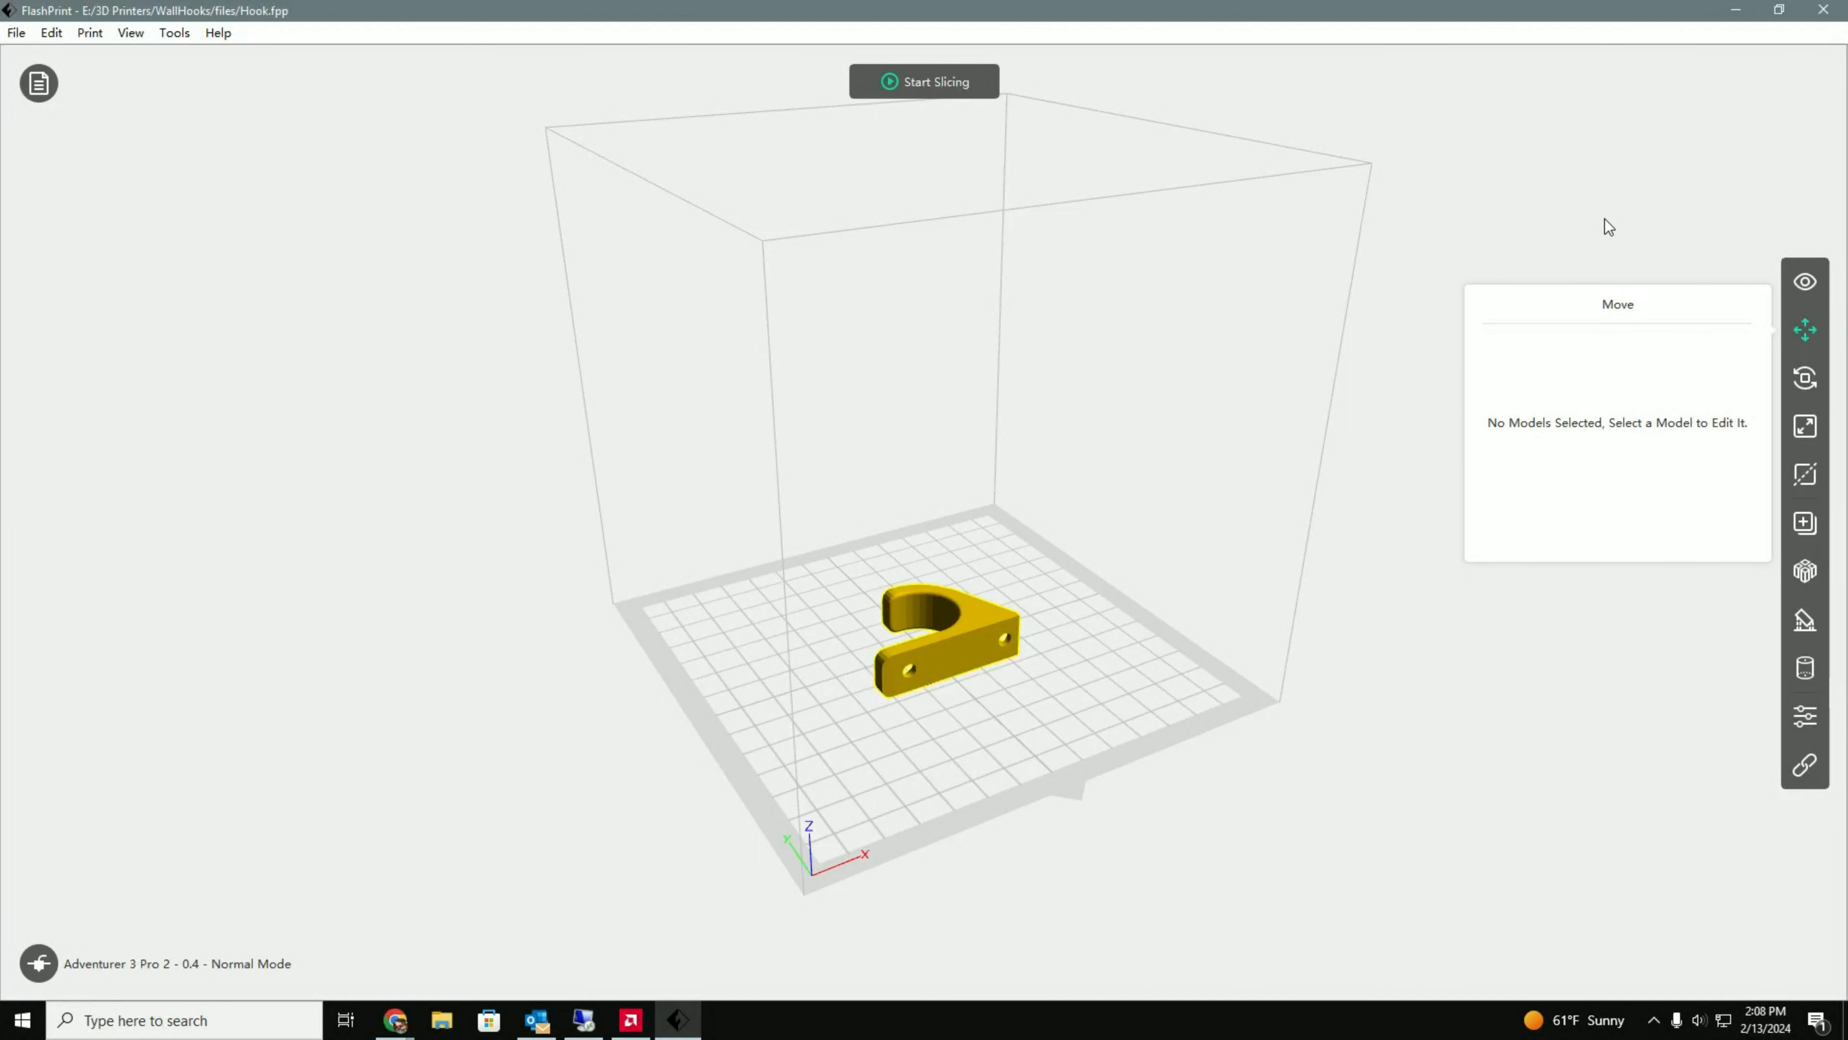
{"action": "mouse_move", "coordinate": [1604, 613]}
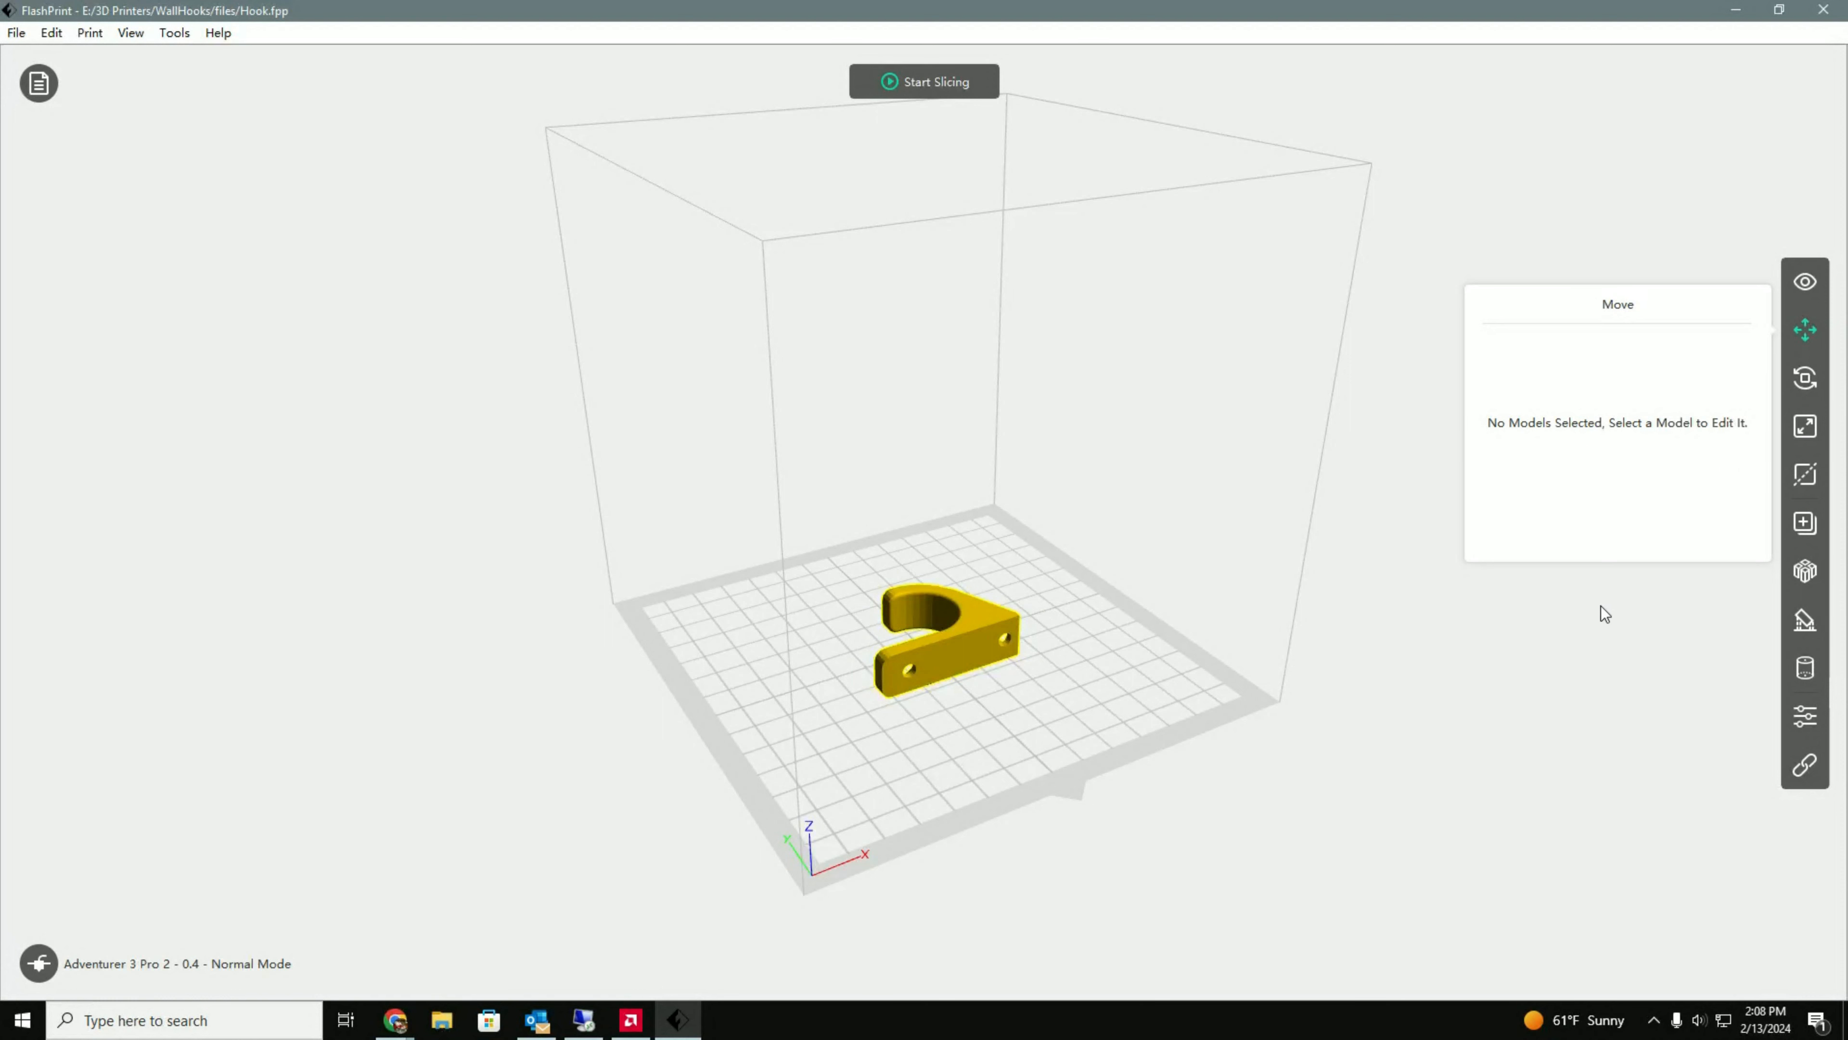
{"action": "mouse_move", "coordinate": [1539, 628]}
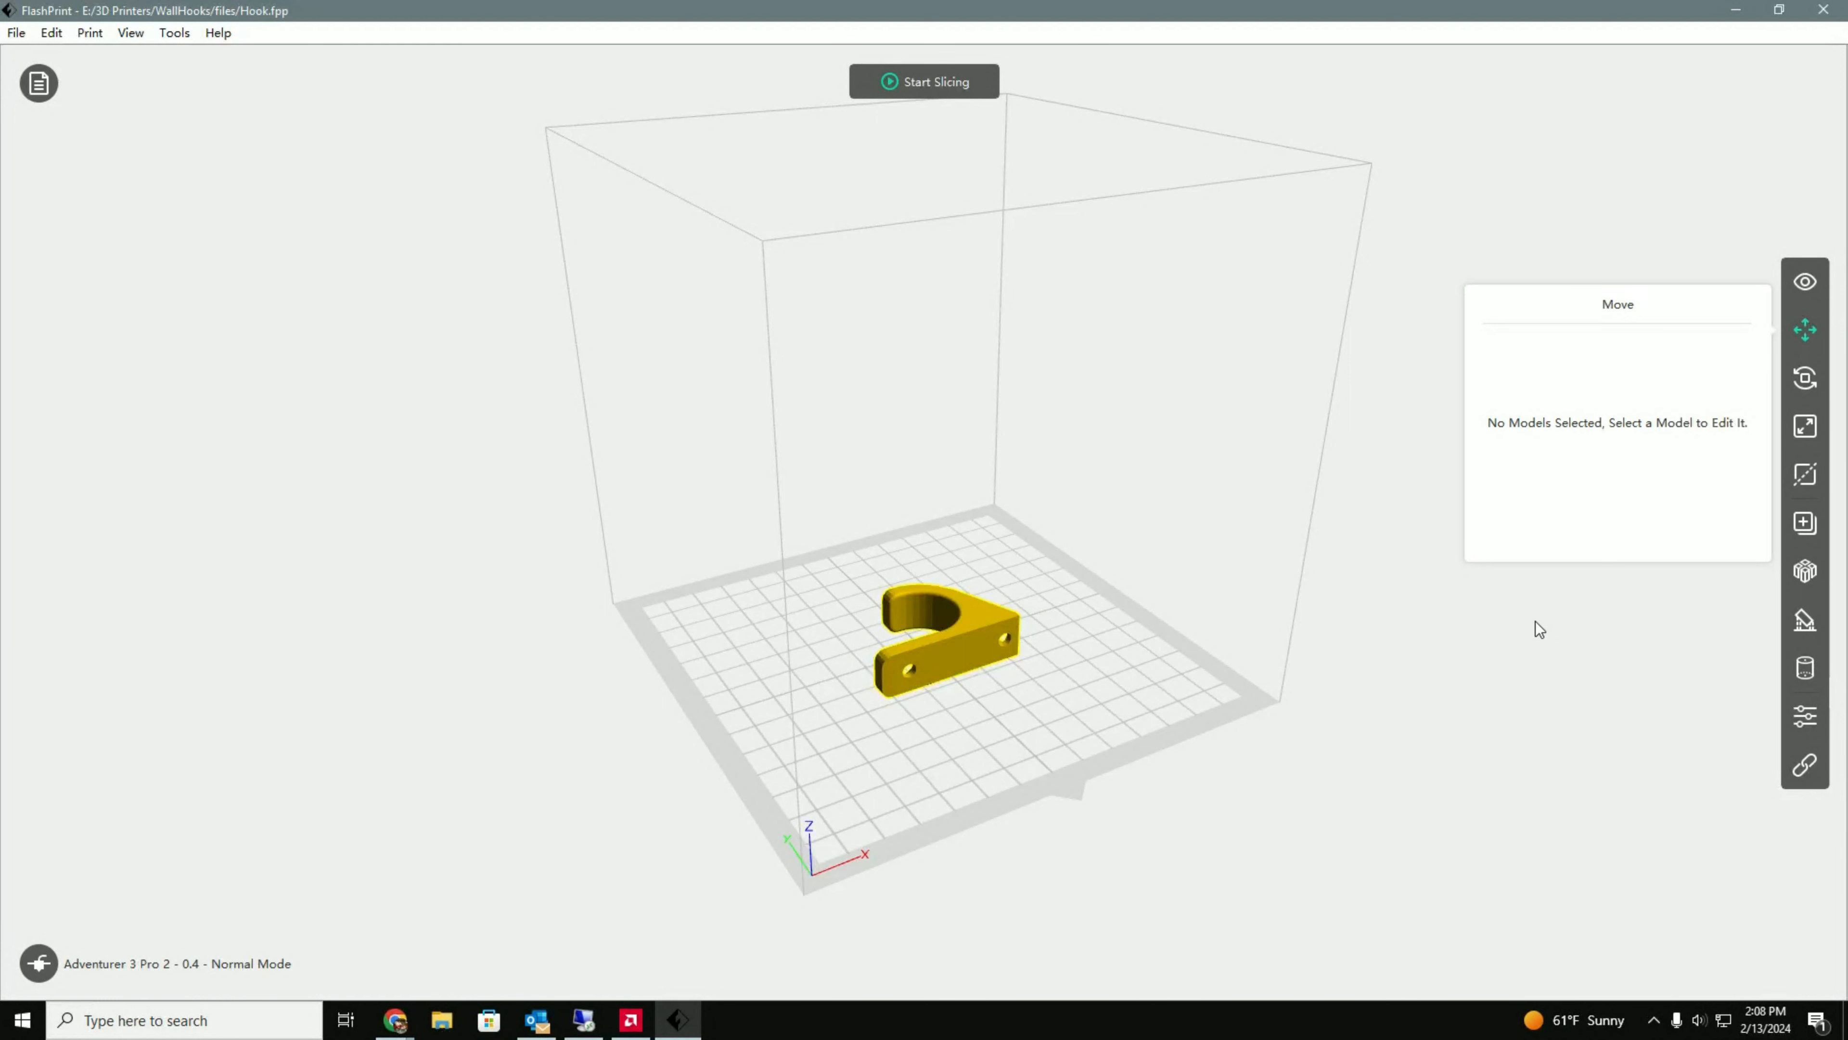
{"action": "mouse_move", "coordinate": [1418, 593]}
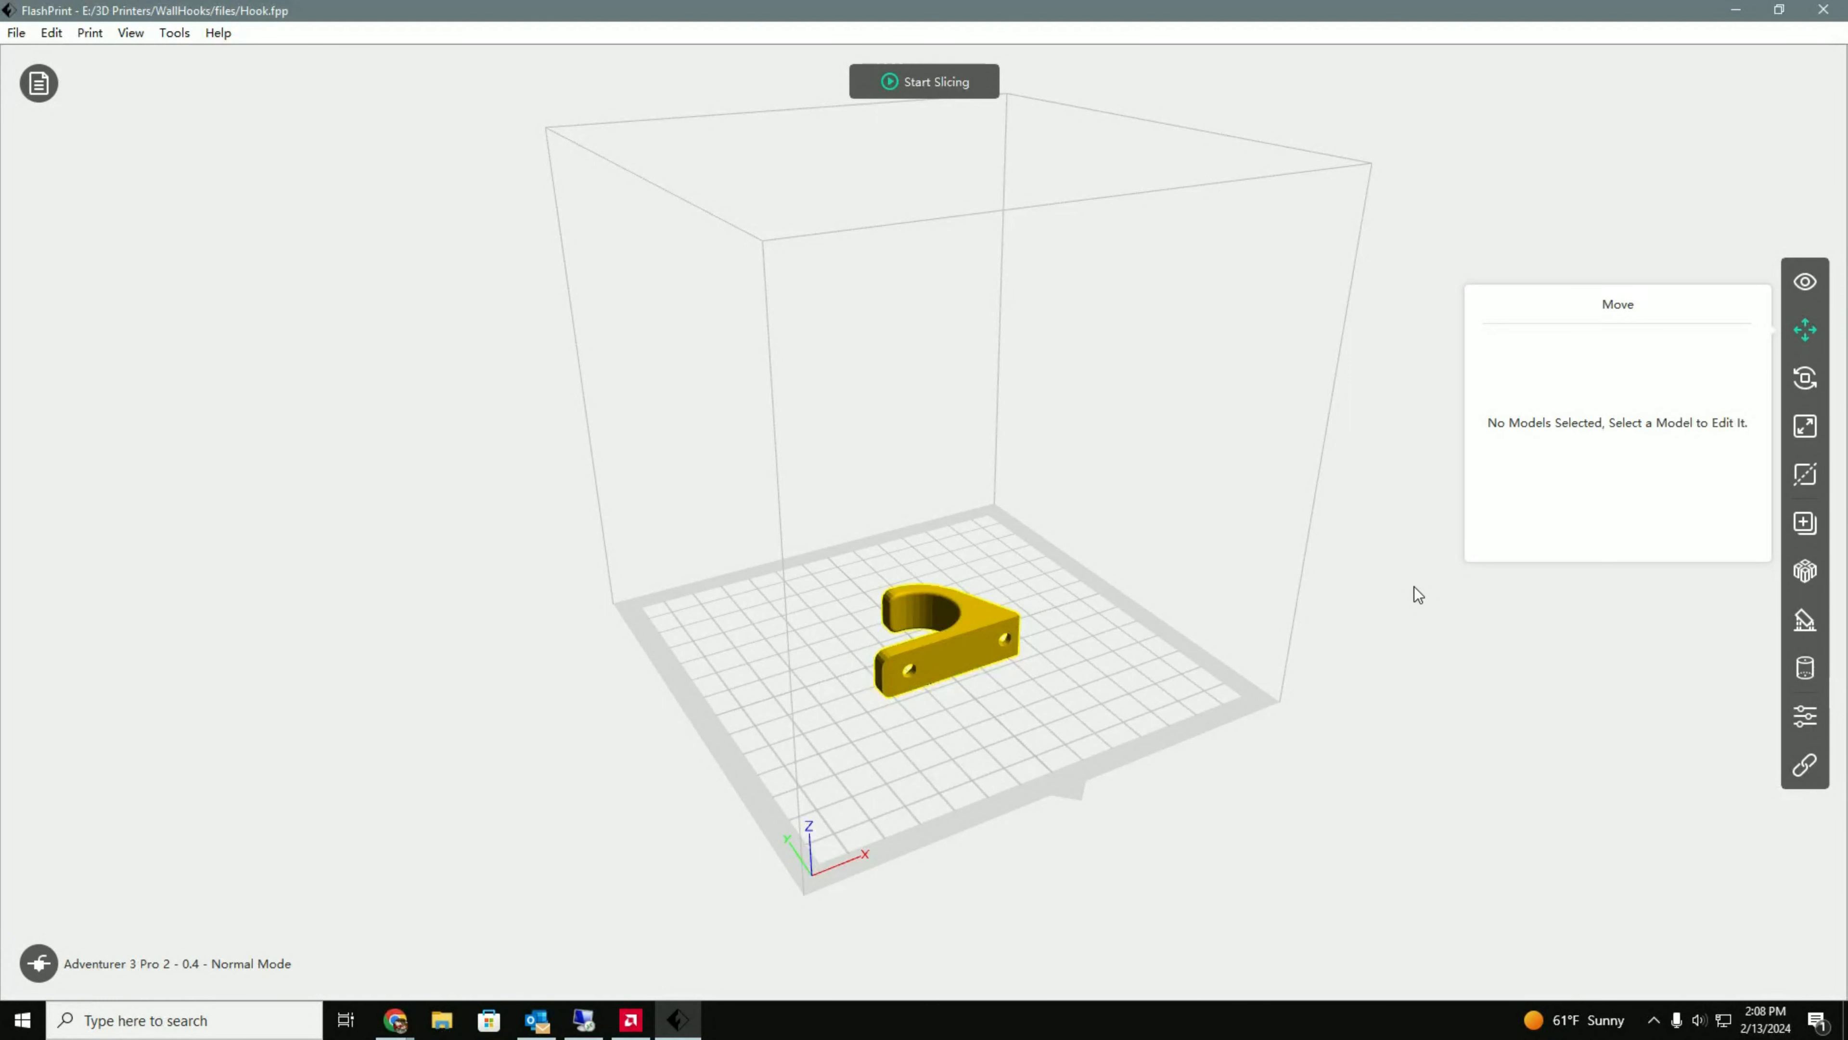
{"action": "mouse_move", "coordinate": [970, 650]}
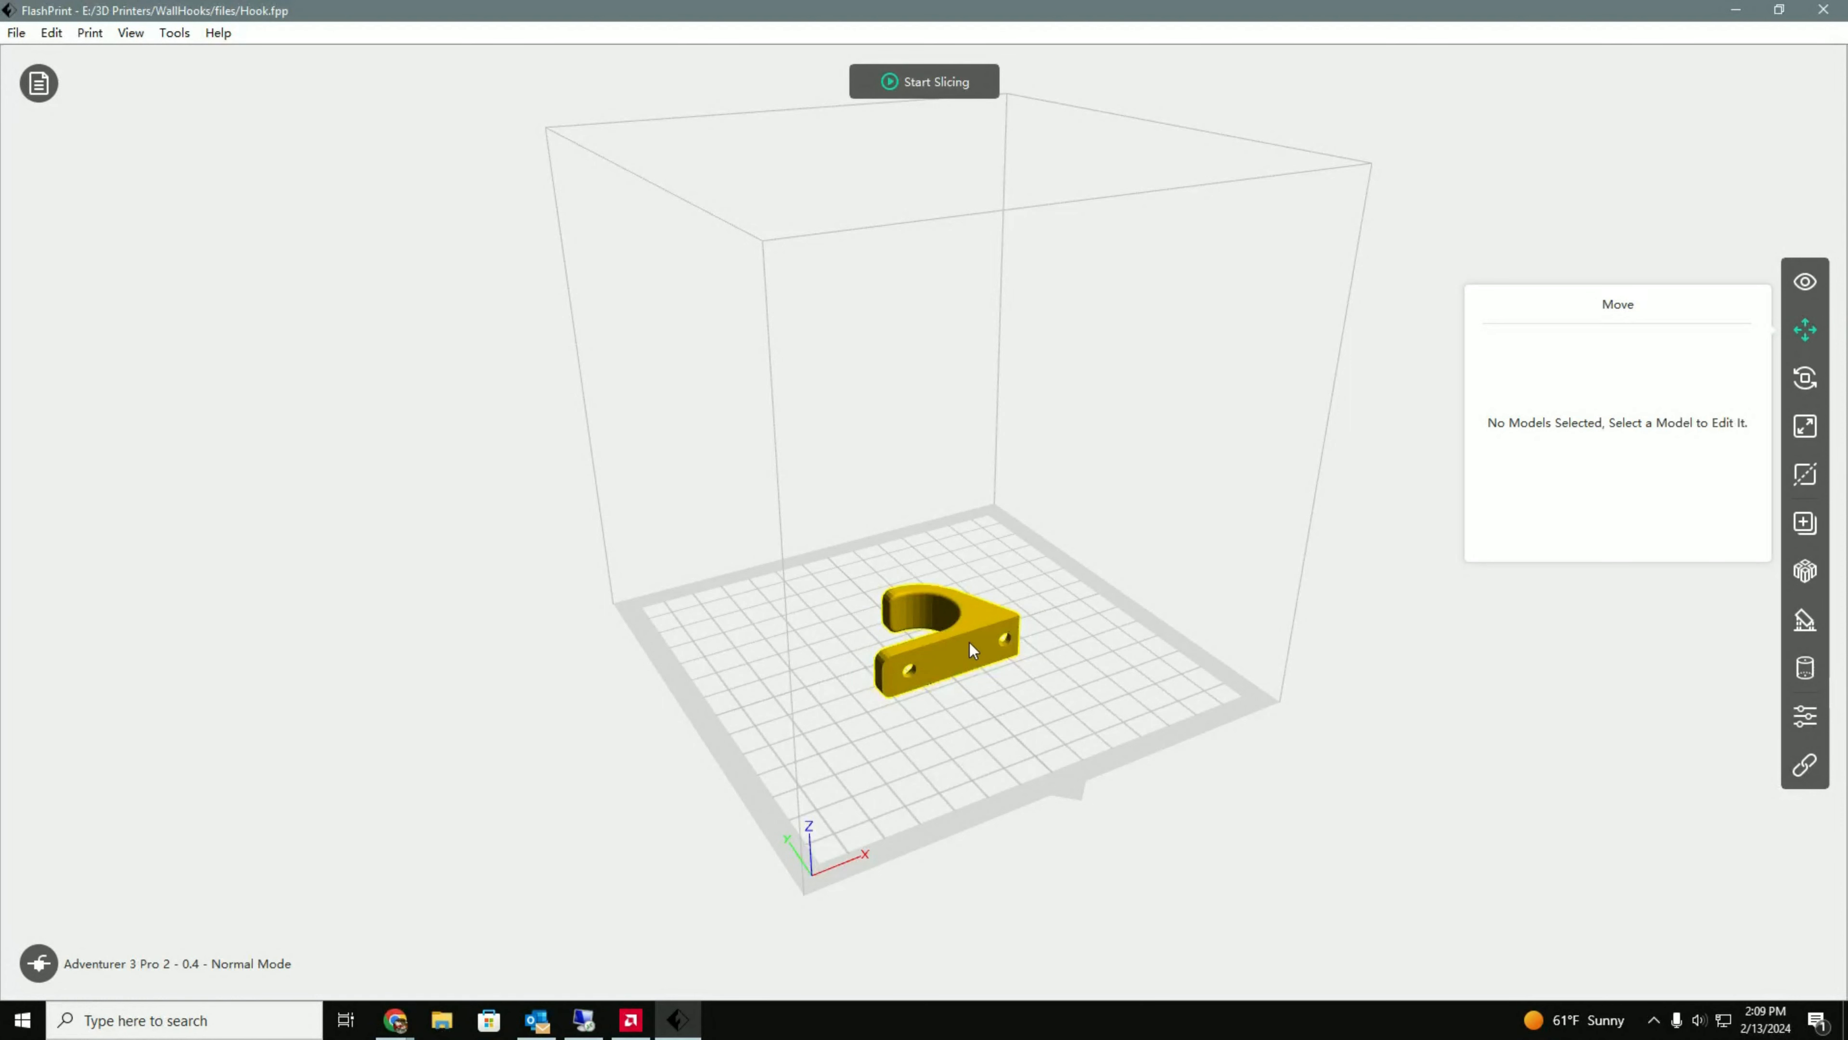
{"action": "mouse_move", "coordinate": [964, 676]}
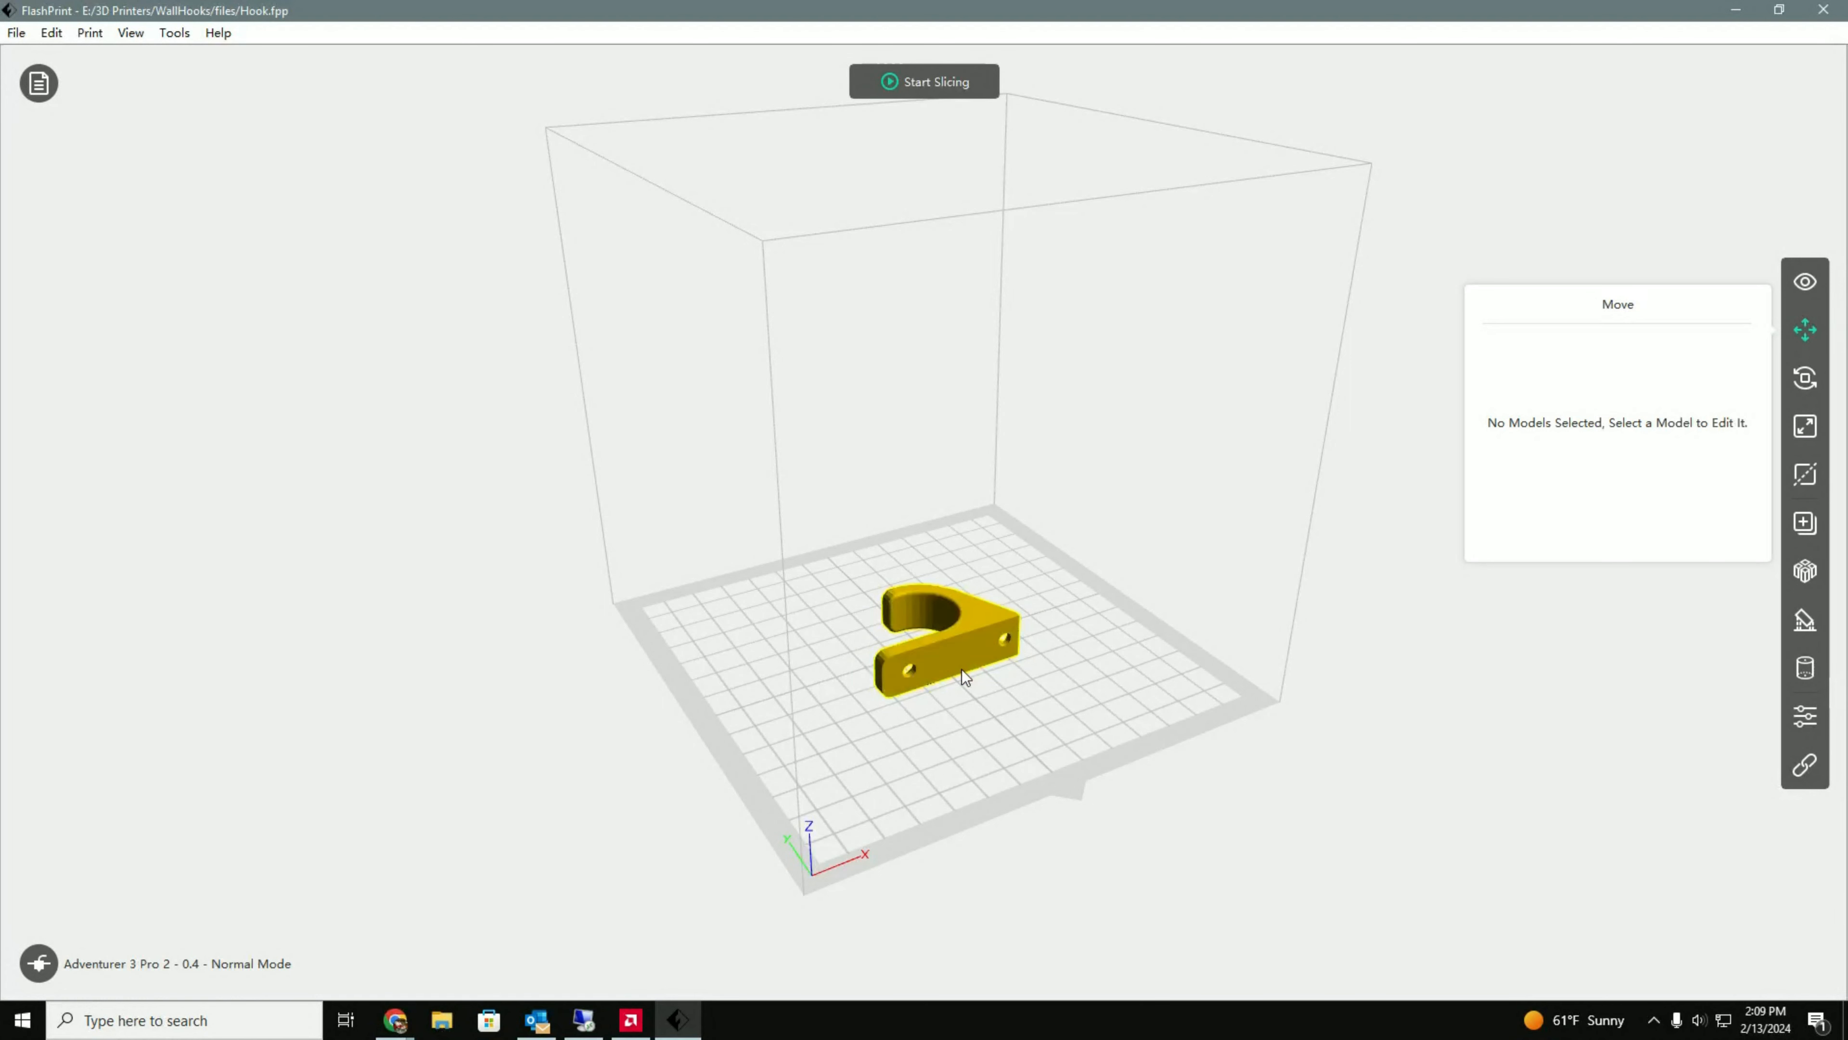
{"action": "mouse_move", "coordinate": [876, 663]}
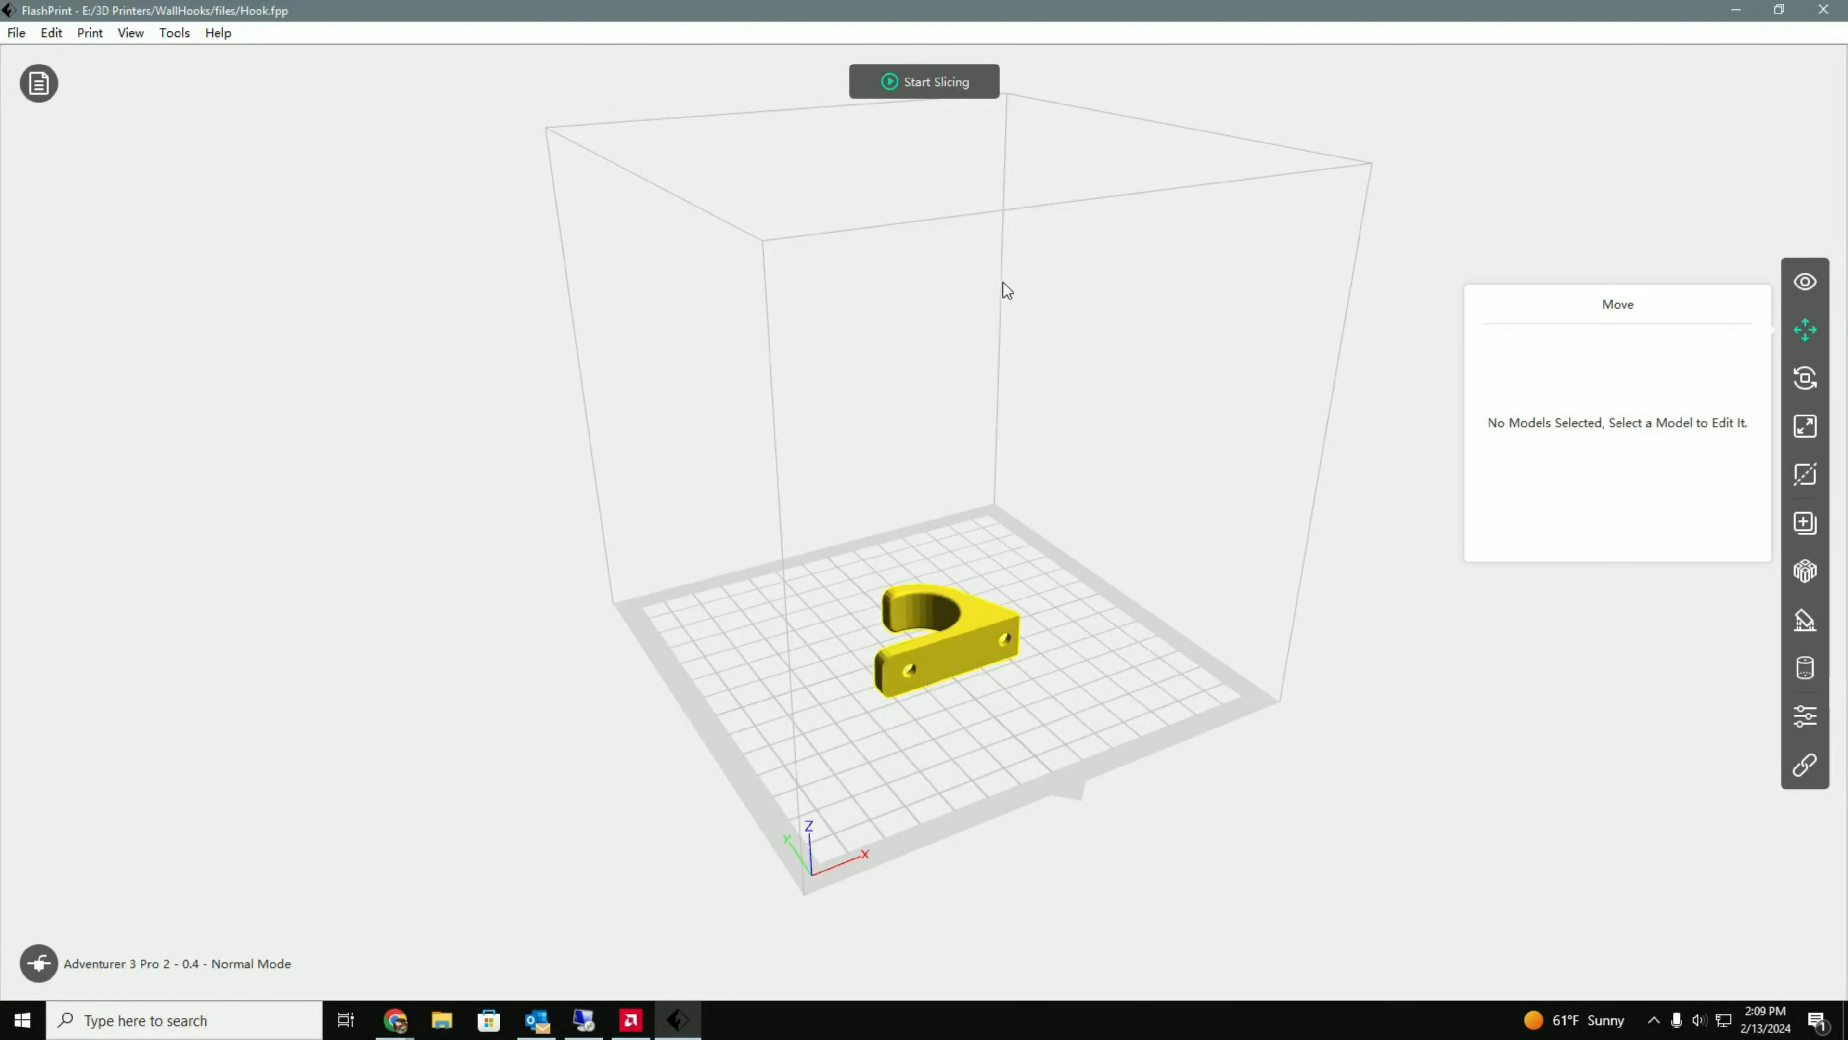
- Review the Printer, Raft and General slicing pages, including extruder temperature, keeping all defaults
{"action": "left_click", "coordinate": [924, 81]}
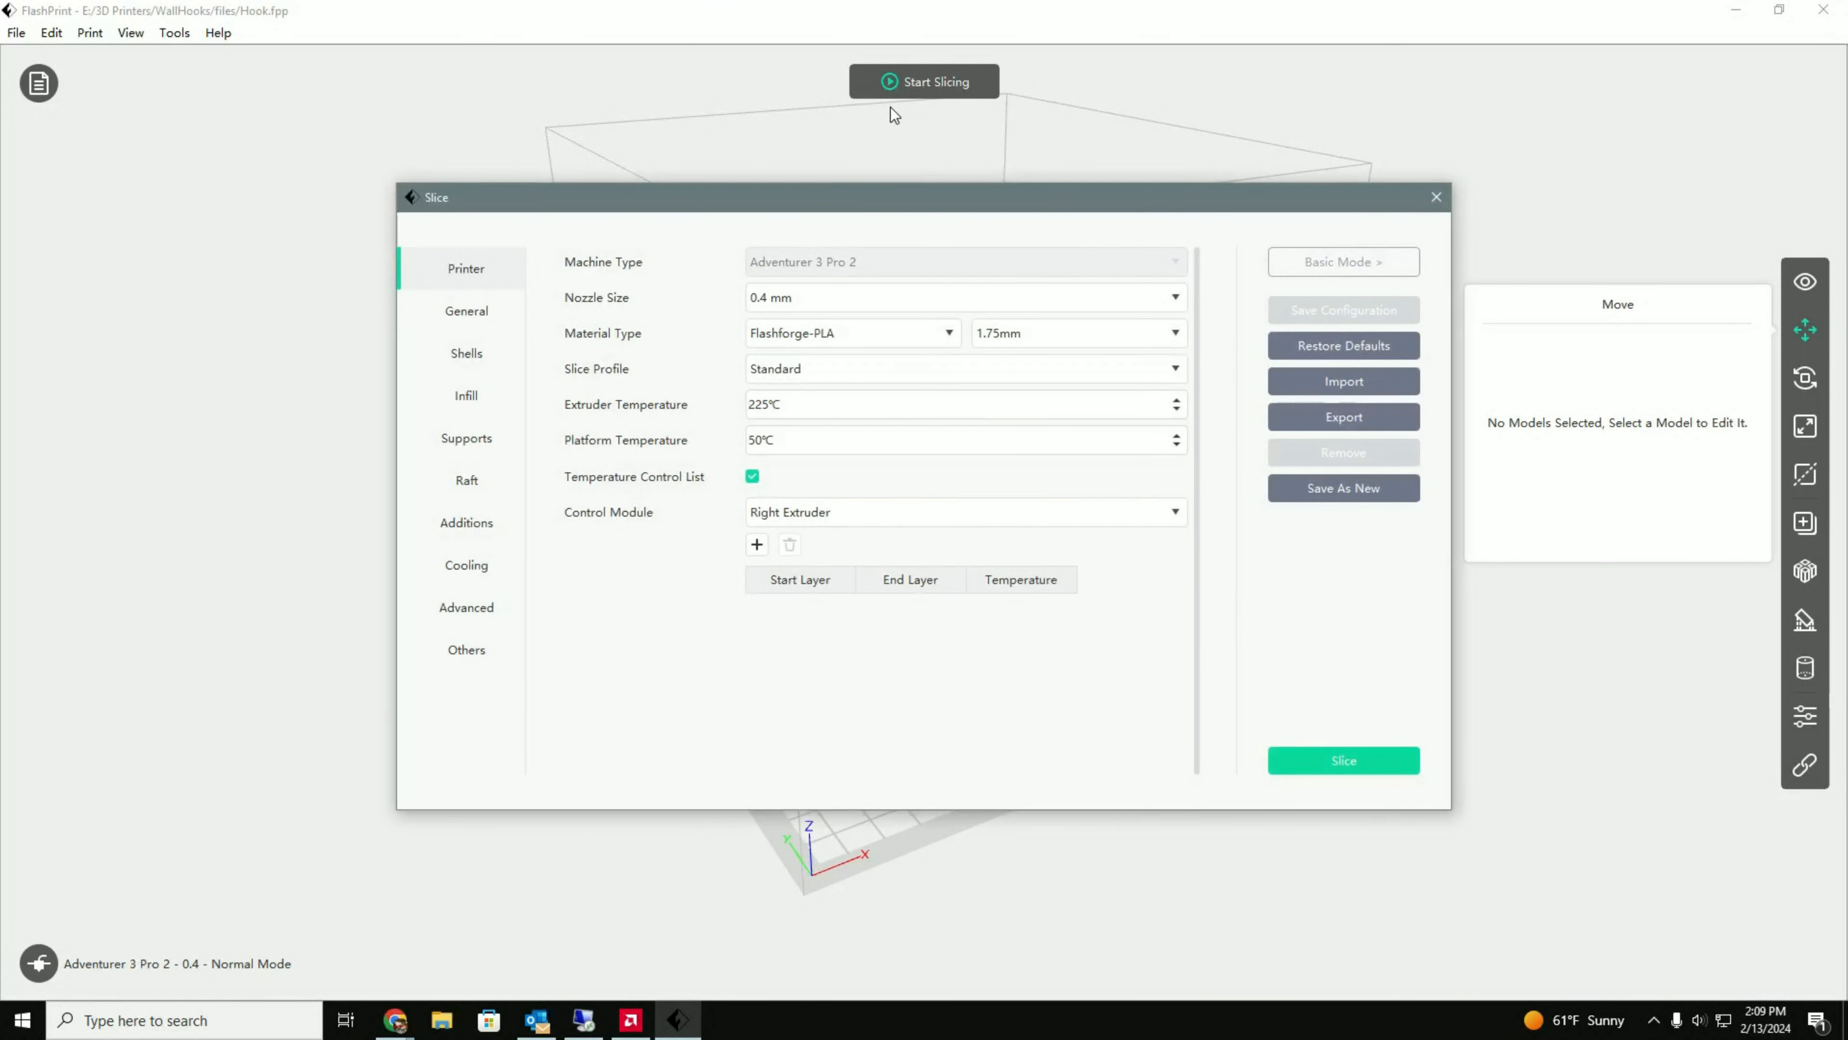
{"action": "left_click", "coordinate": [955, 404]}
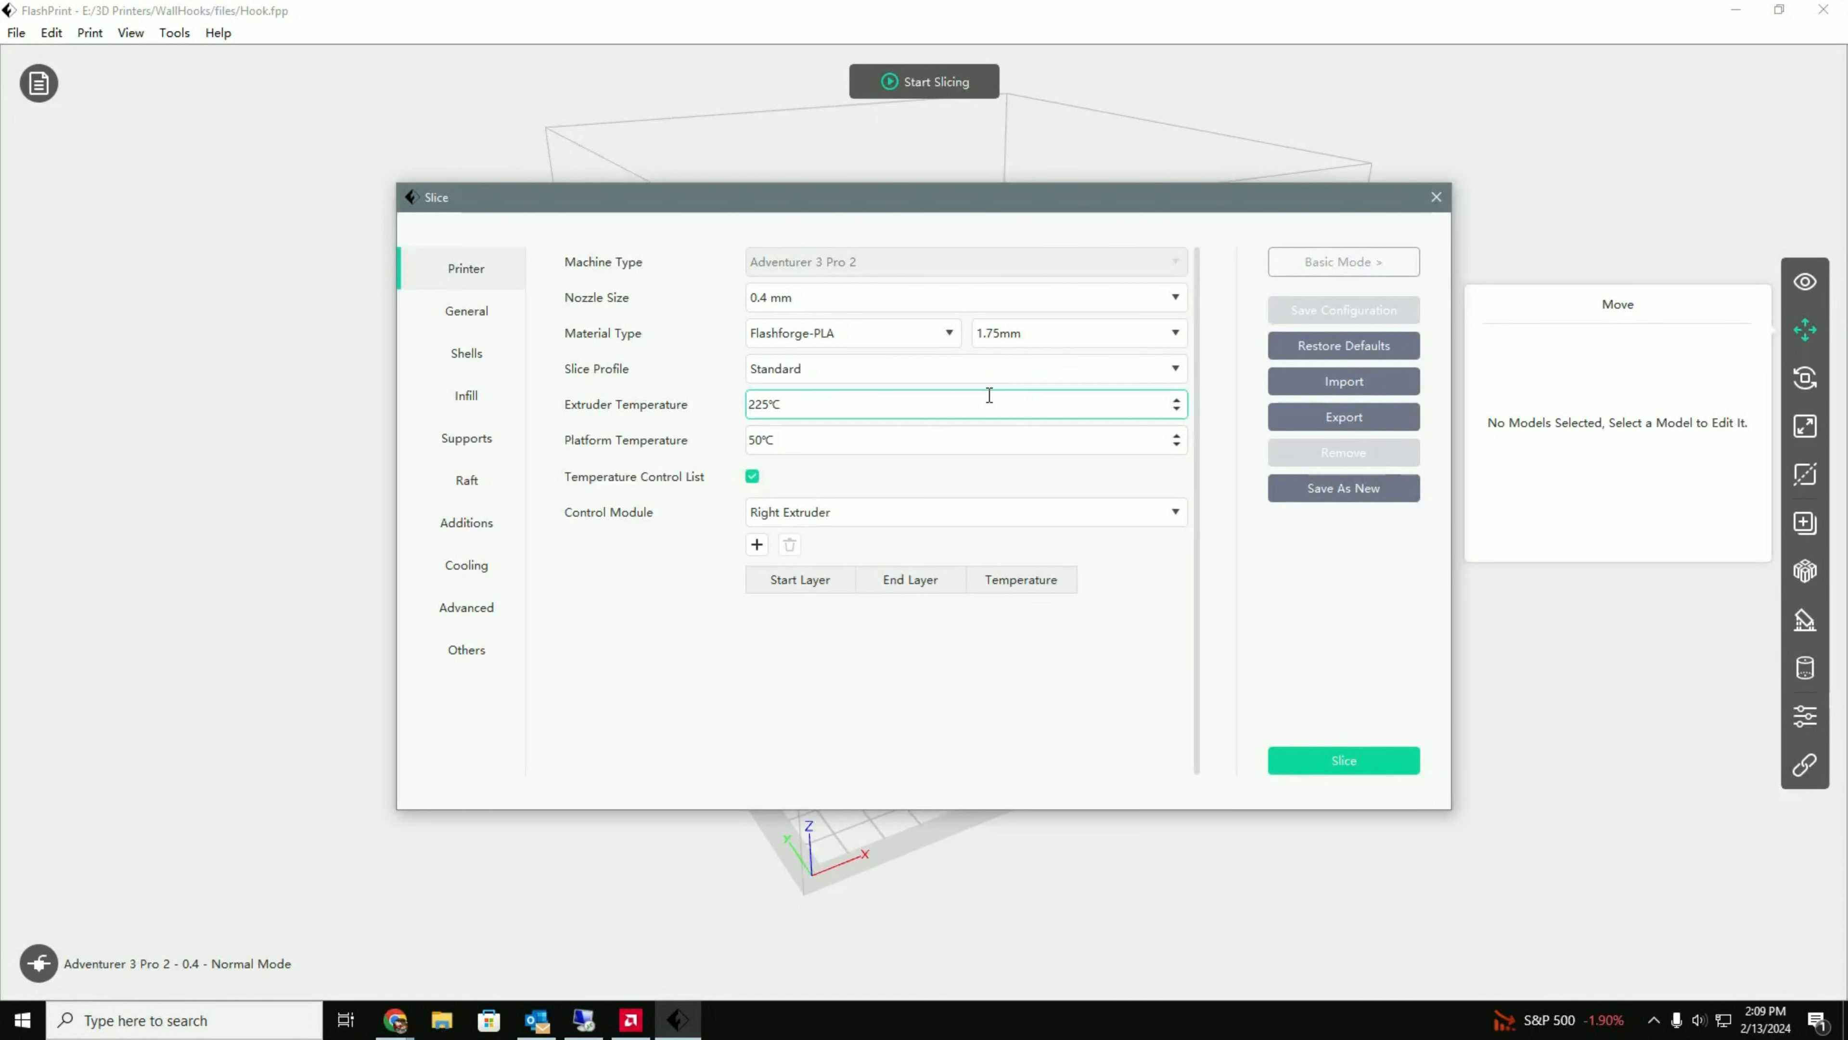
{"action": "mouse_move", "coordinate": [987, 404]}
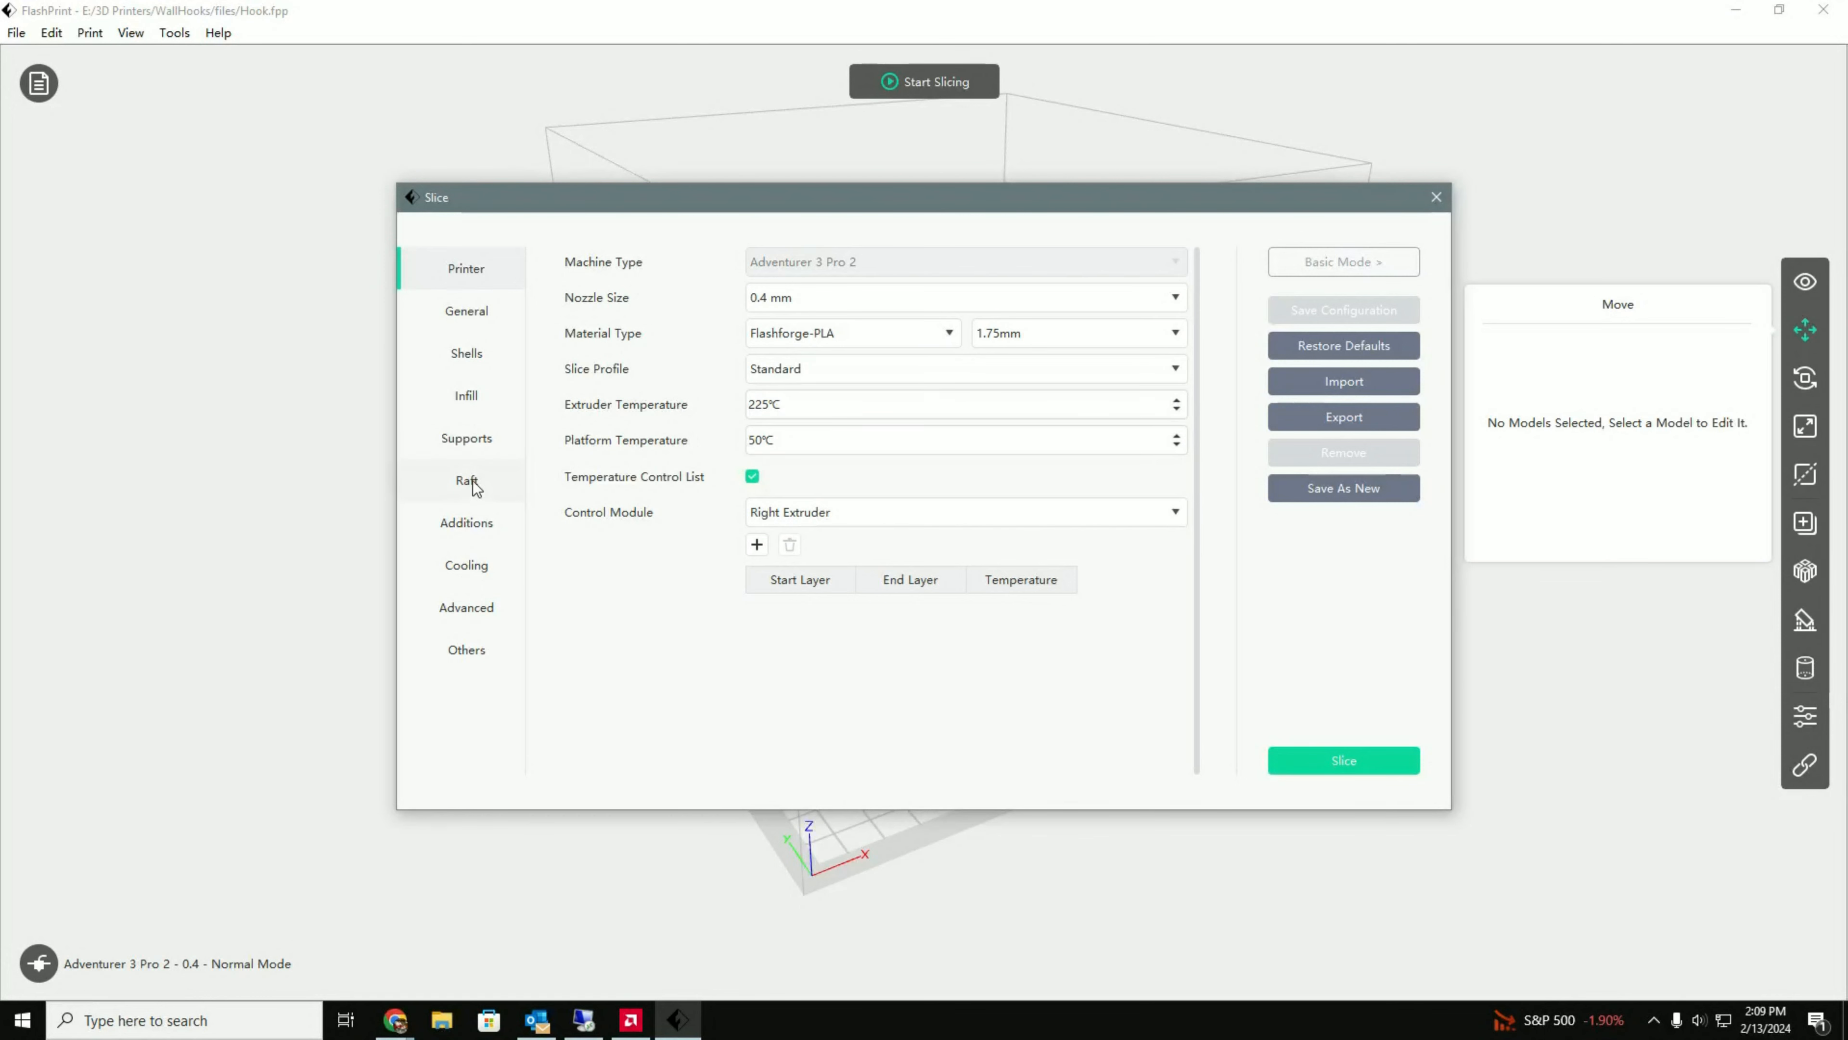
{"action": "left_click", "coordinate": [466, 479]}
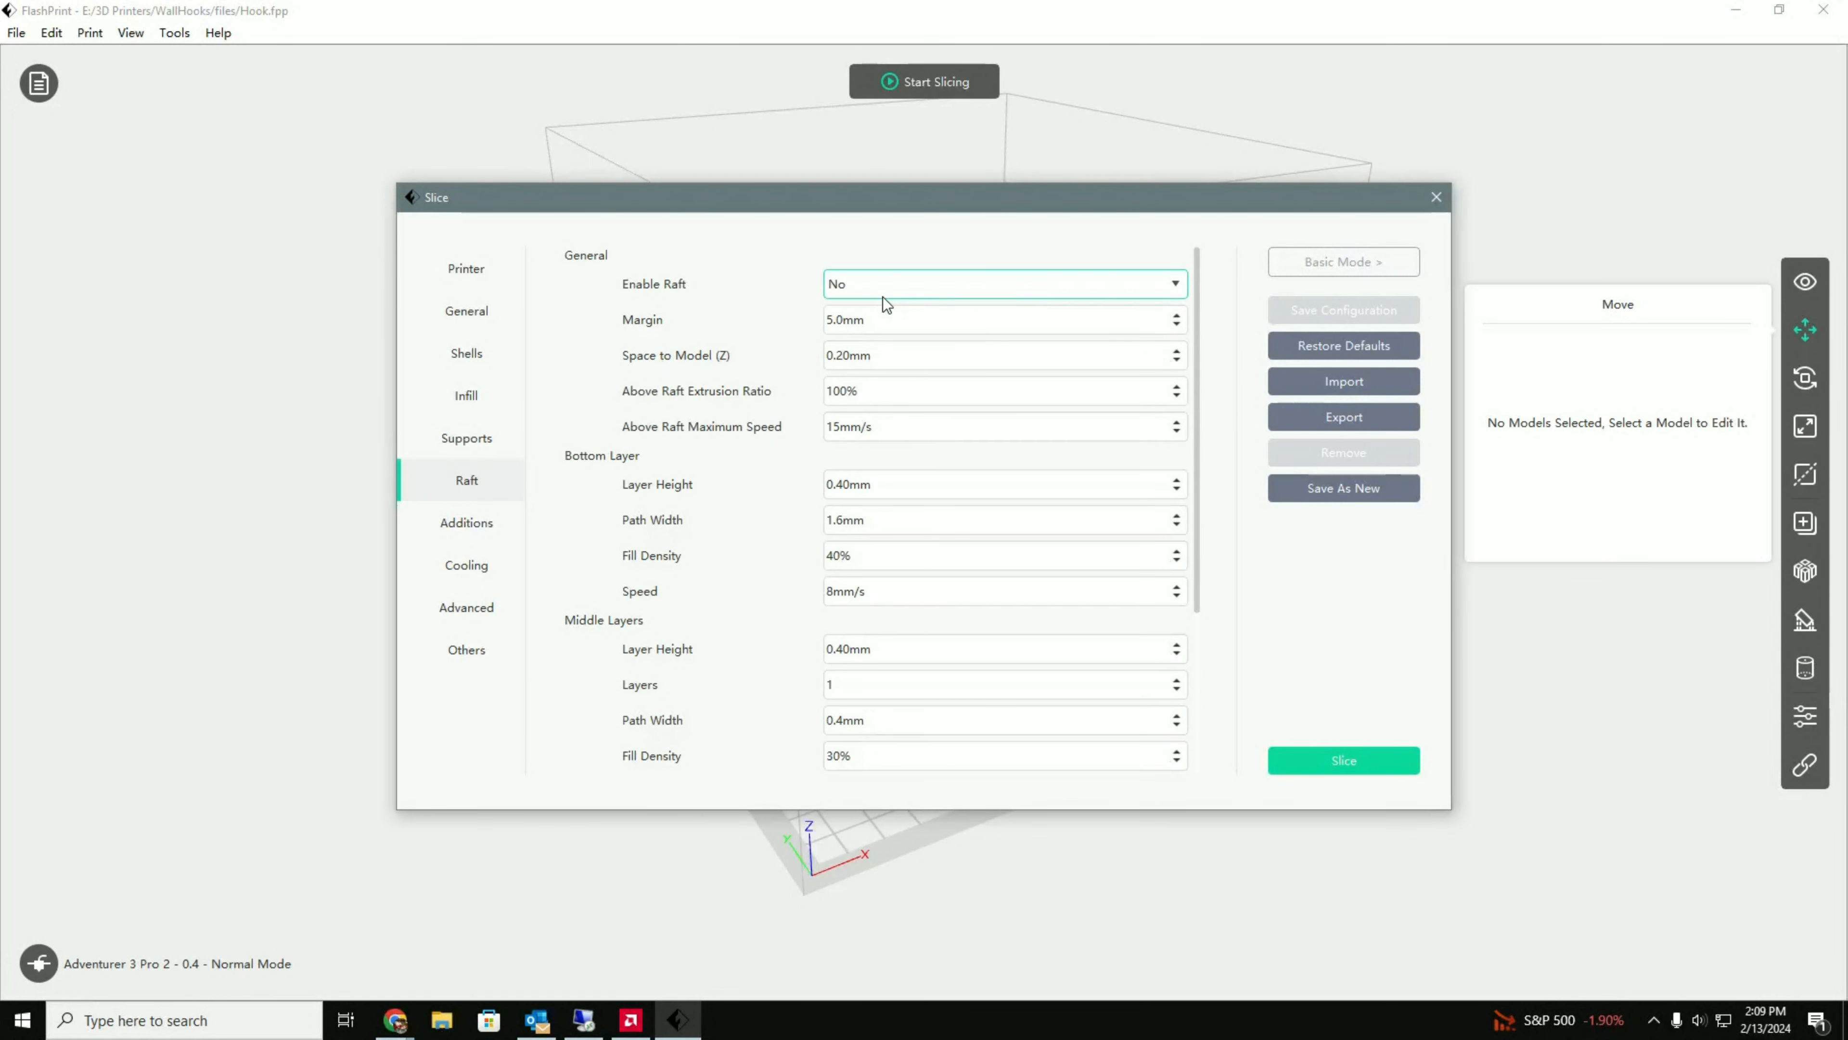
{"action": "mouse_move", "coordinate": [886, 297]}
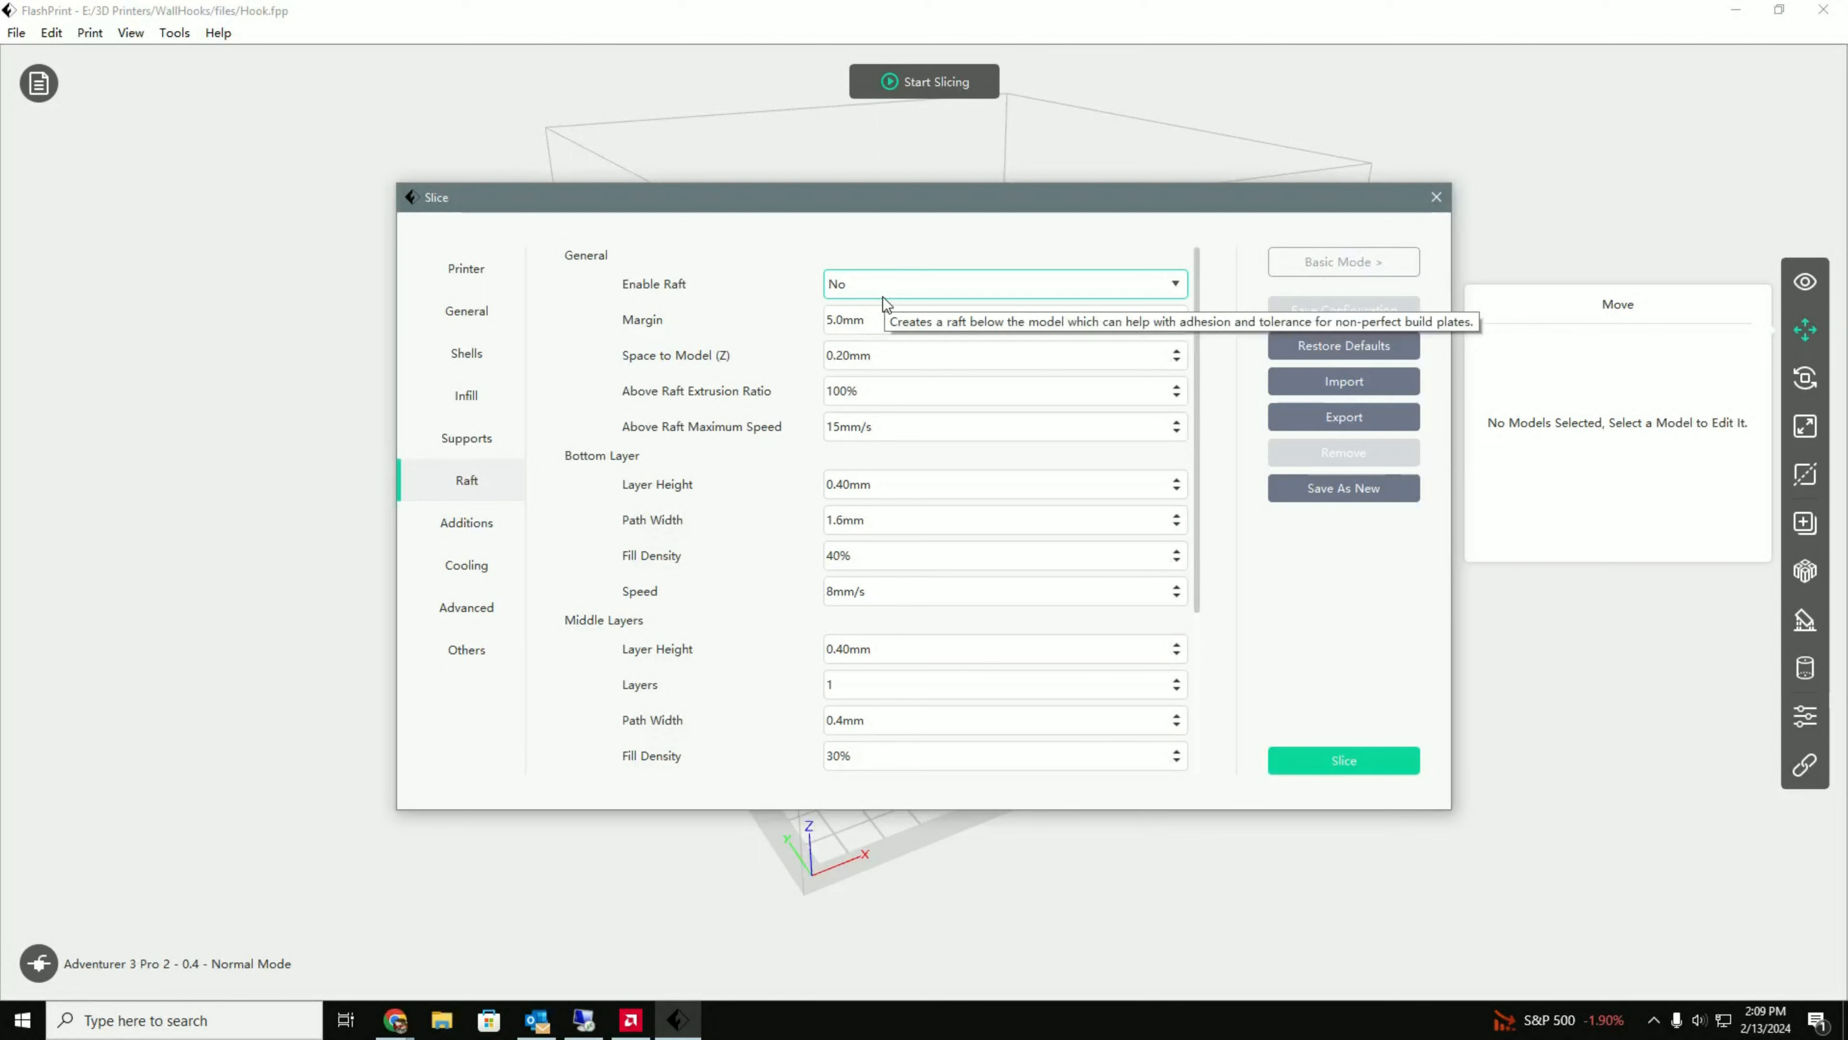
{"action": "left_click", "coordinate": [466, 267]}
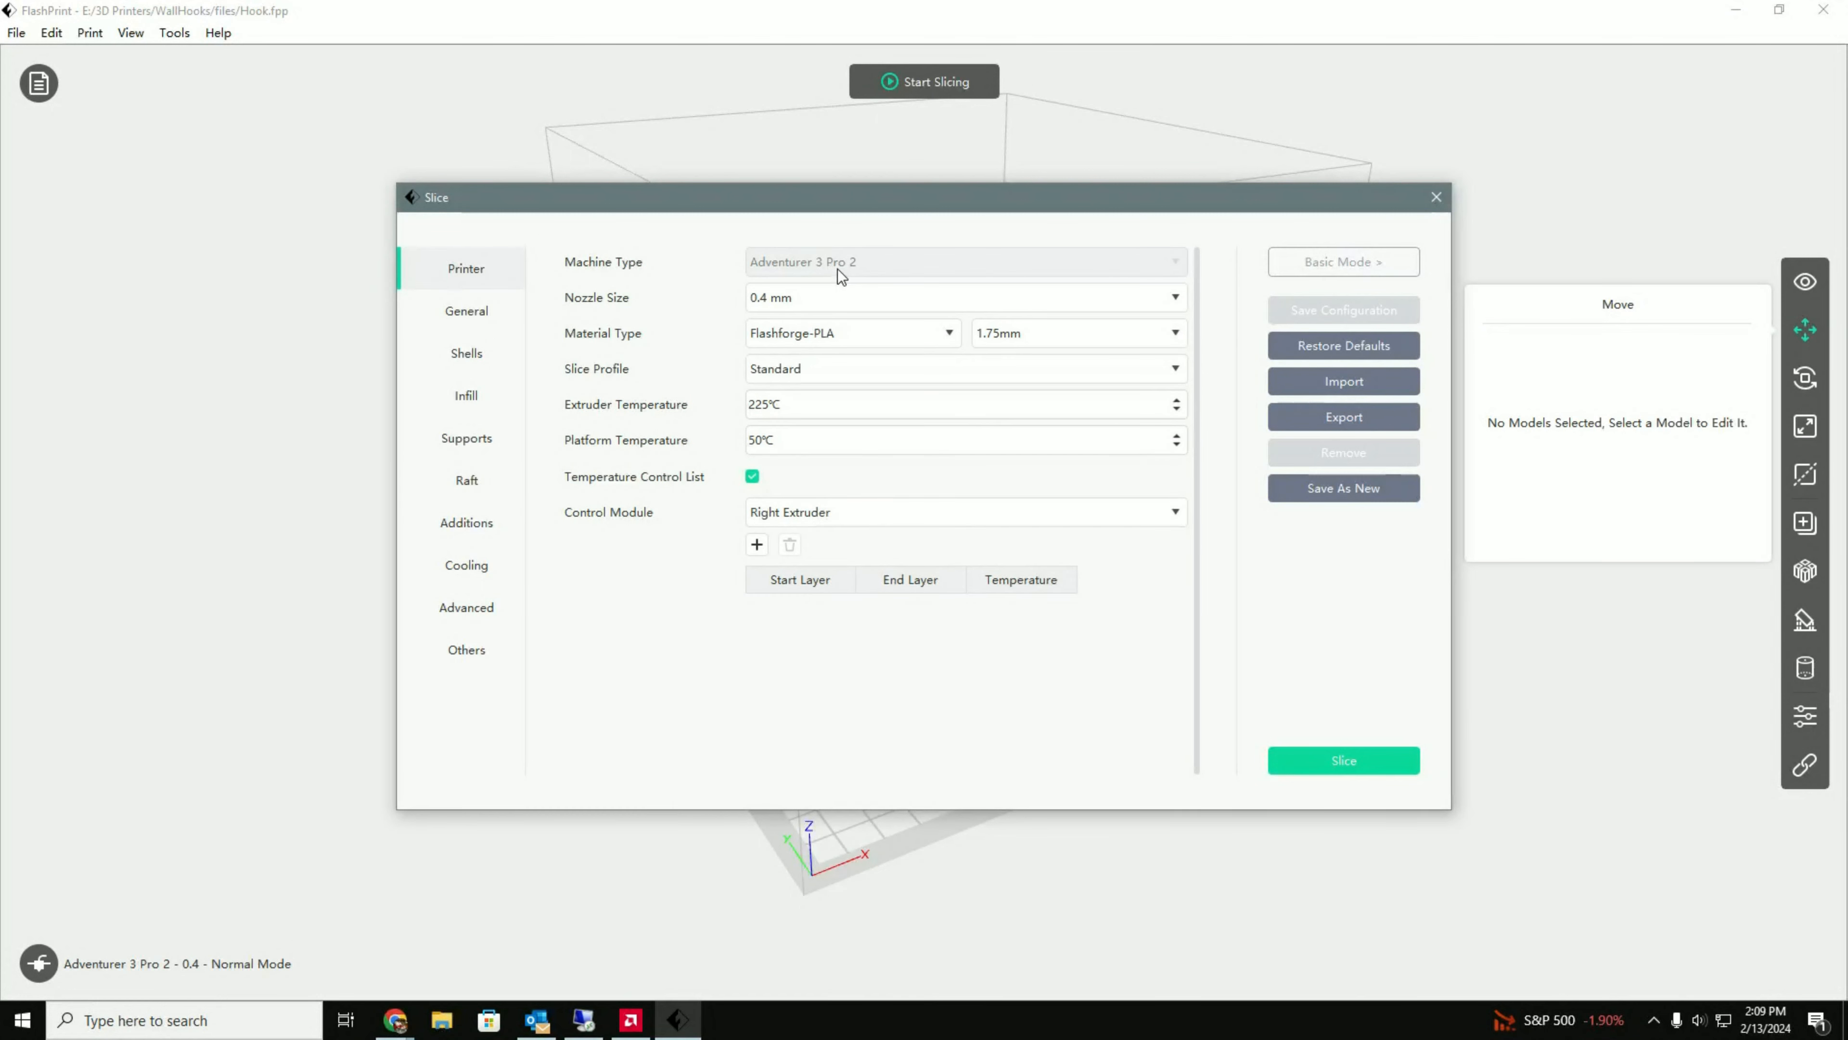
{"action": "left_click", "coordinate": [466, 310]}
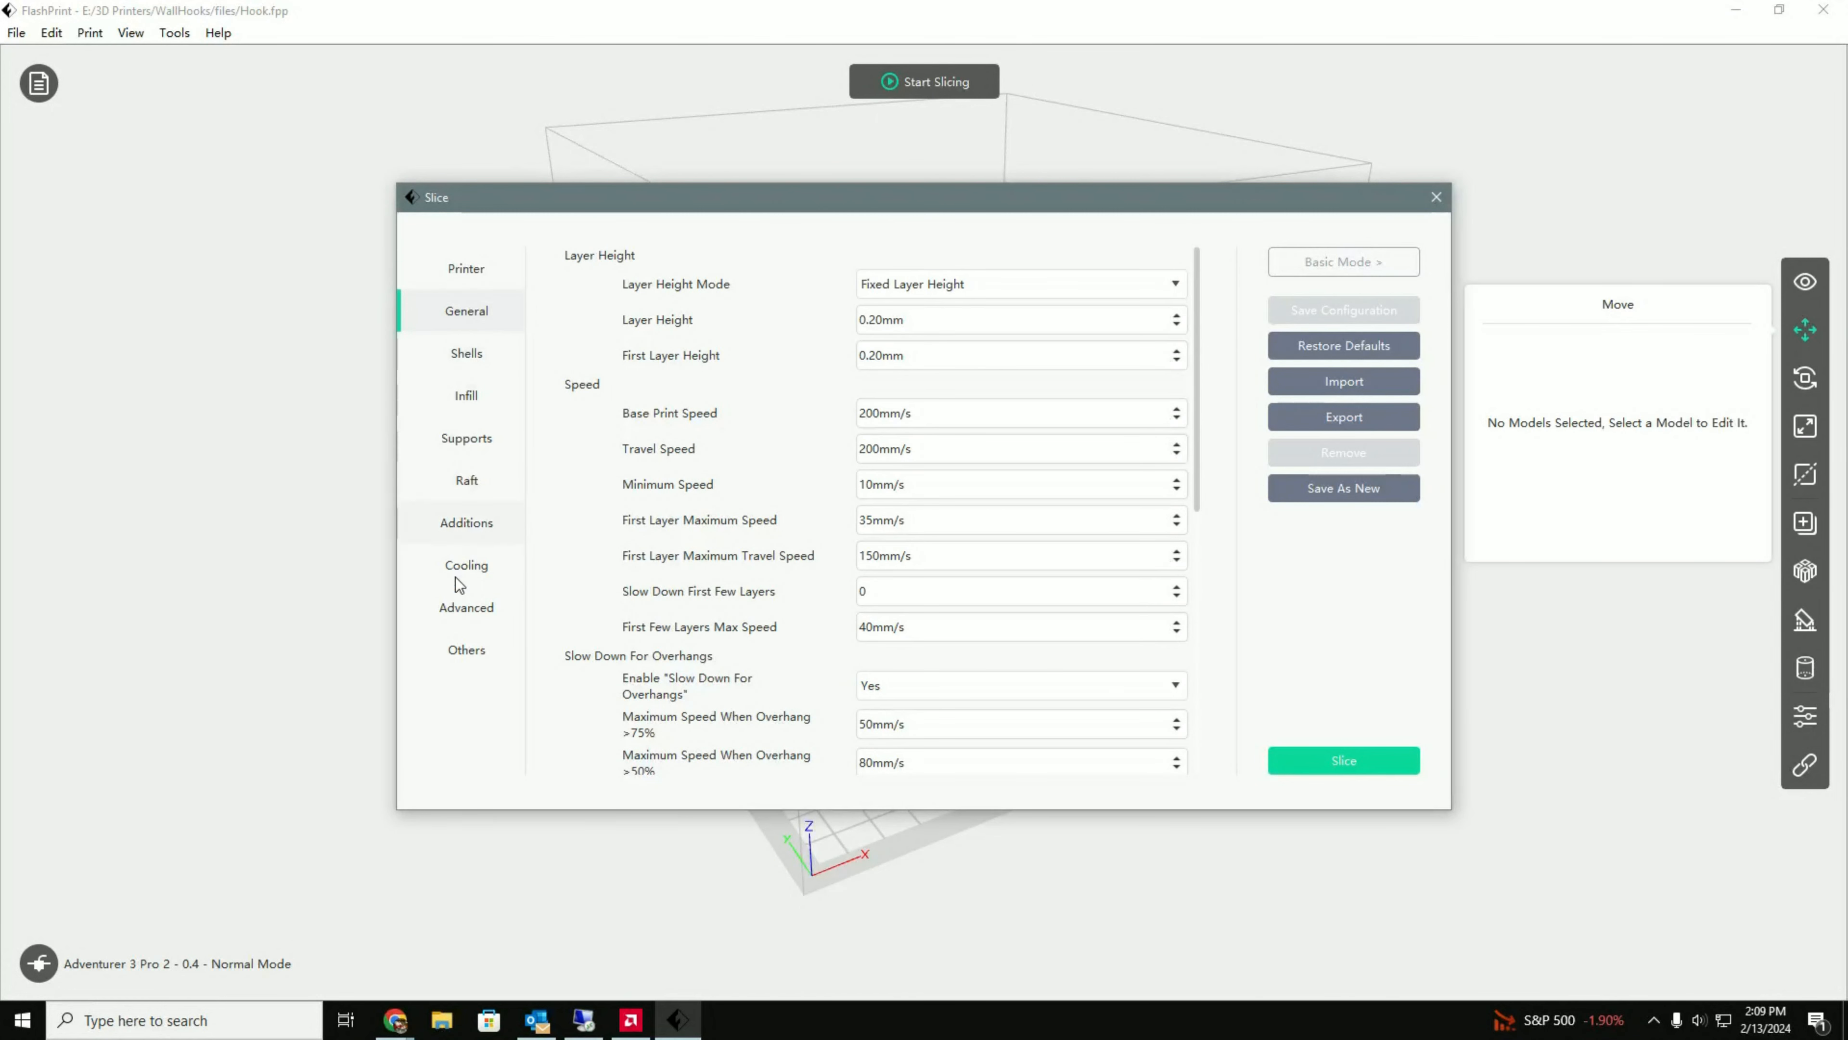
{"action": "mouse_move", "coordinate": [493, 348]}
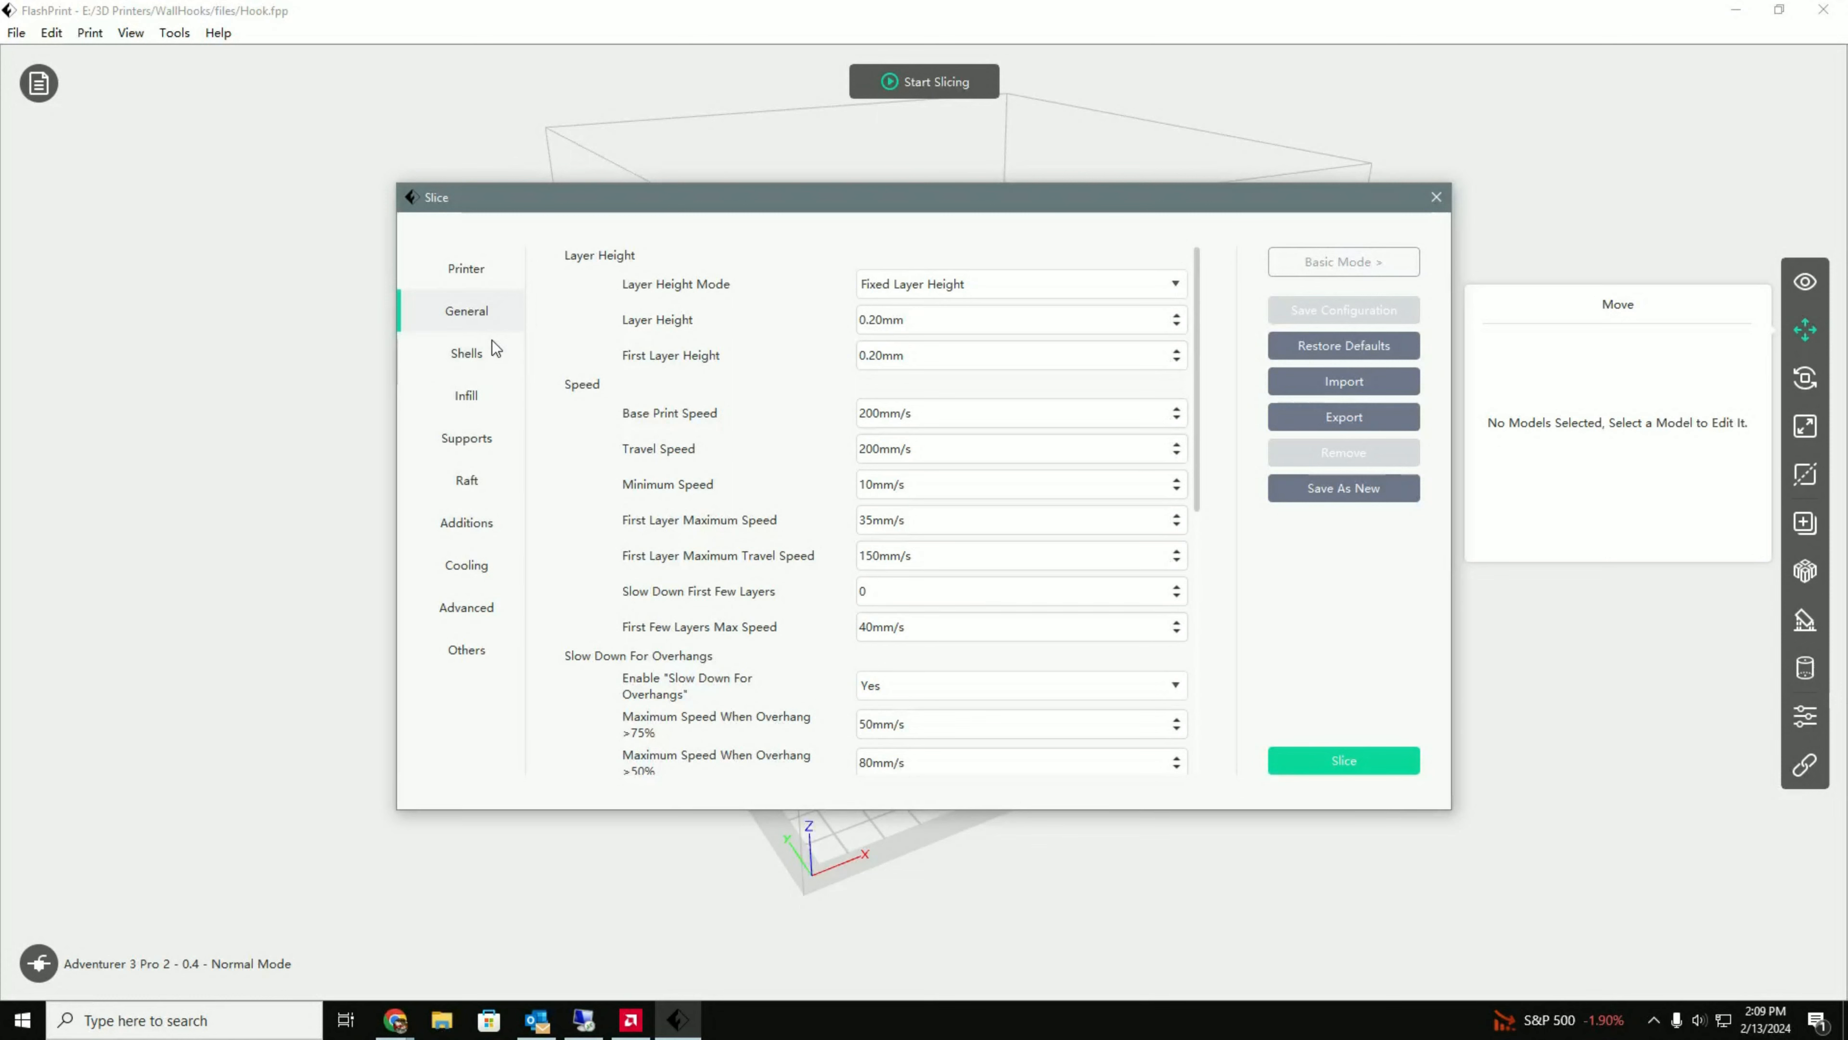
{"action": "left_click", "coordinate": [465, 268]}
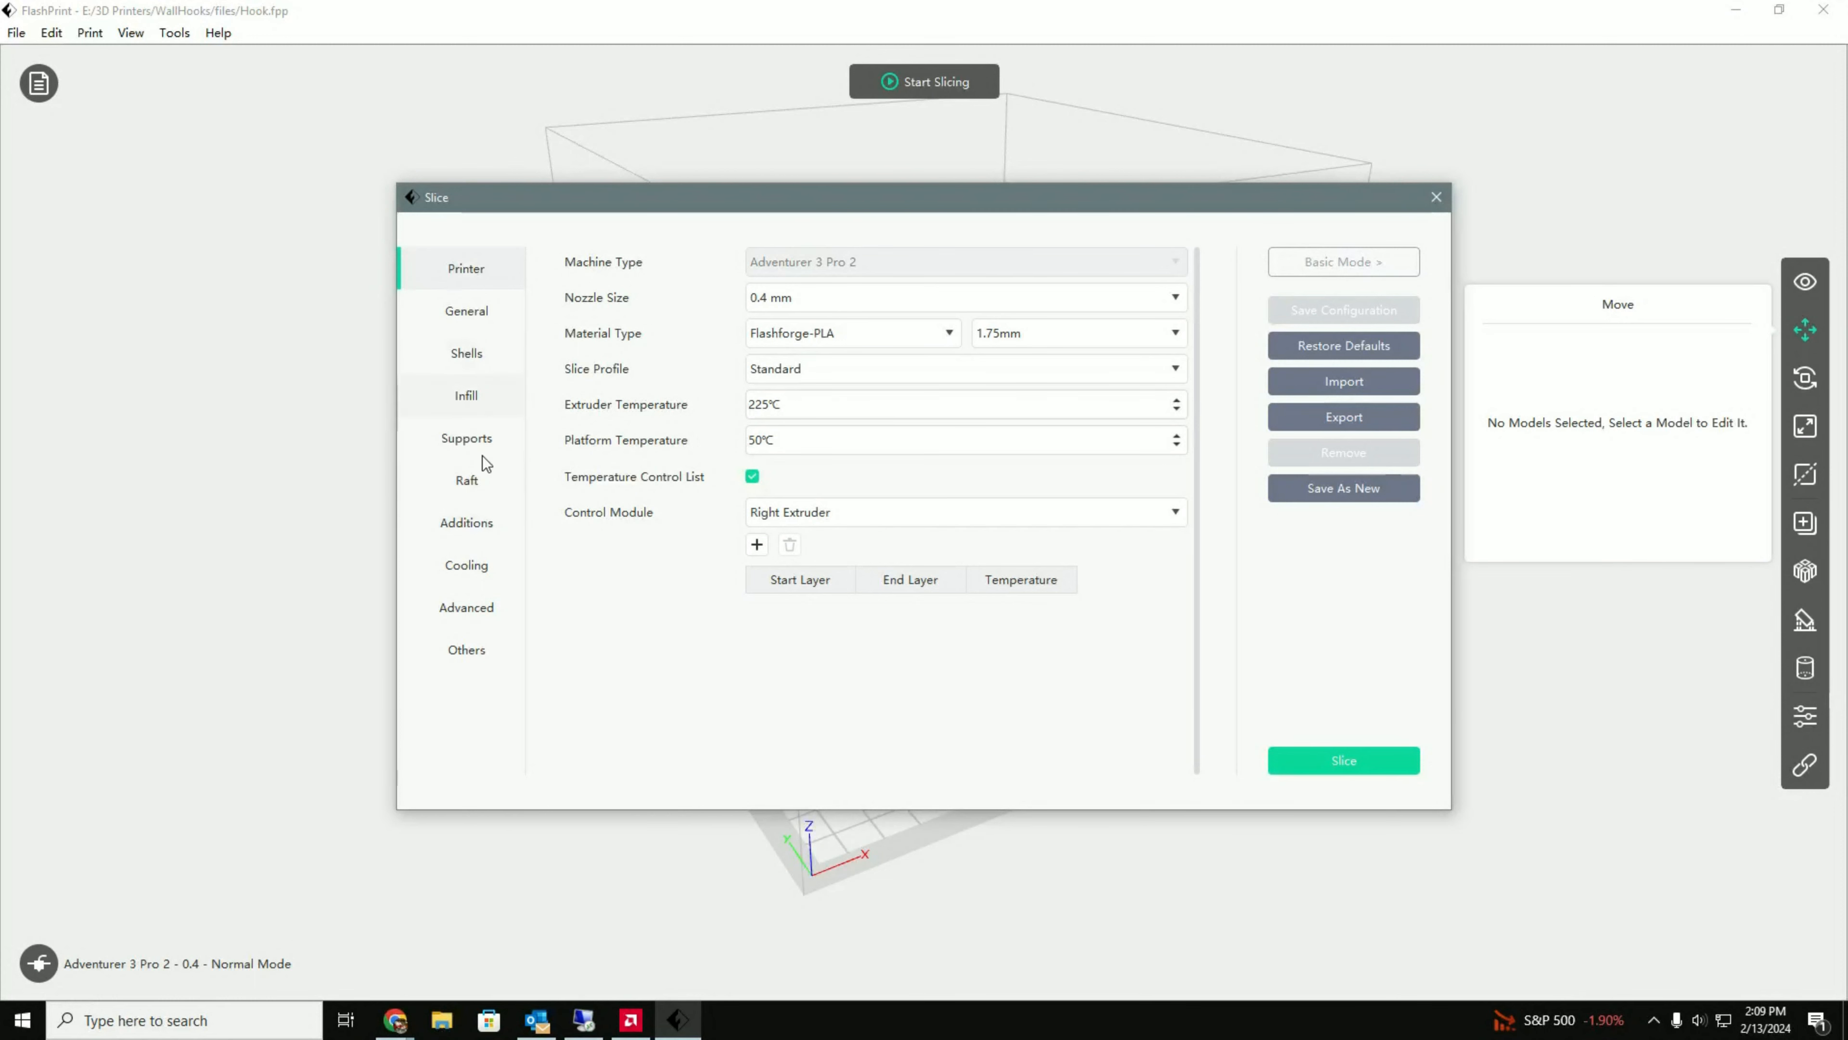
{"action": "mouse_move", "coordinate": [1343, 760]}
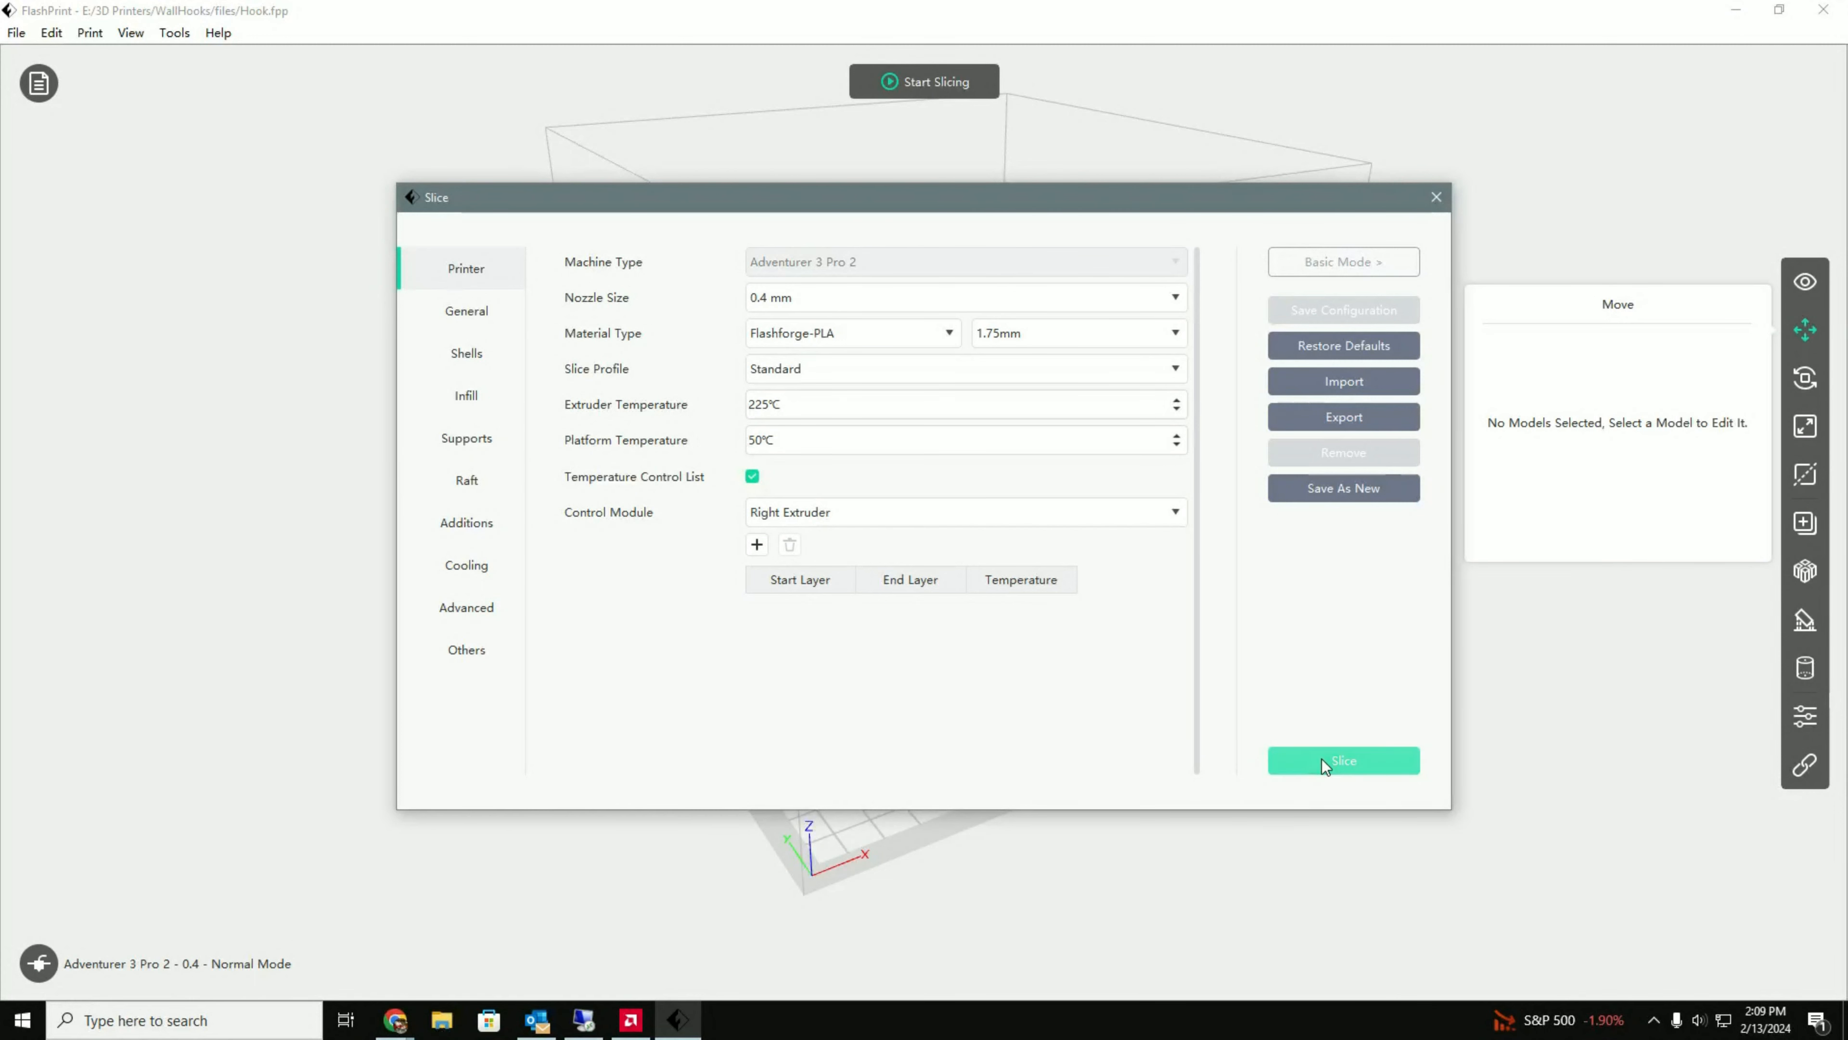
- Slice the hook and send it as G-code named Hook, the printer showing Printing 0%
{"action": "left_click", "coordinate": [1343, 761]}
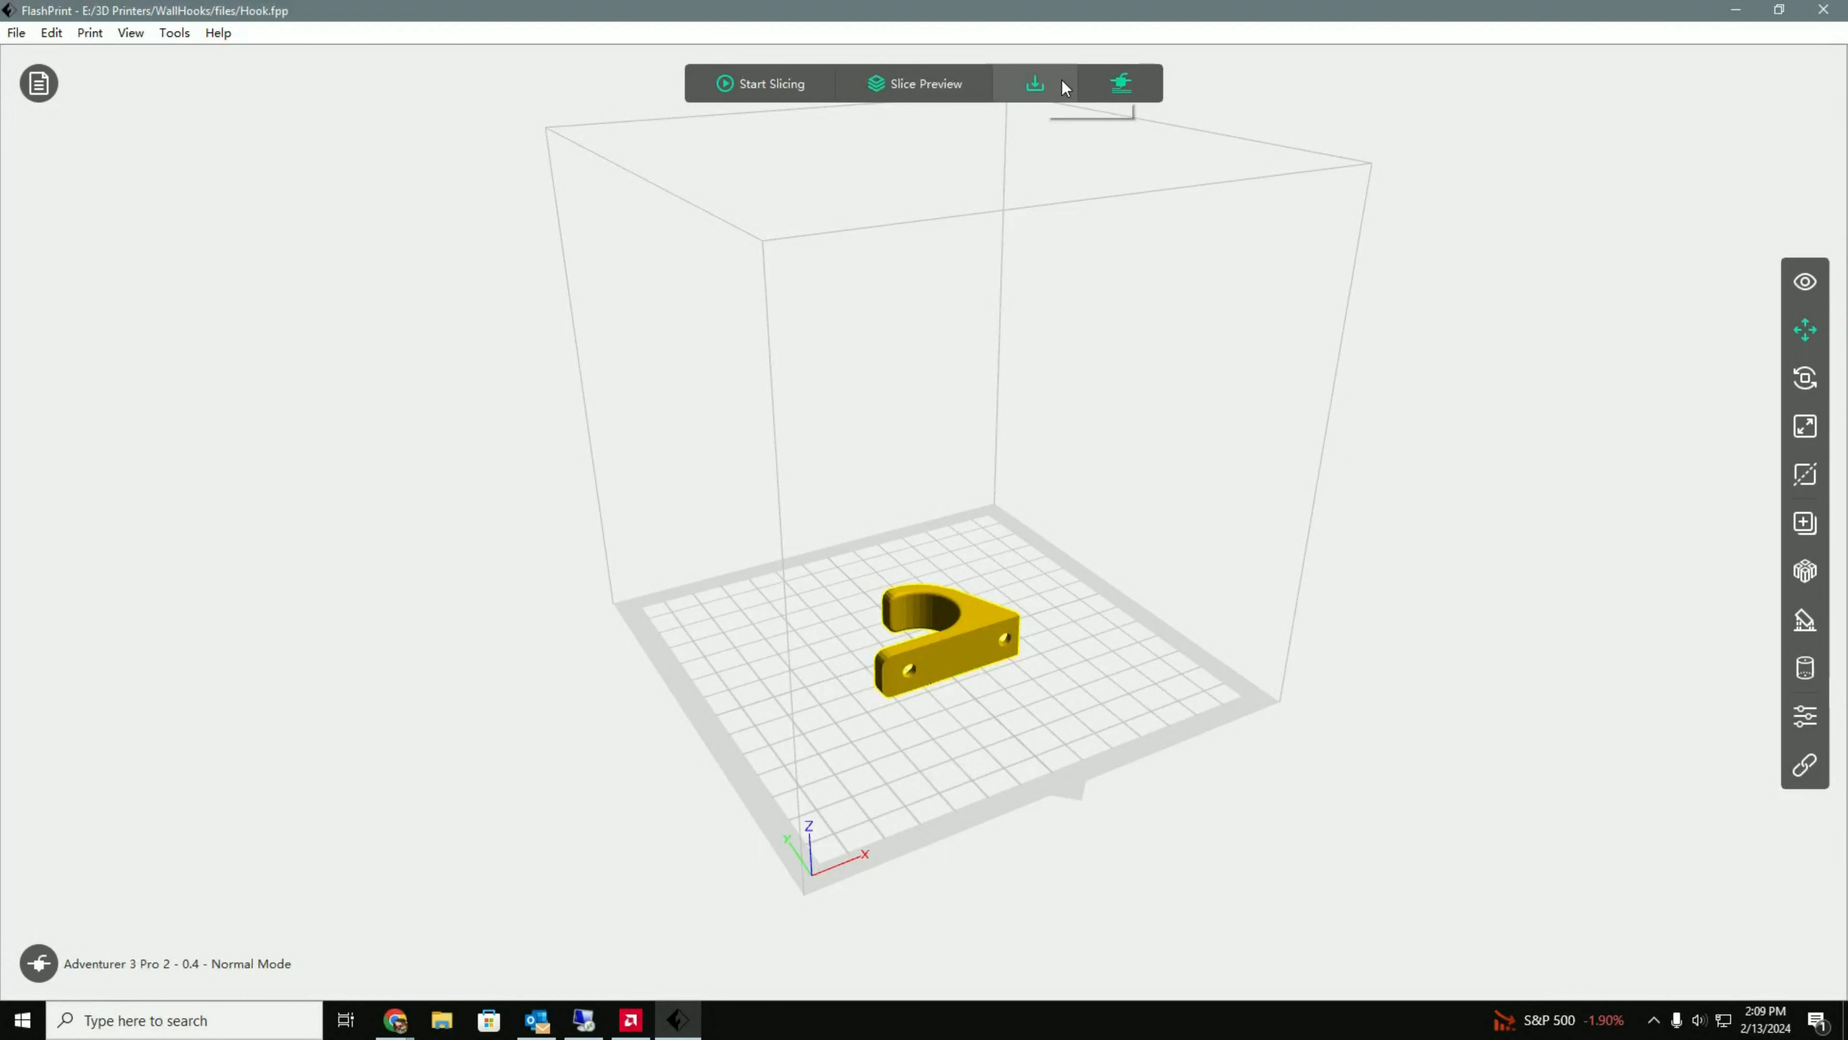
{"action": "mouse_move", "coordinate": [1119, 84]}
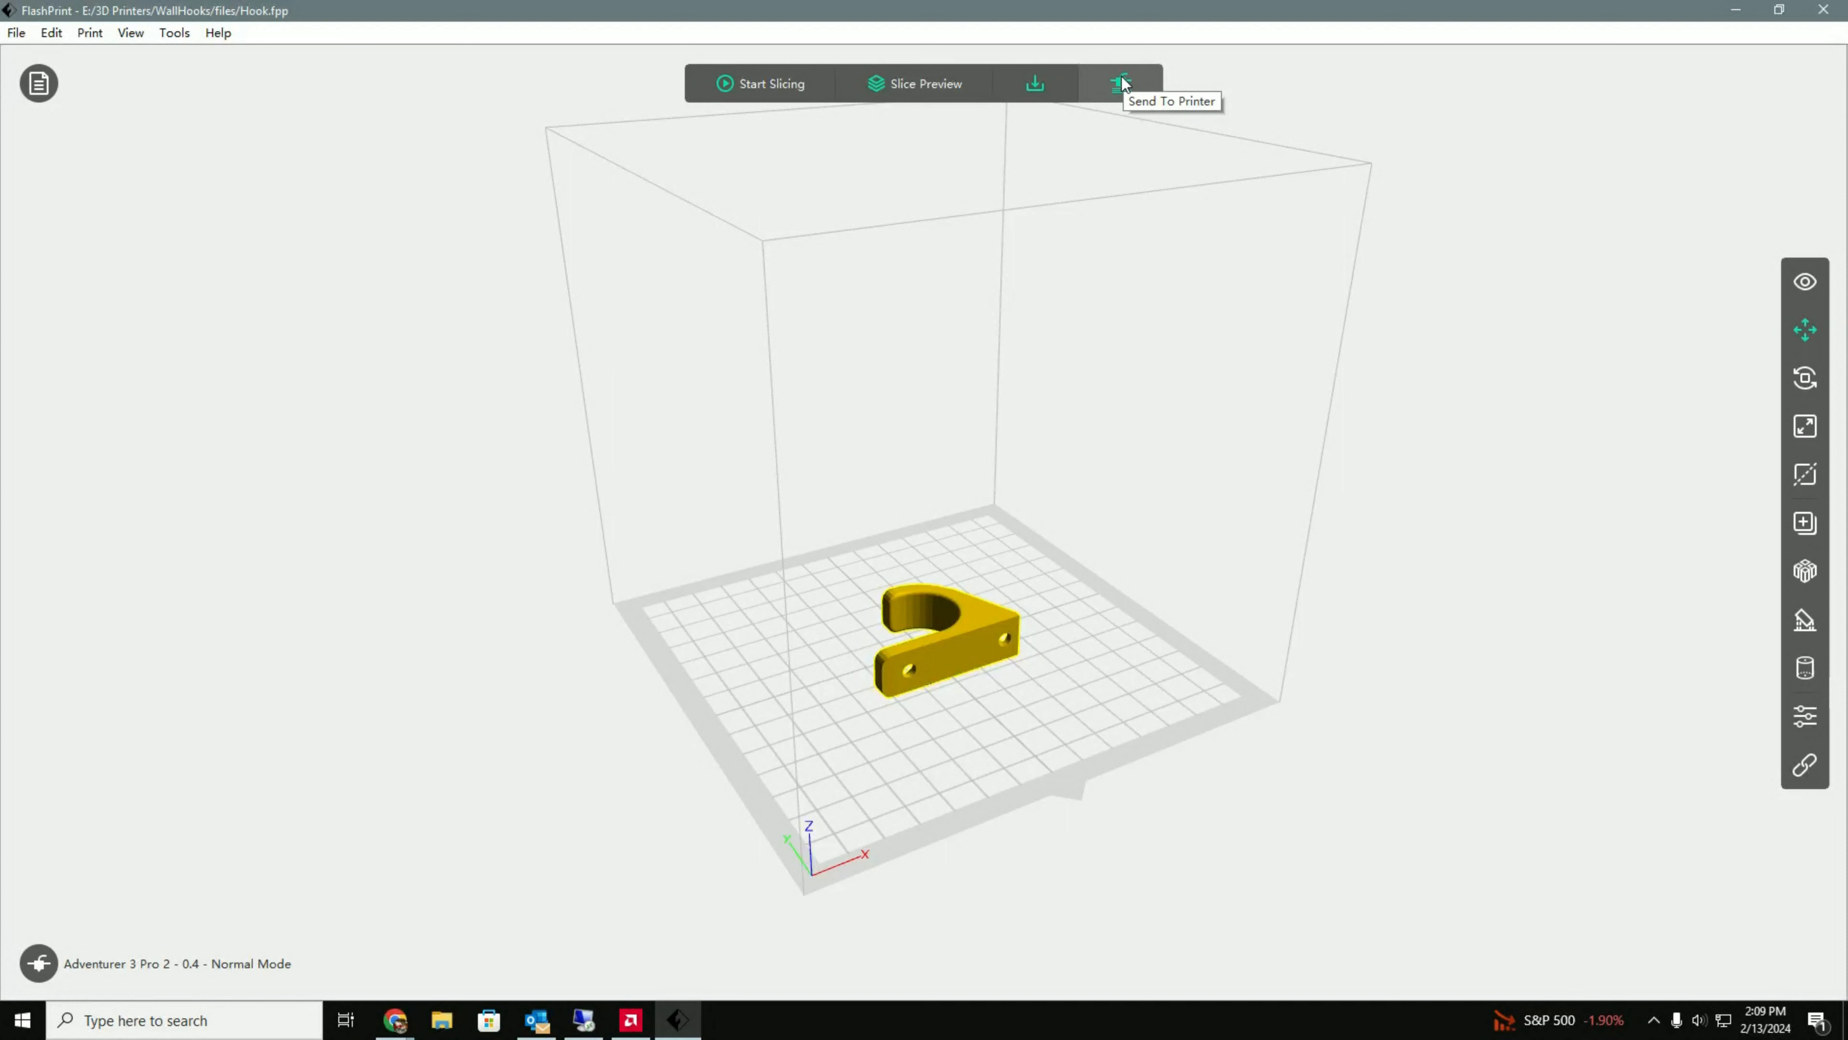
{"action": "left_click", "coordinate": [1120, 82]}
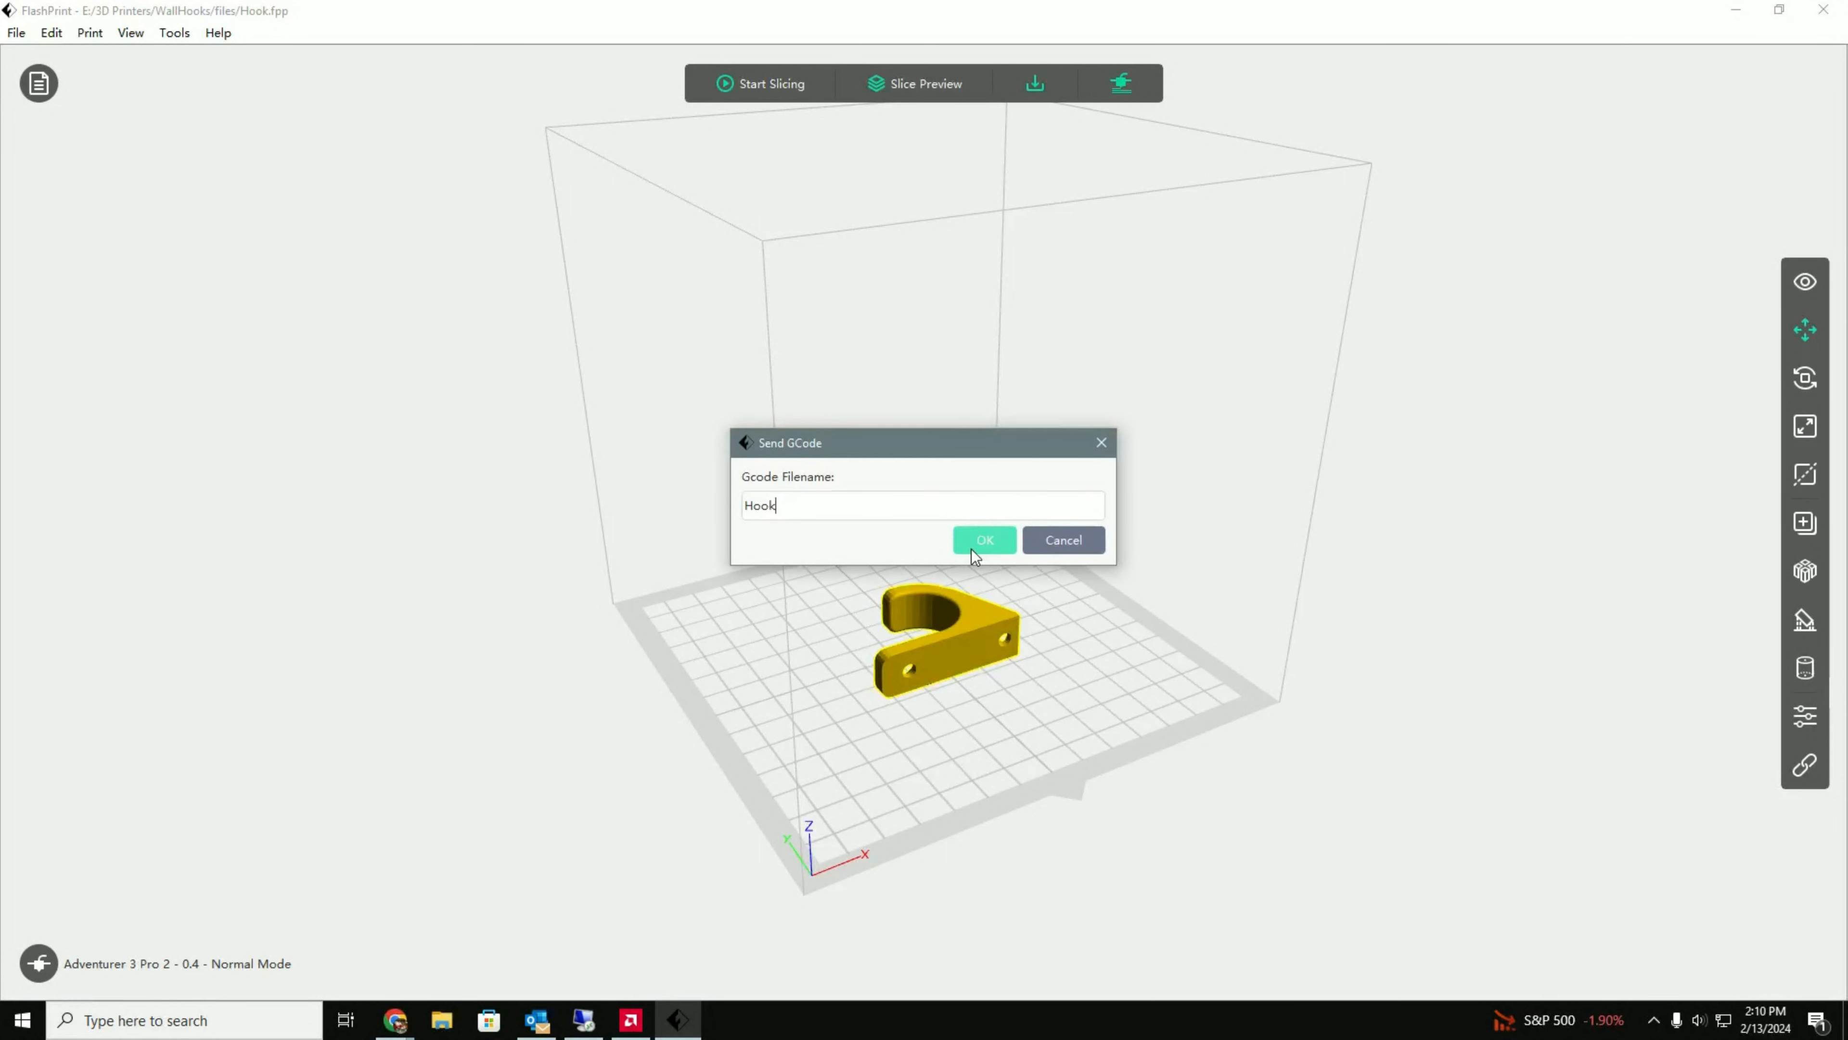
{"action": "left_click", "coordinate": [983, 540]}
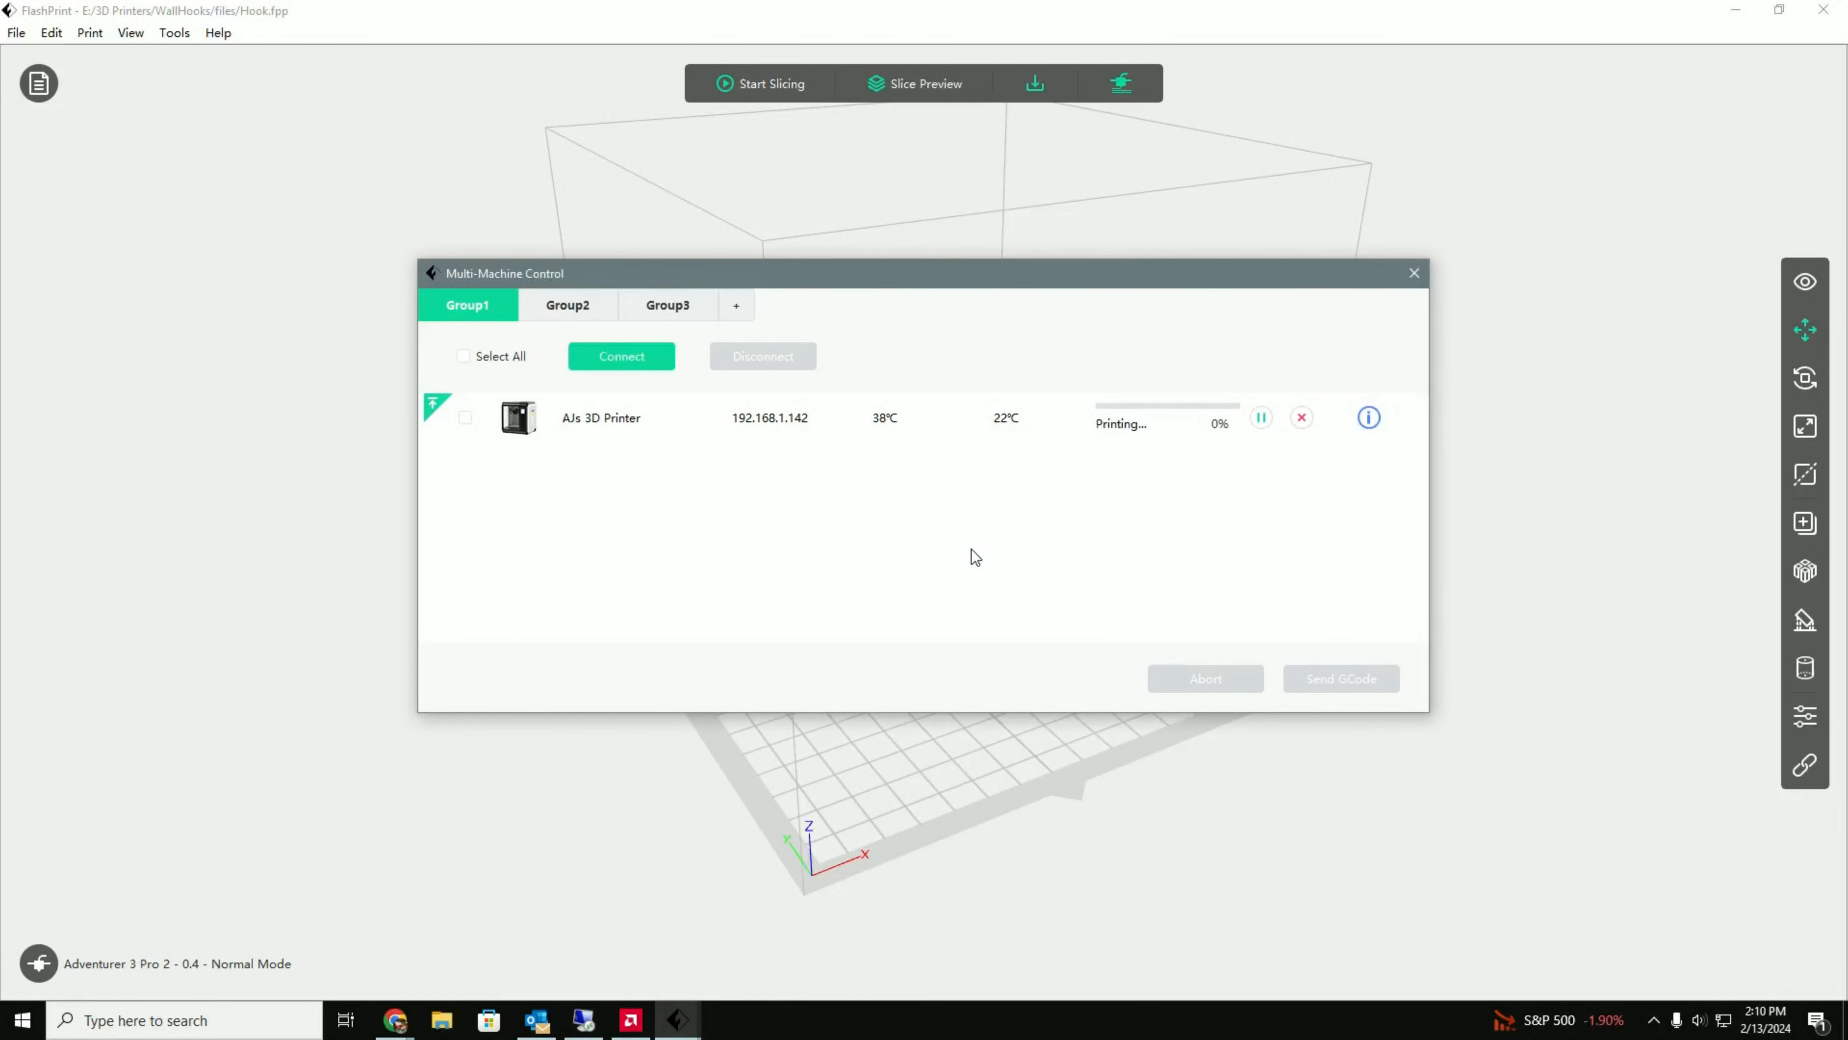